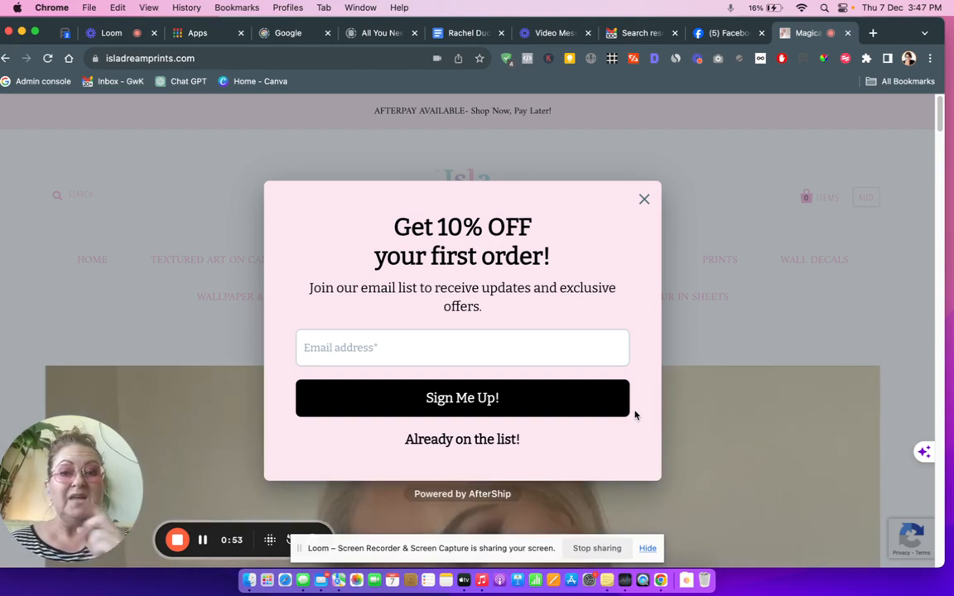
pyautogui.moveTo(732, 273)
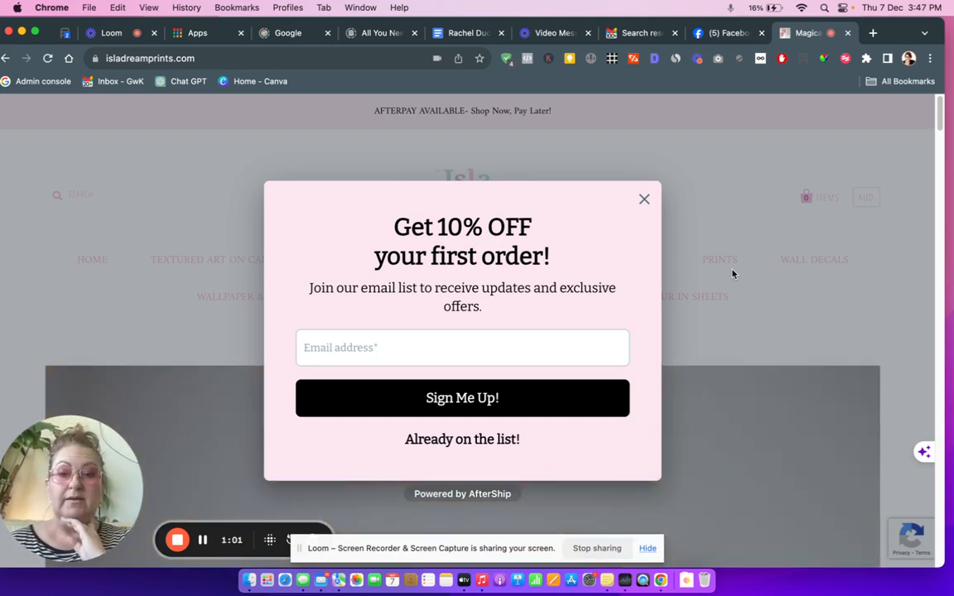
pyautogui.moveTo(730, 280)
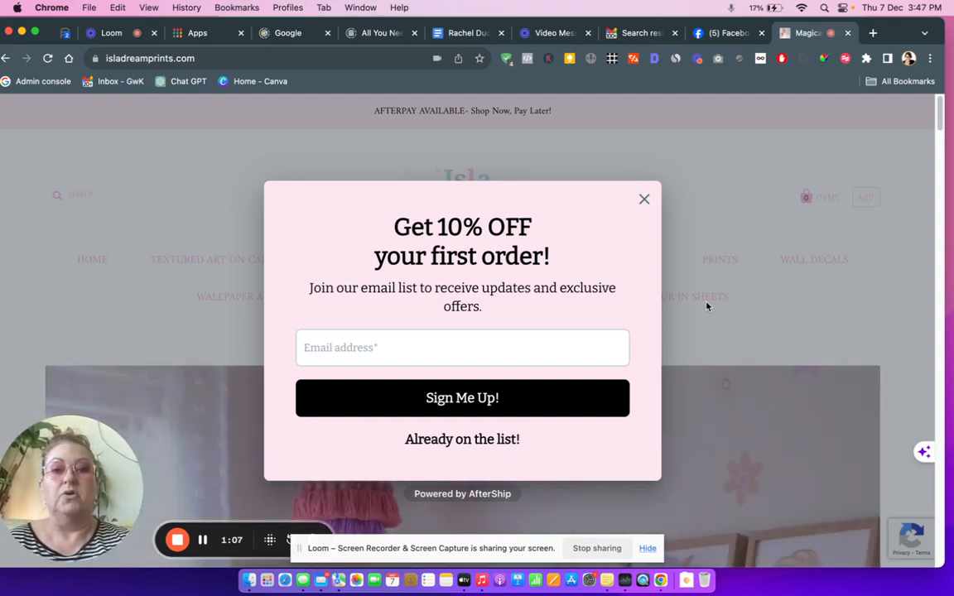
pyautogui.moveTo(644, 200)
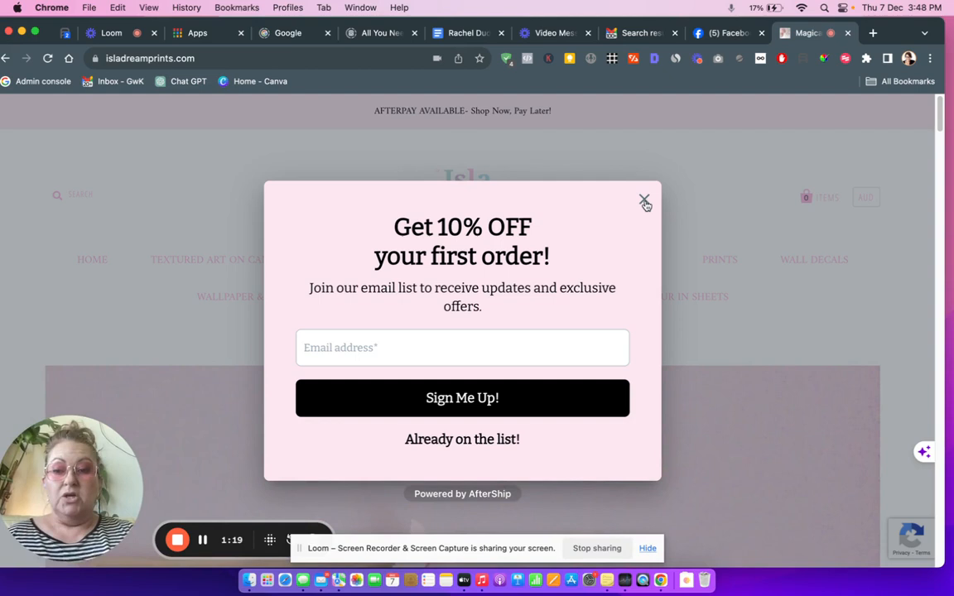
# Dismiss the first-order discount signup popup to reveal the homepage
pyautogui.click(644, 202)
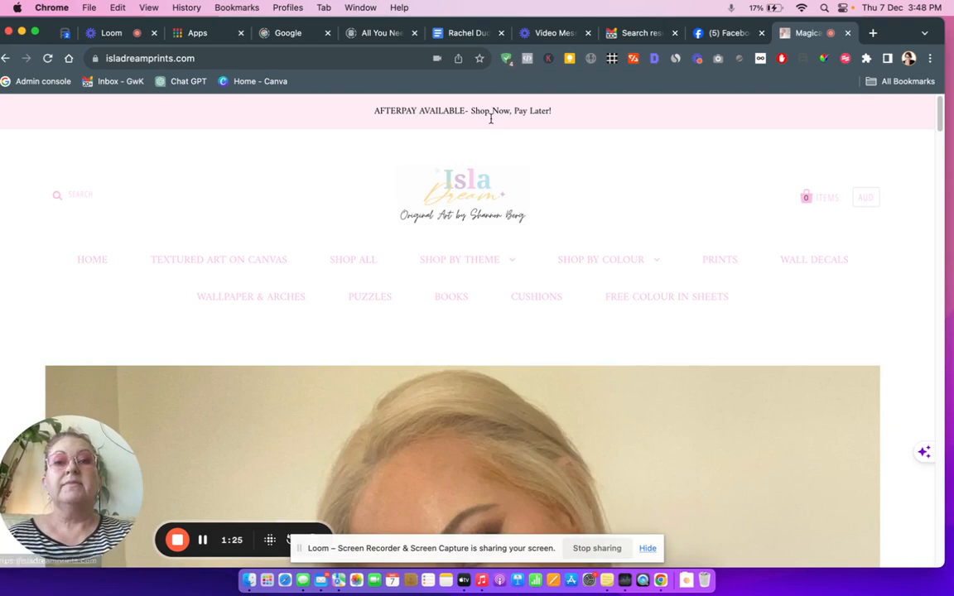
pyautogui.moveTo(619, 106)
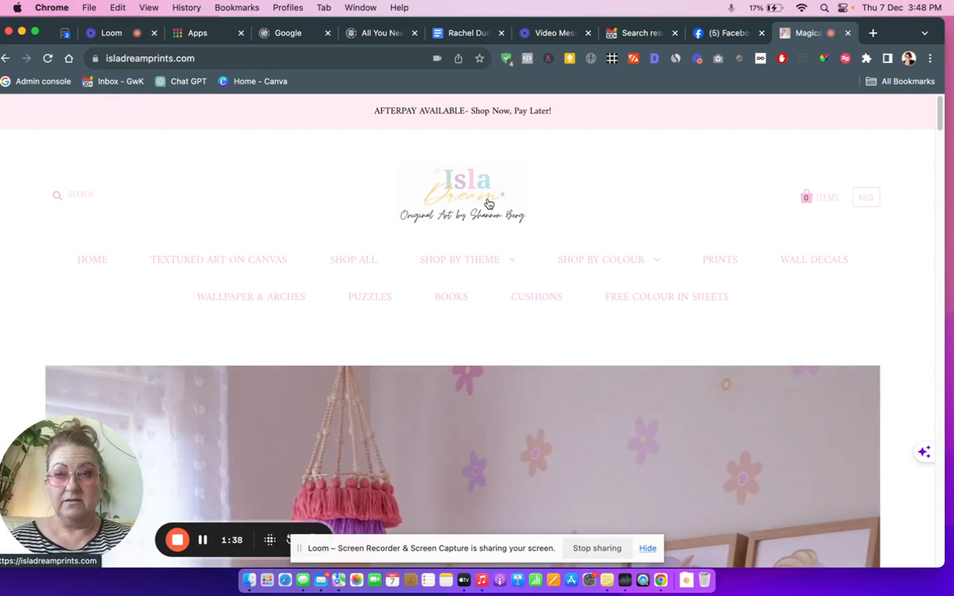
pyautogui.moveTo(487, 192)
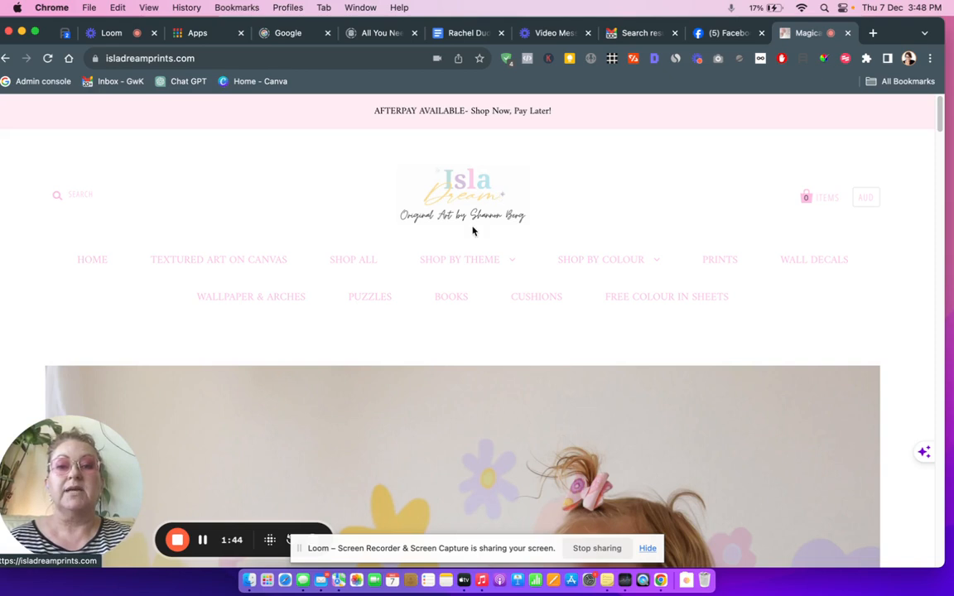
pyautogui.moveTo(513, 228)
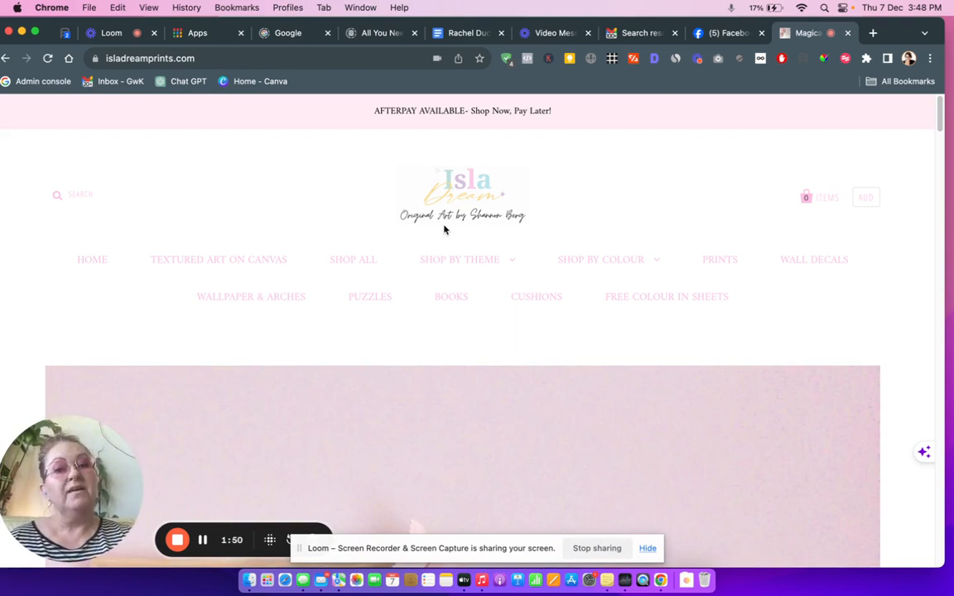
pyautogui.moveTo(460, 225)
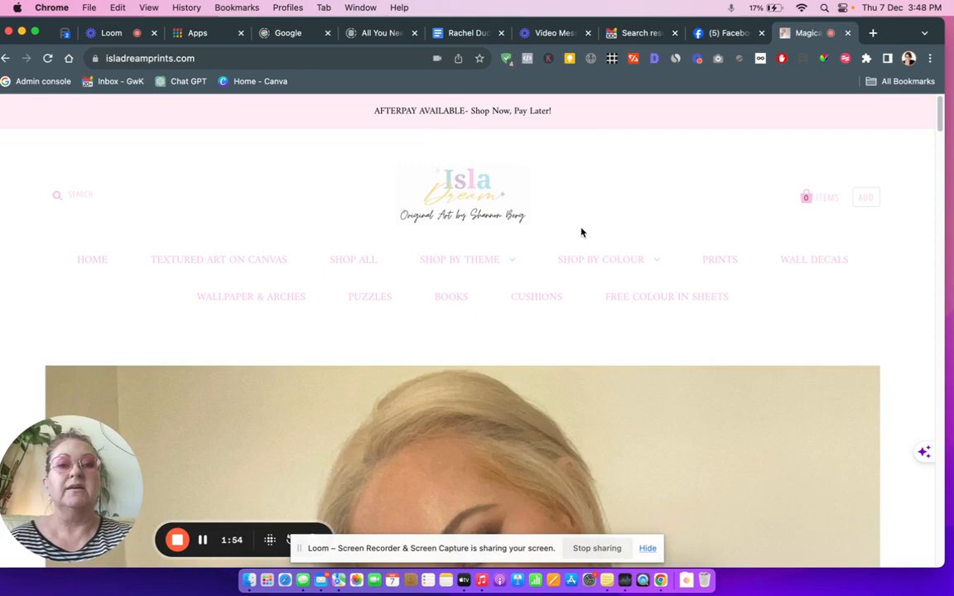
pyautogui.moveTo(583, 238)
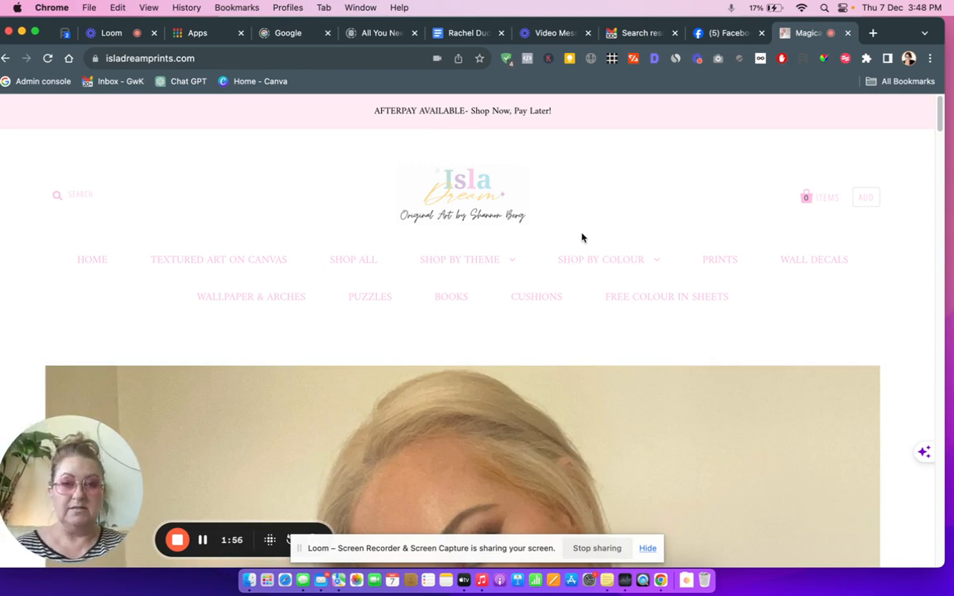
pyautogui.moveTo(568, 237)
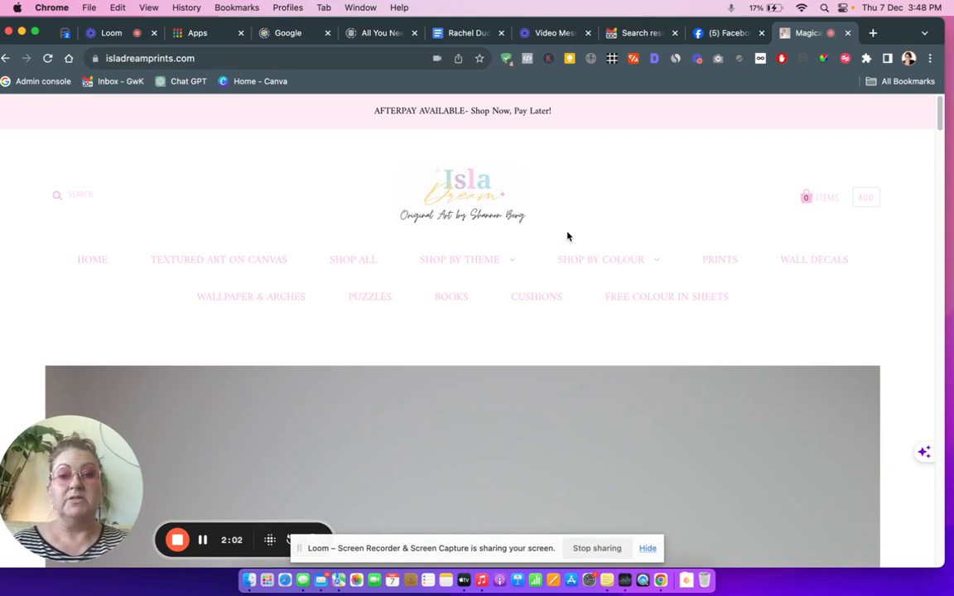
pyautogui.click(460, 258)
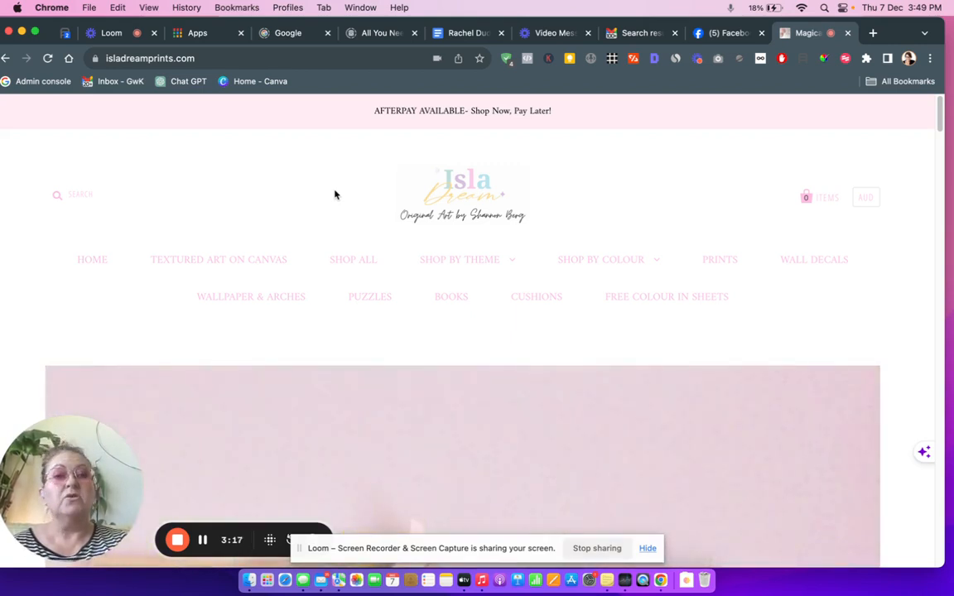
pyautogui.moveTo(474, 484)
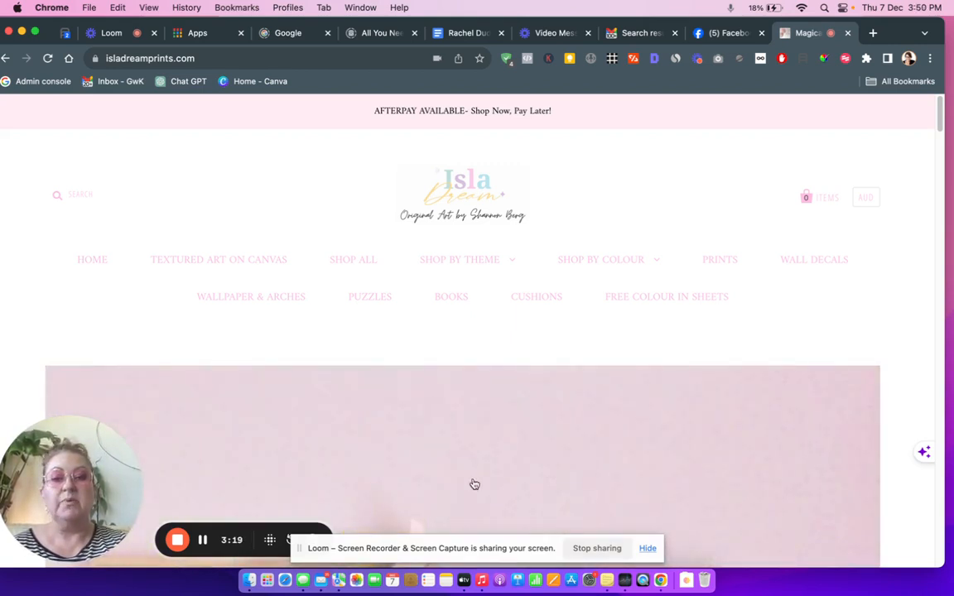
pyautogui.moveTo(457, 420)
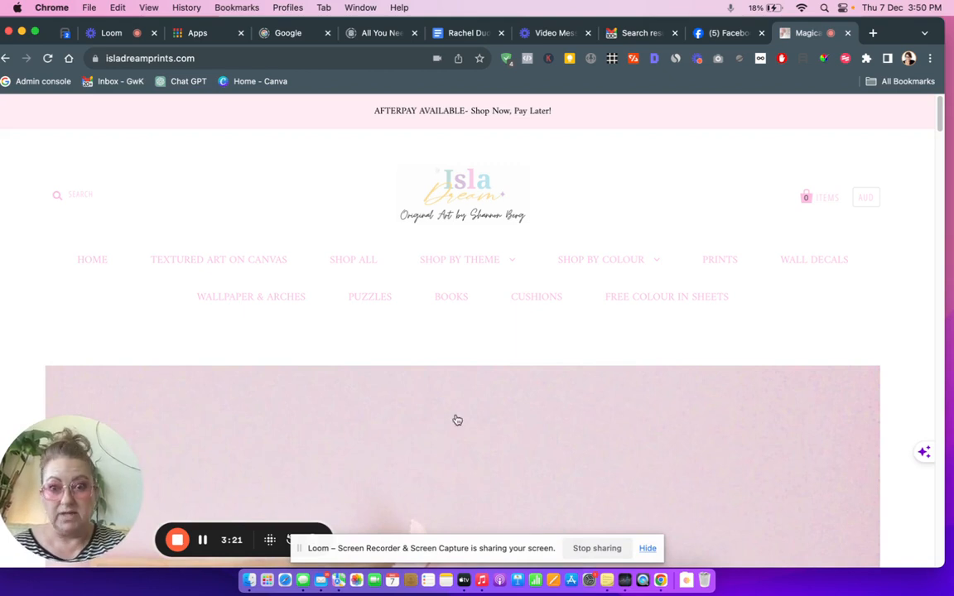
pyautogui.moveTo(474, 472)
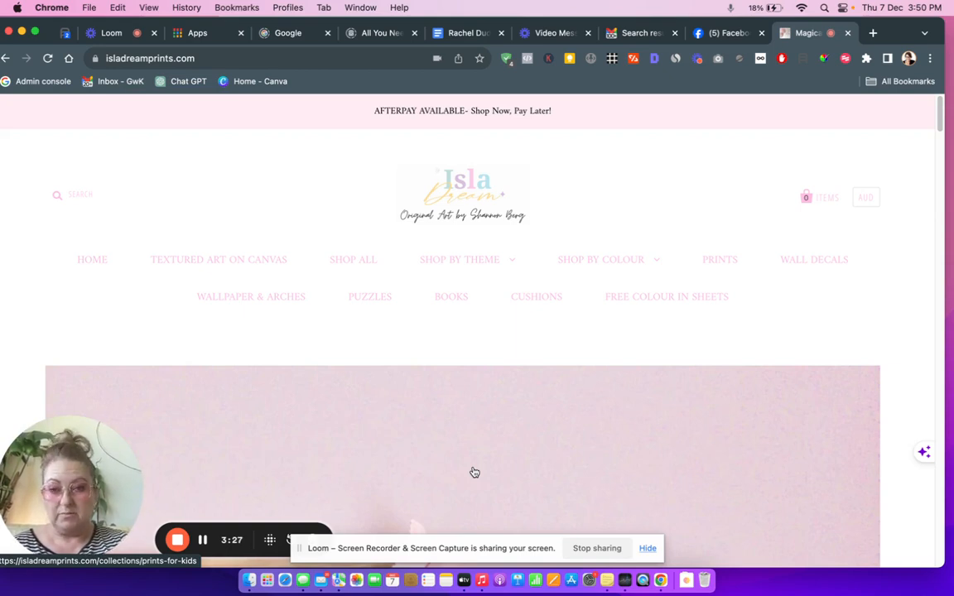
pyautogui.moveTo(662, 409)
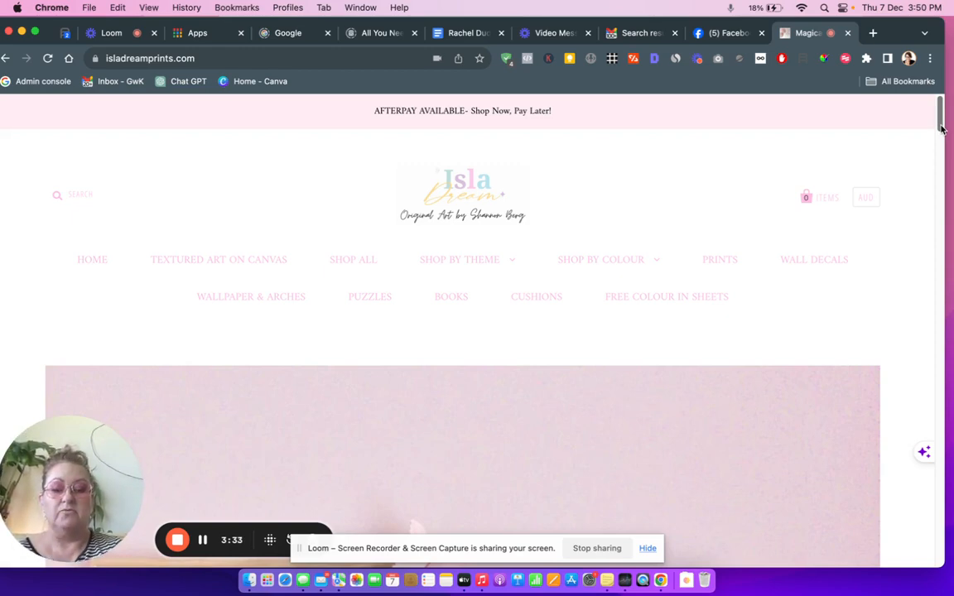
pyautogui.scroll(-3)
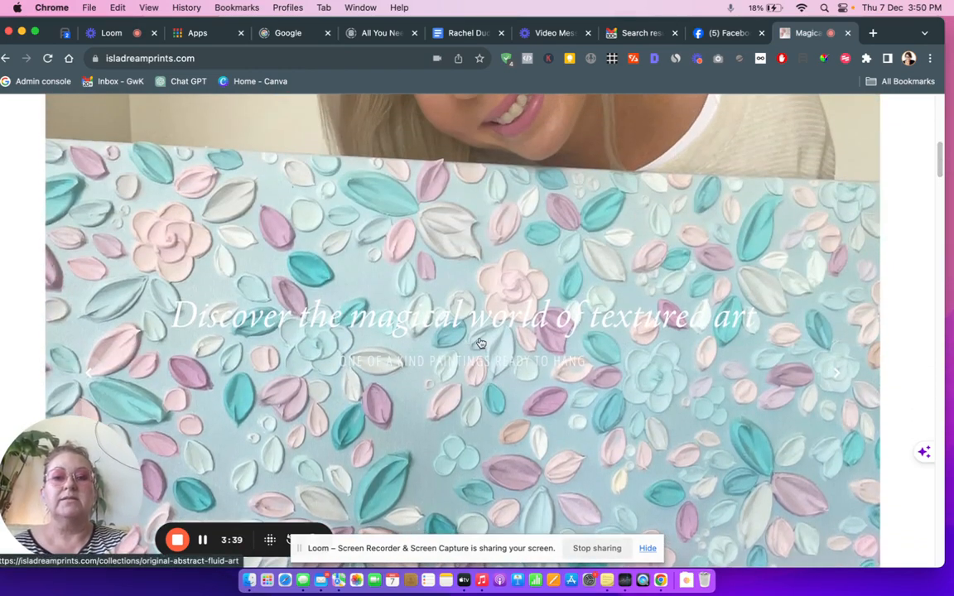
pyautogui.moveTo(510, 376)
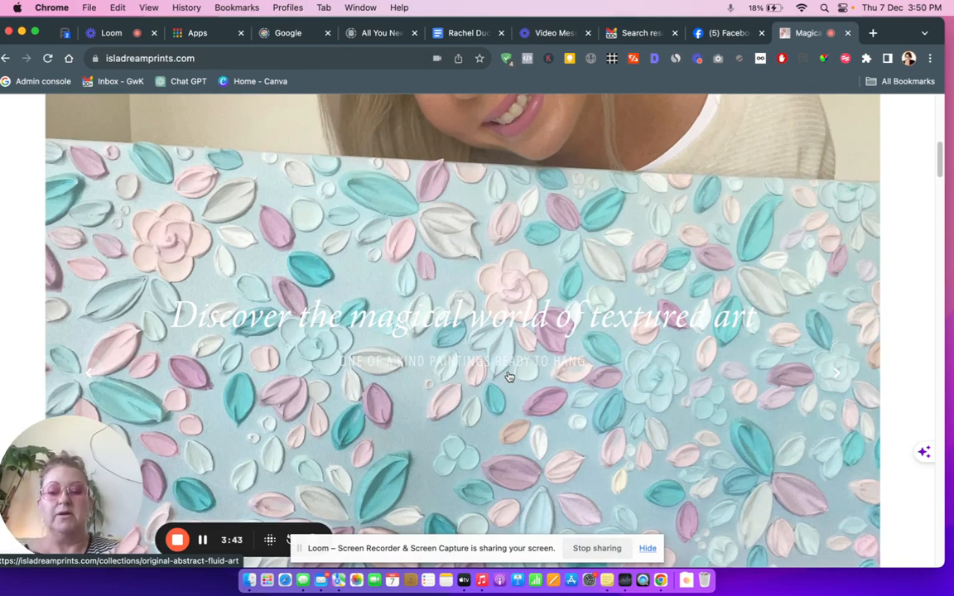
pyautogui.moveTo(593, 164)
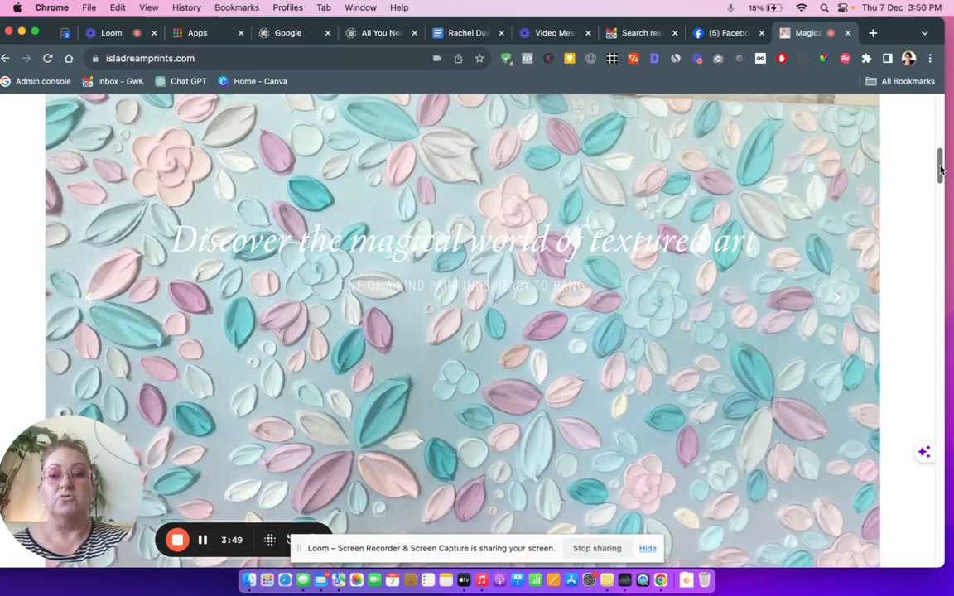
pyautogui.scroll(-3)
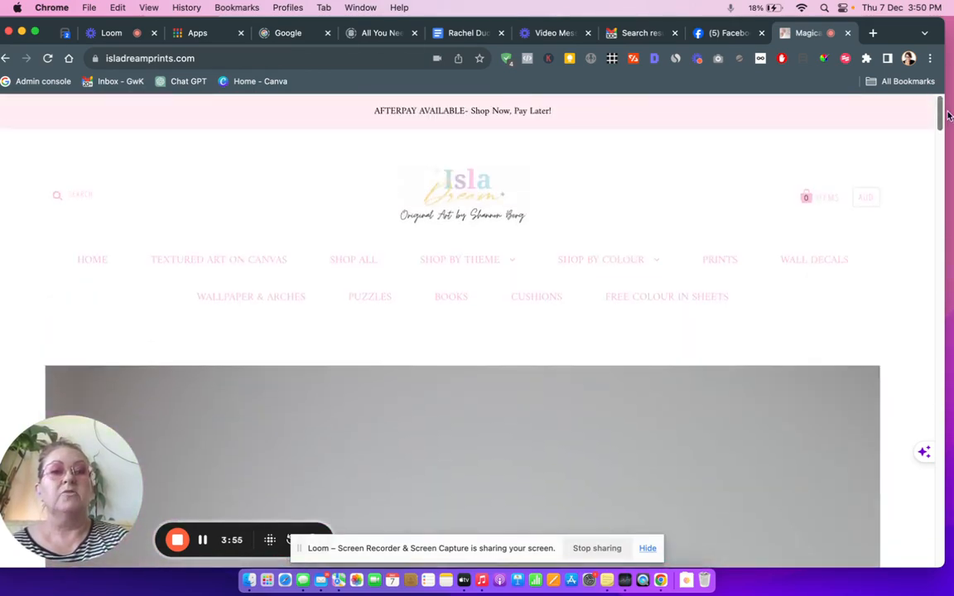
pyautogui.moveTo(892, 192)
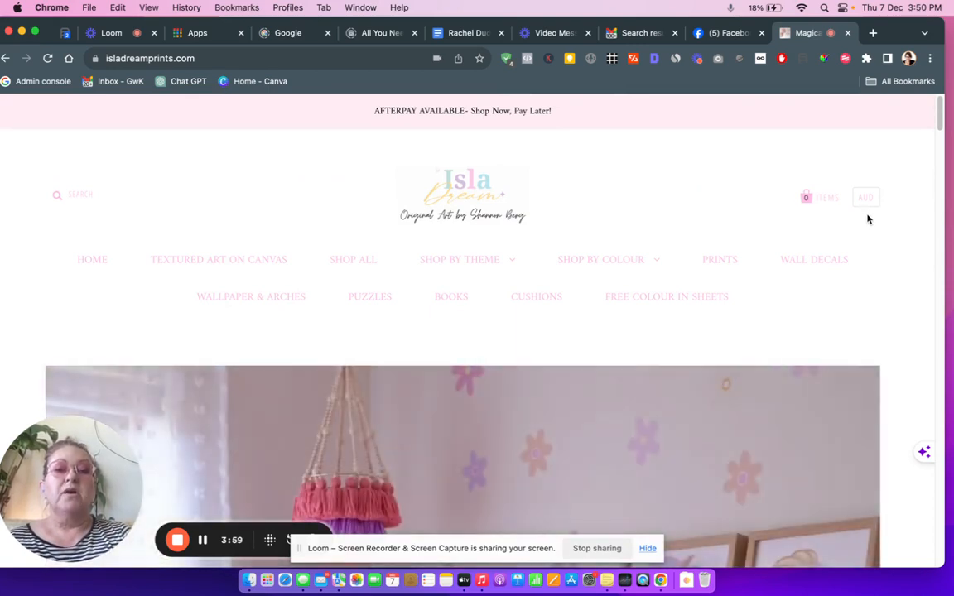
pyautogui.moveTo(877, 234)
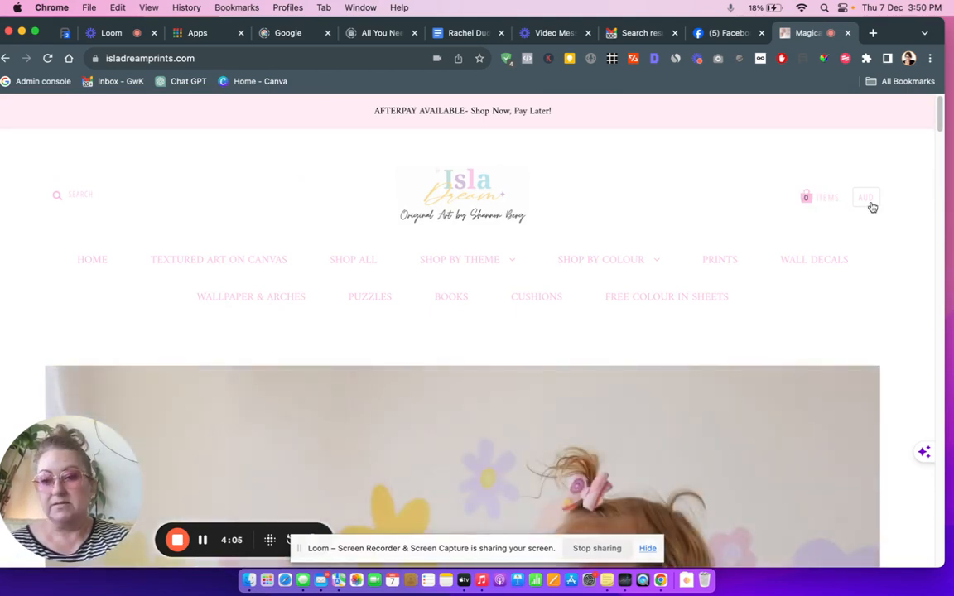
pyautogui.moveTo(880, 240)
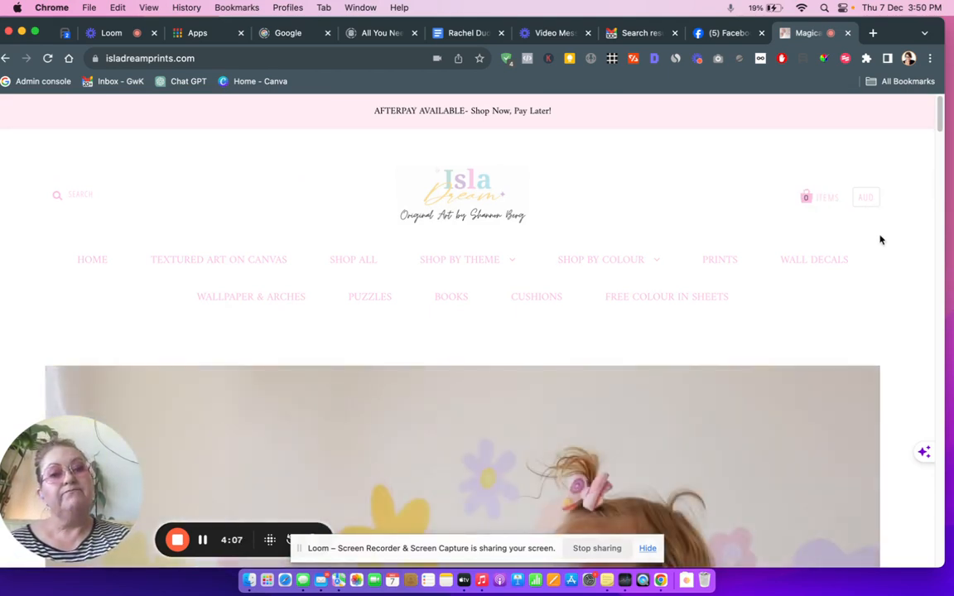
pyautogui.moveTo(873, 225)
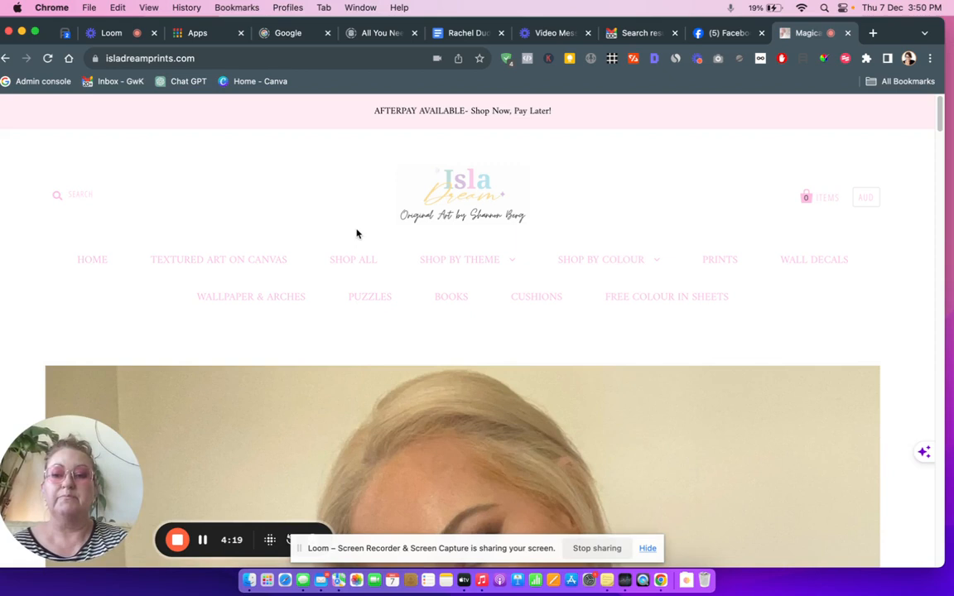
pyautogui.moveTo(235, 272)
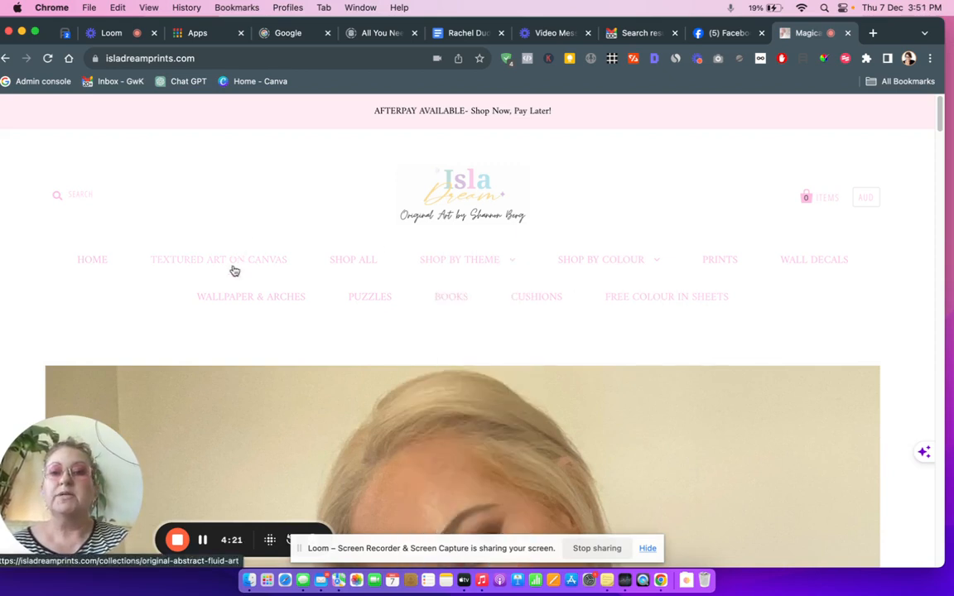
pyautogui.moveTo(666, 288)
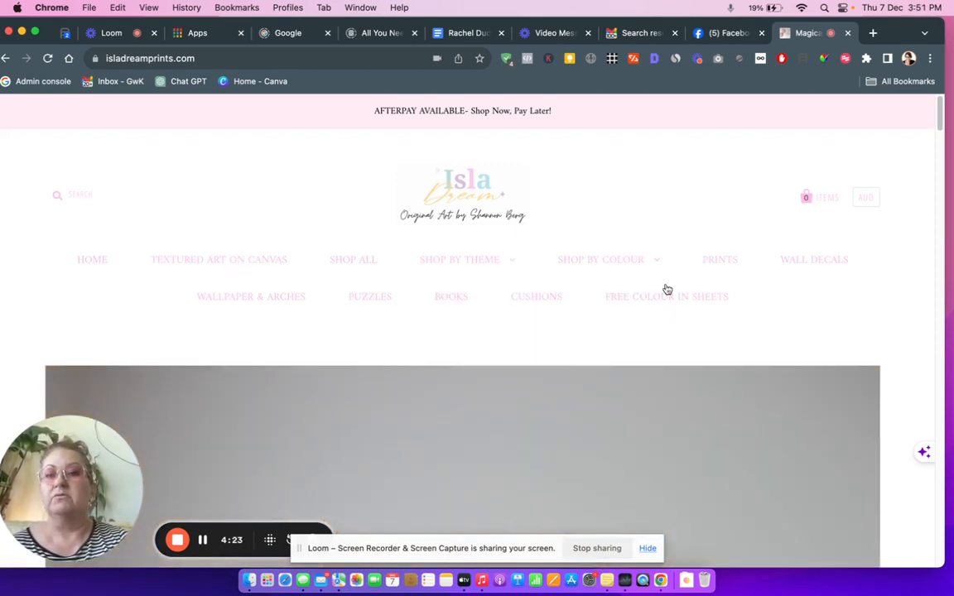
pyautogui.moveTo(169, 260)
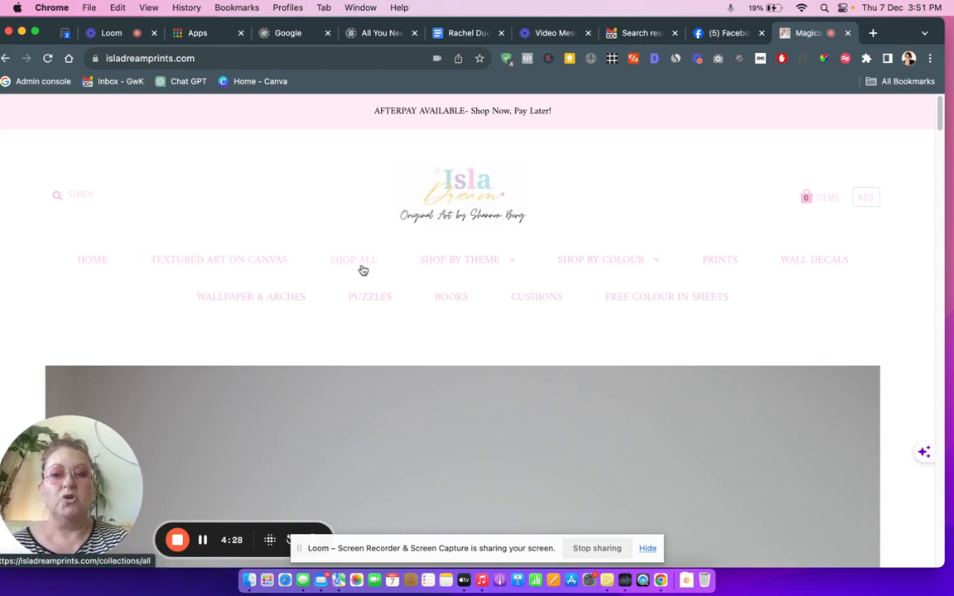
# Select an item in the homepage navigation bar near Shop by Theme
pyautogui.click(602, 258)
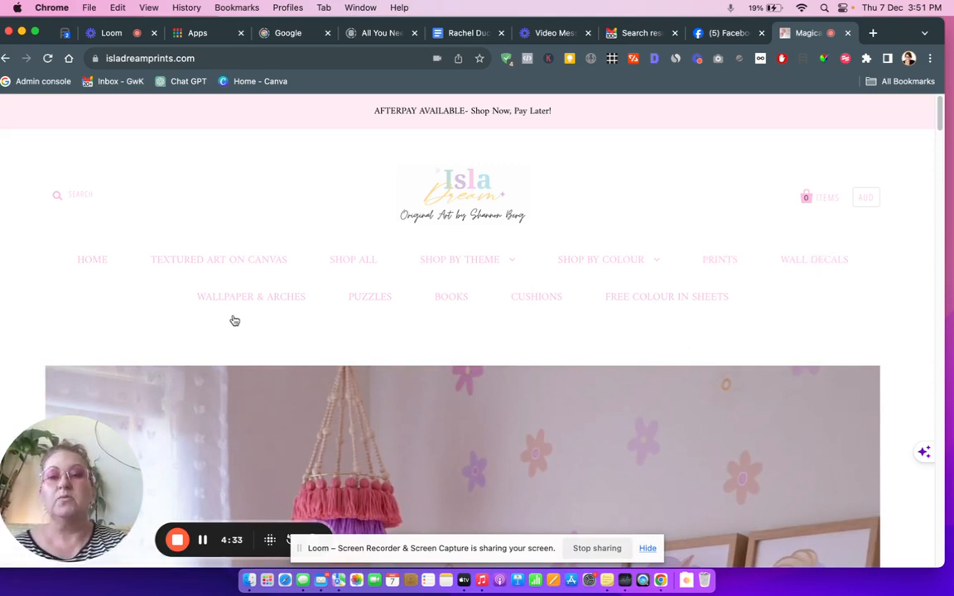
pyautogui.moveTo(523, 474)
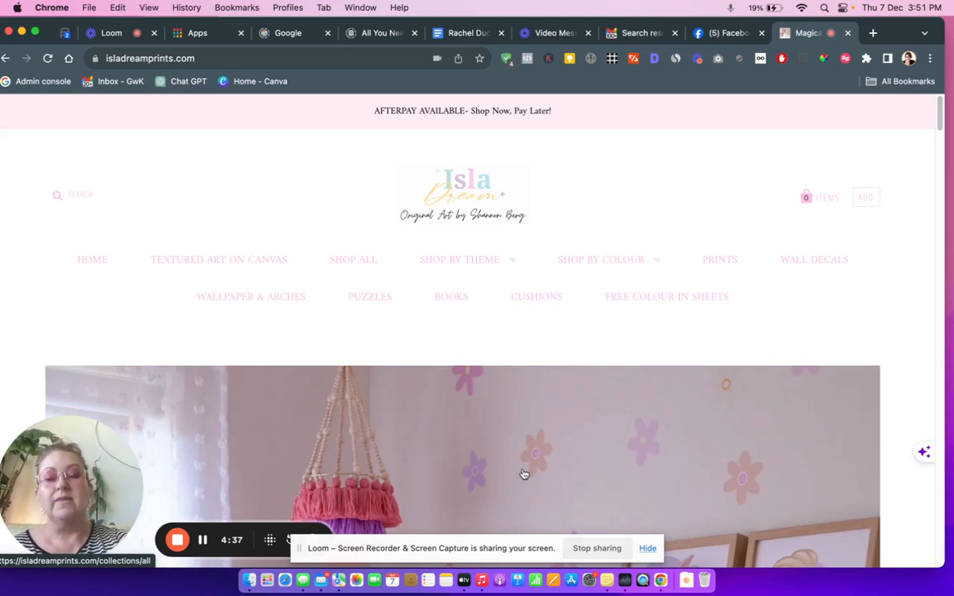
pyautogui.moveTo(566, 483)
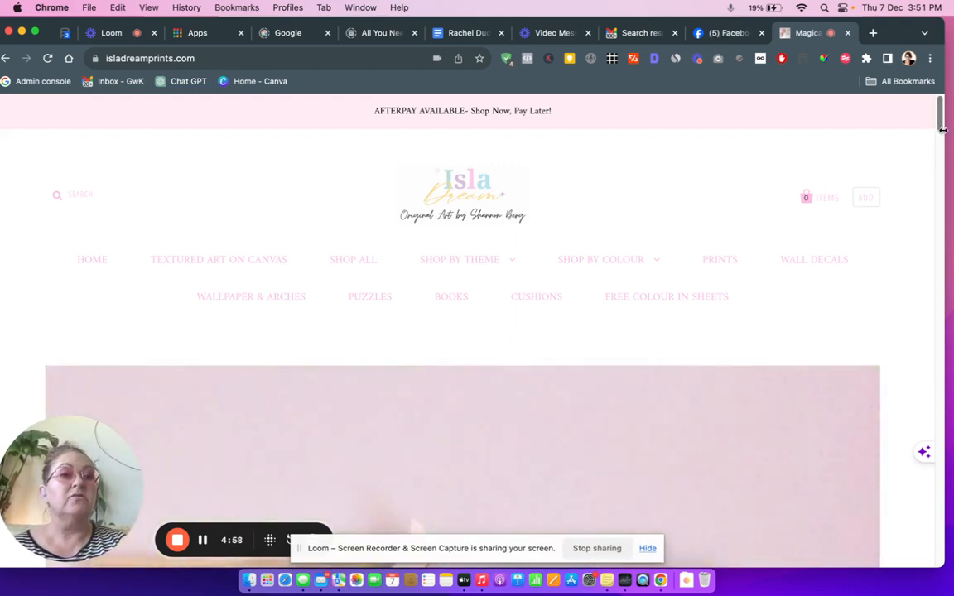
# Scroll through the homepage hero slideshow and review it
pyautogui.scroll(-3)
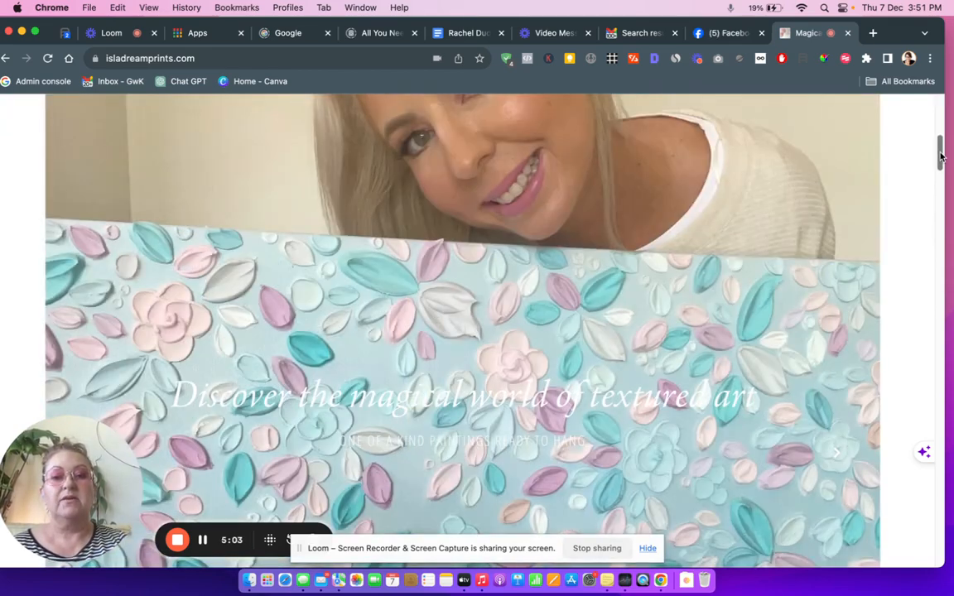
pyautogui.scroll(-3)
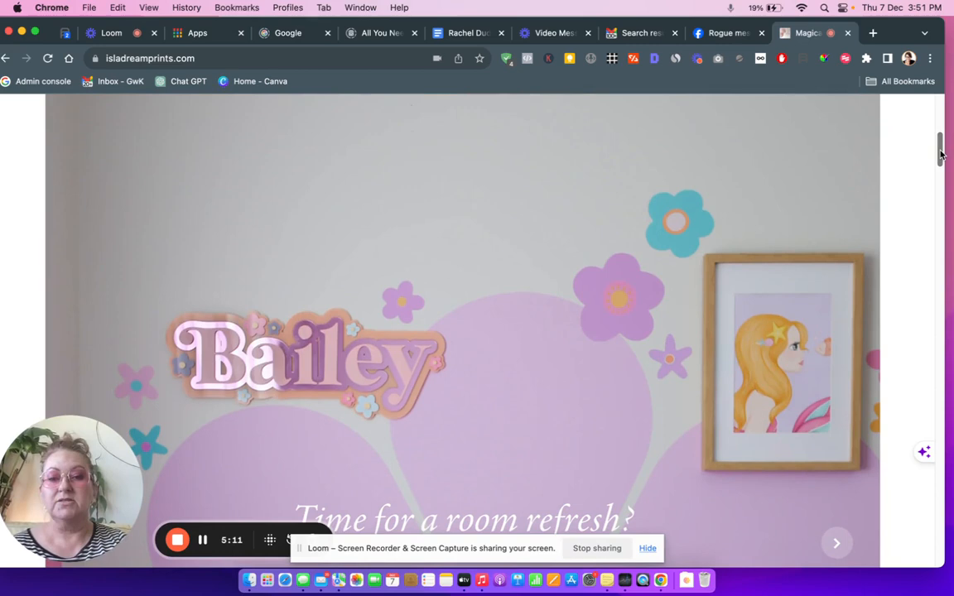
pyautogui.scroll(-3)
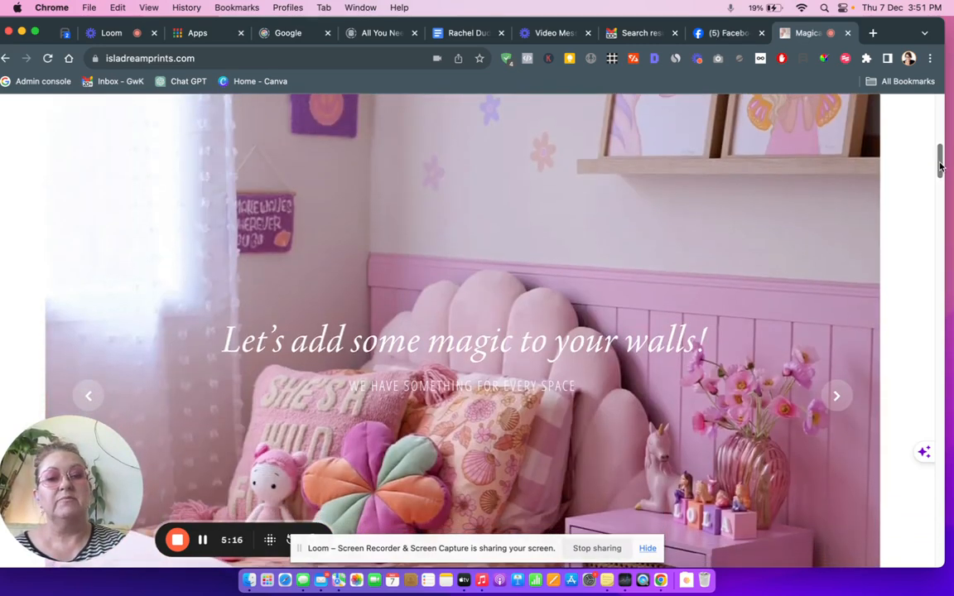
pyautogui.scroll(-3)
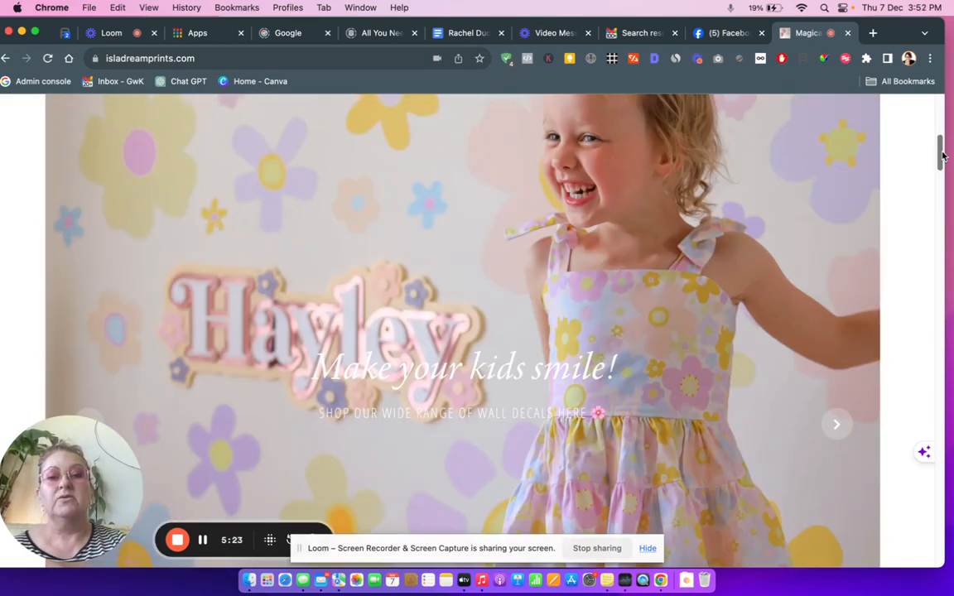
pyautogui.scroll(-3)
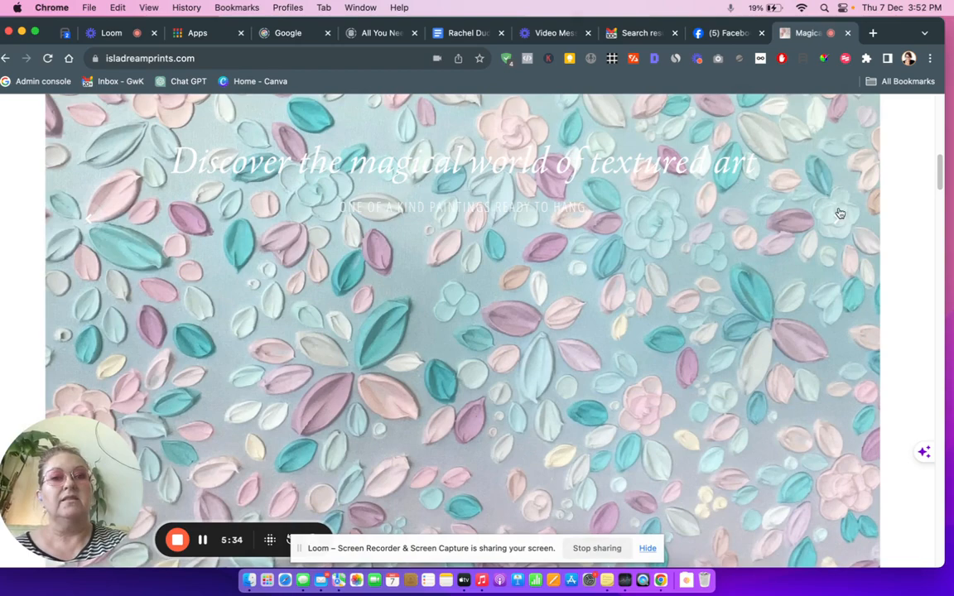
pyautogui.scroll(-3)
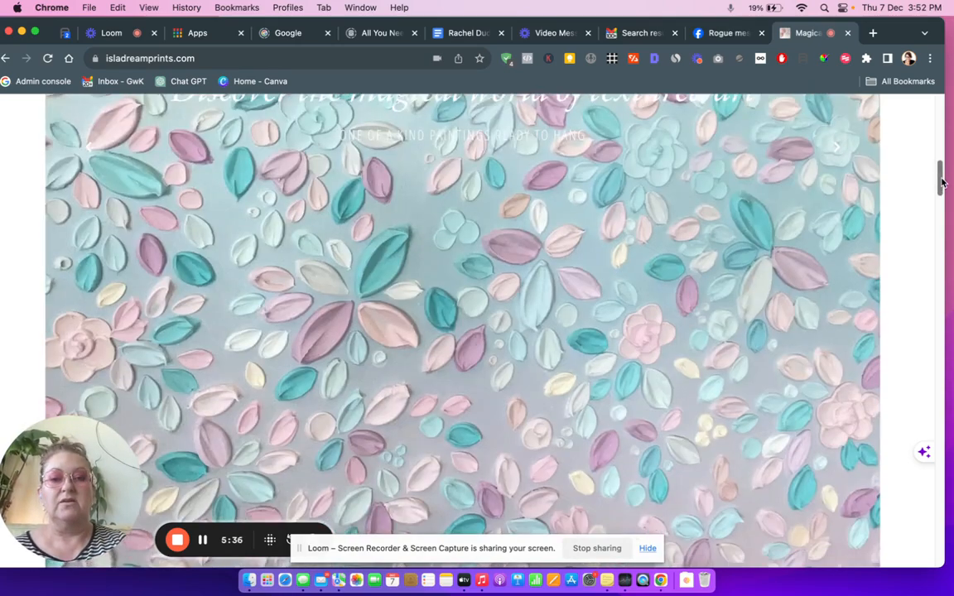
pyautogui.scroll(-3)
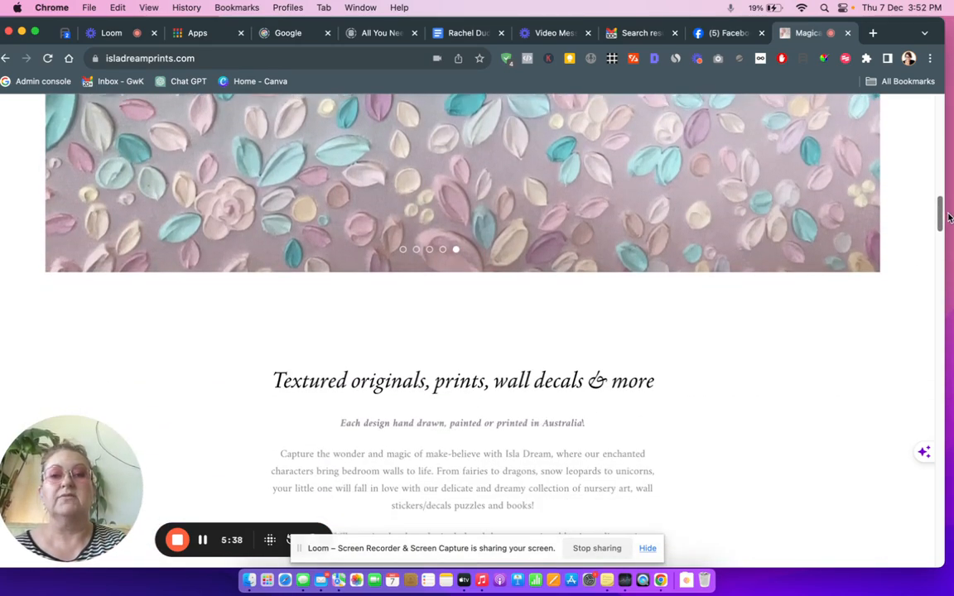
pyautogui.scroll(-3)
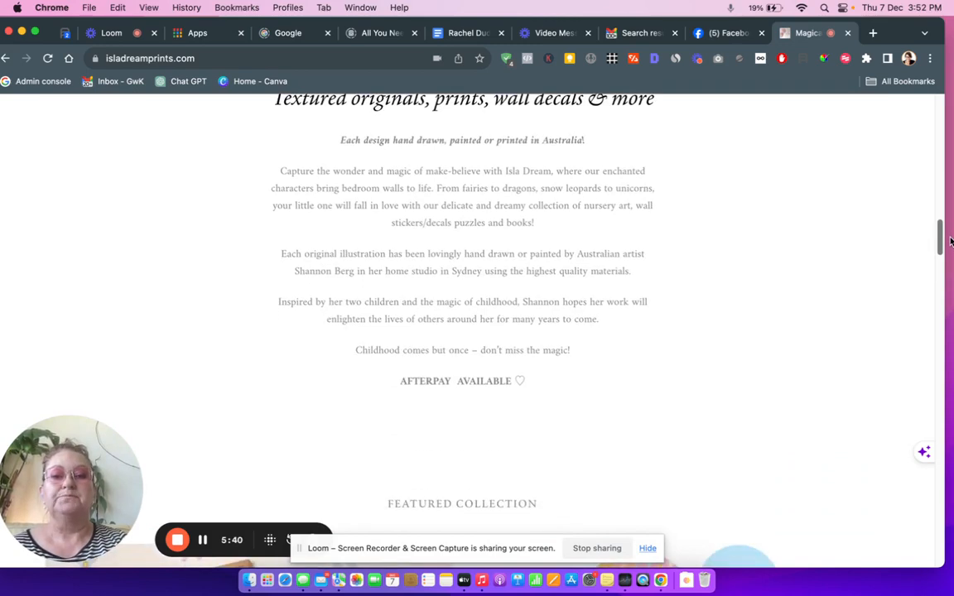
pyautogui.scroll(3)
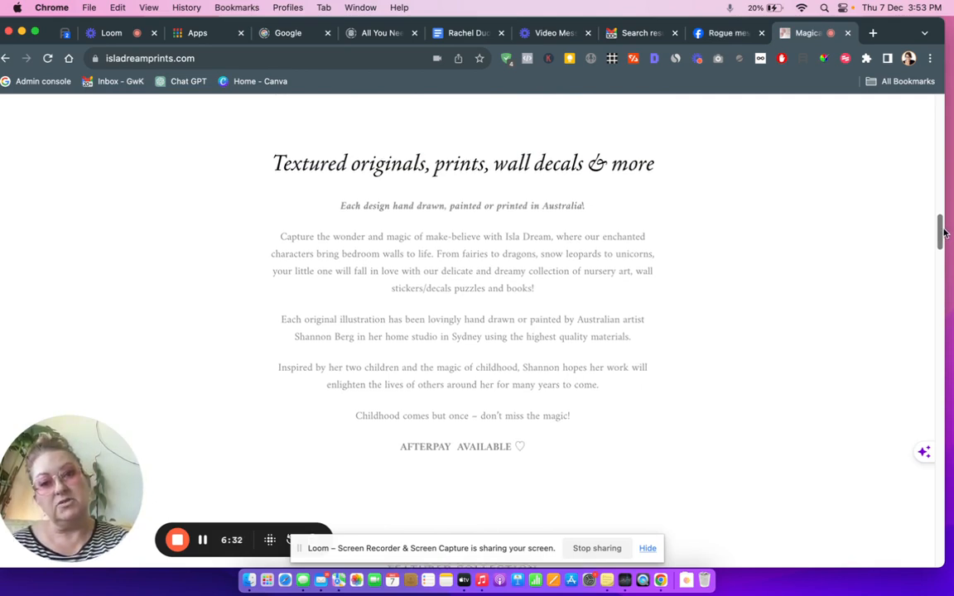
# Scroll on to the 'Textured originals, prints, wall decals & more' introduction
pyautogui.scroll(-3)
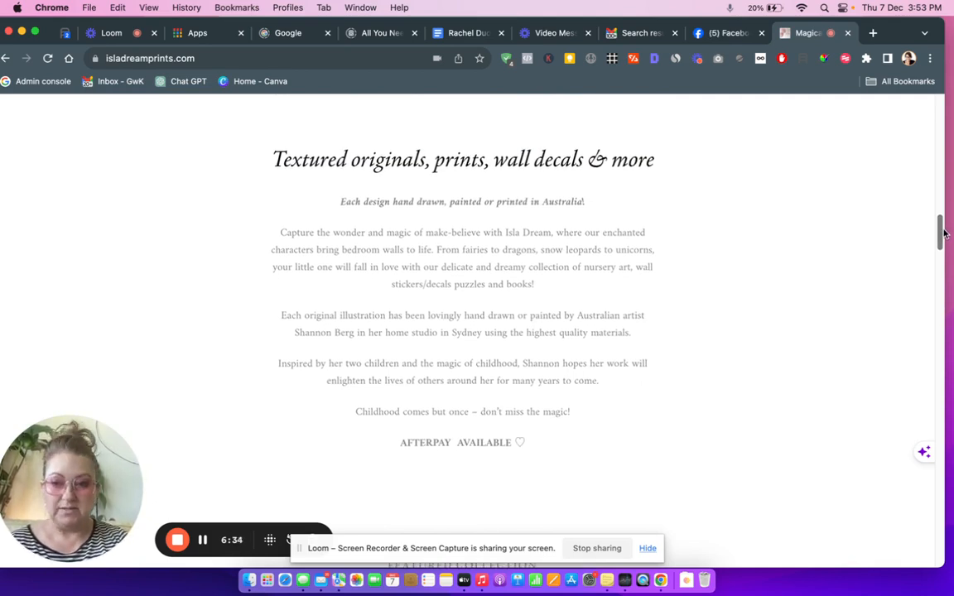
pyautogui.scroll(-3)
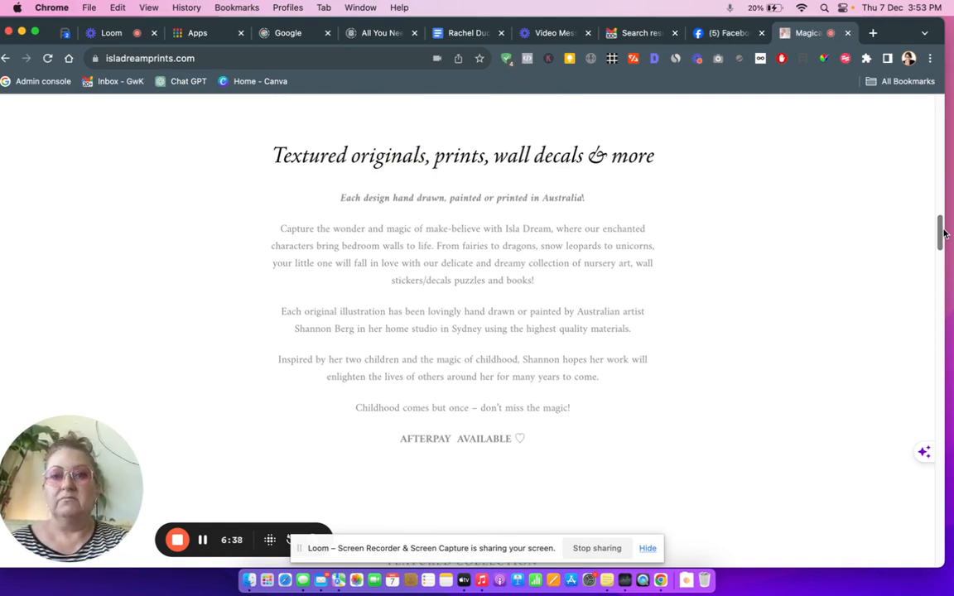
pyautogui.scroll(-3)
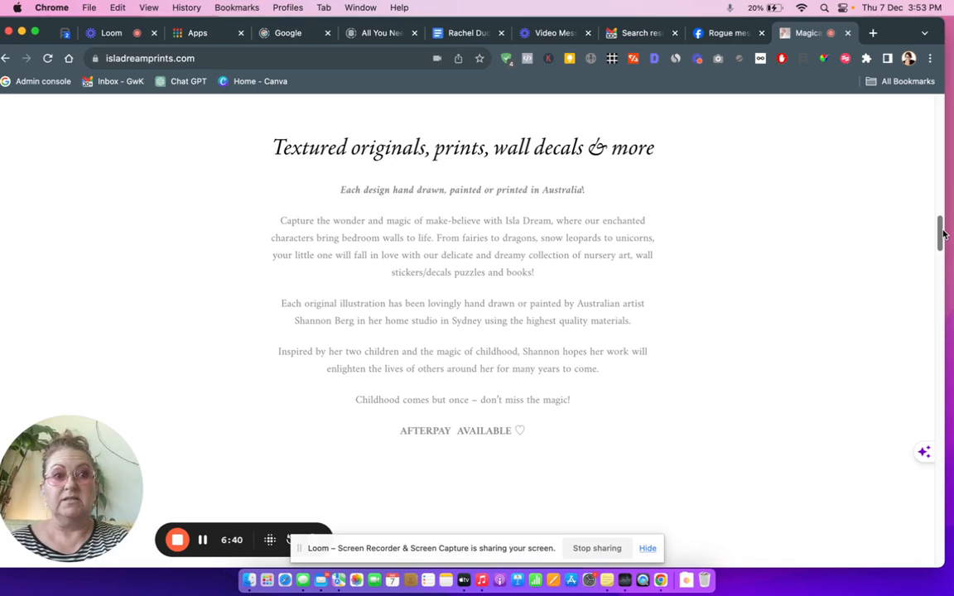
# Scroll into the homepage Featured Collection product grid
pyautogui.scroll(-3)
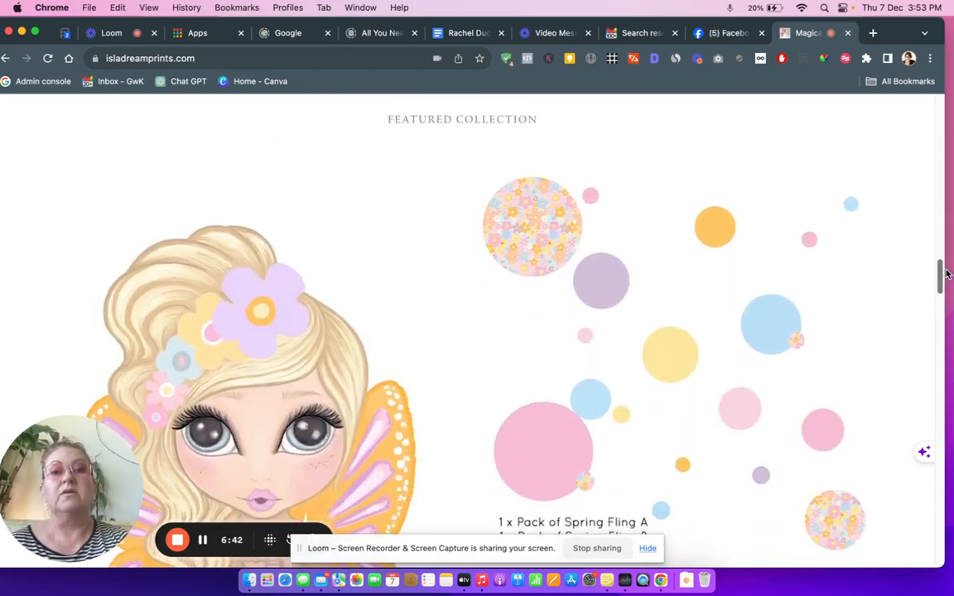
pyautogui.scroll(-3)
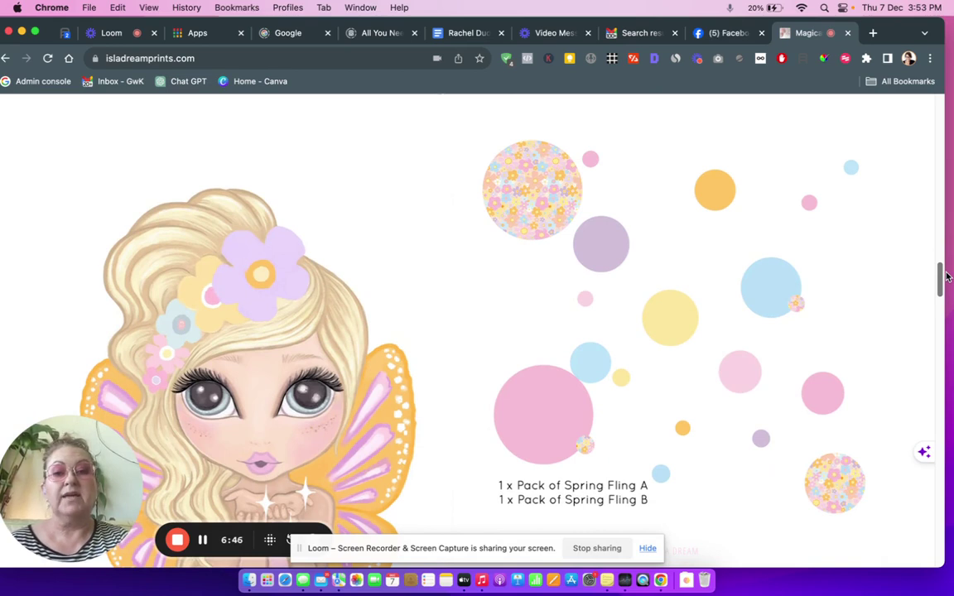
pyautogui.scroll(-3)
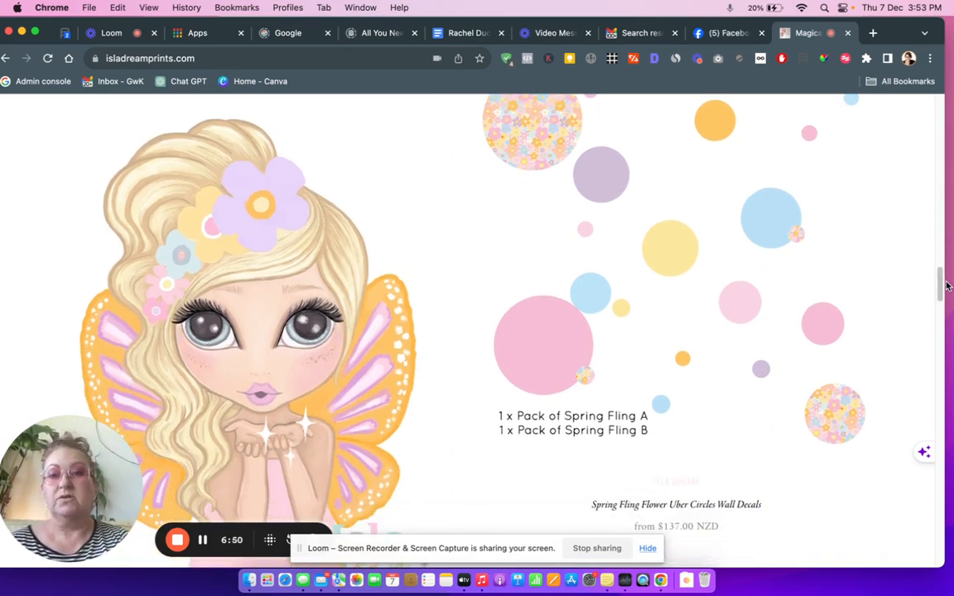
pyautogui.scroll(-3)
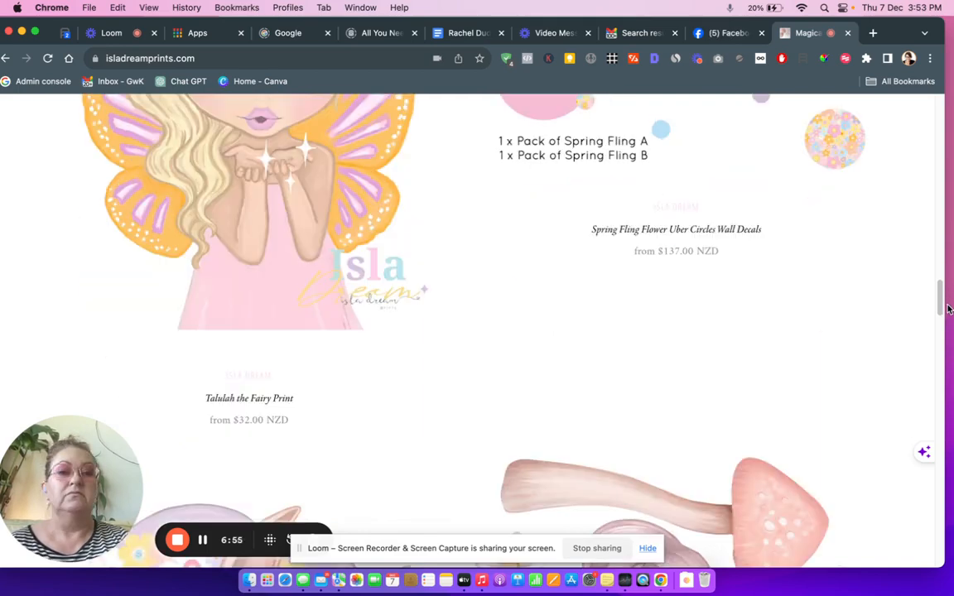
pyautogui.scroll(-3)
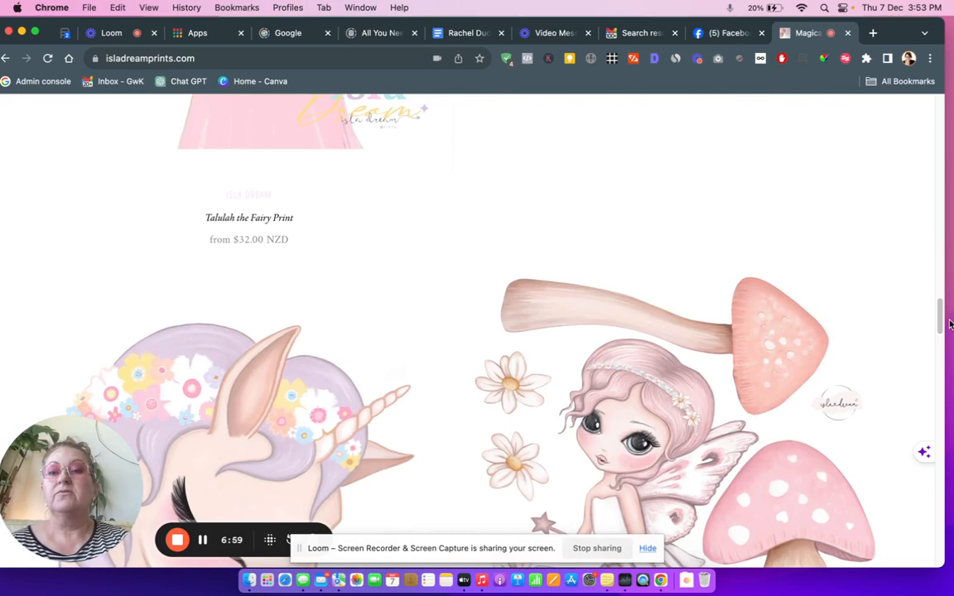
pyautogui.scroll(-3)
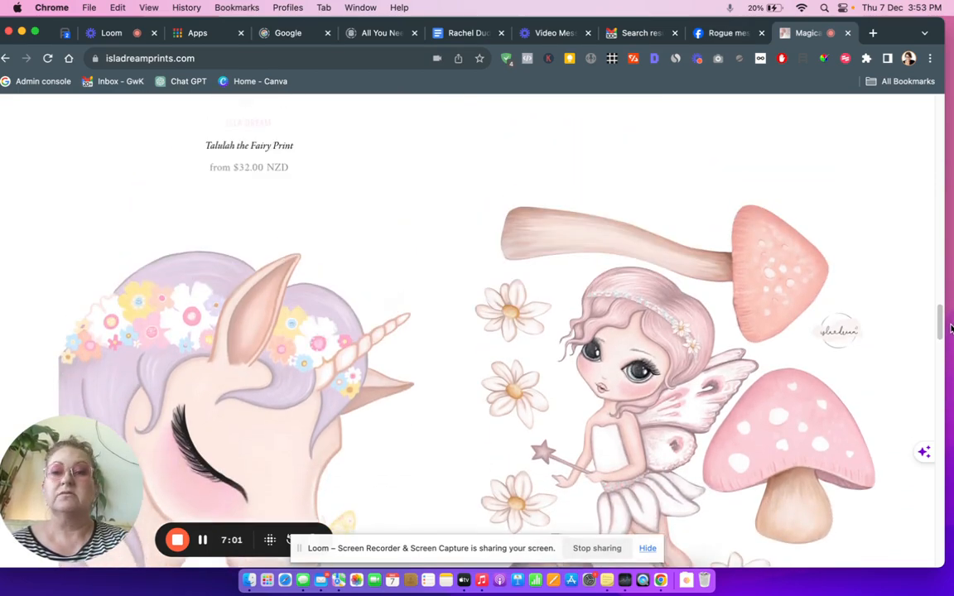
pyautogui.scroll(-3)
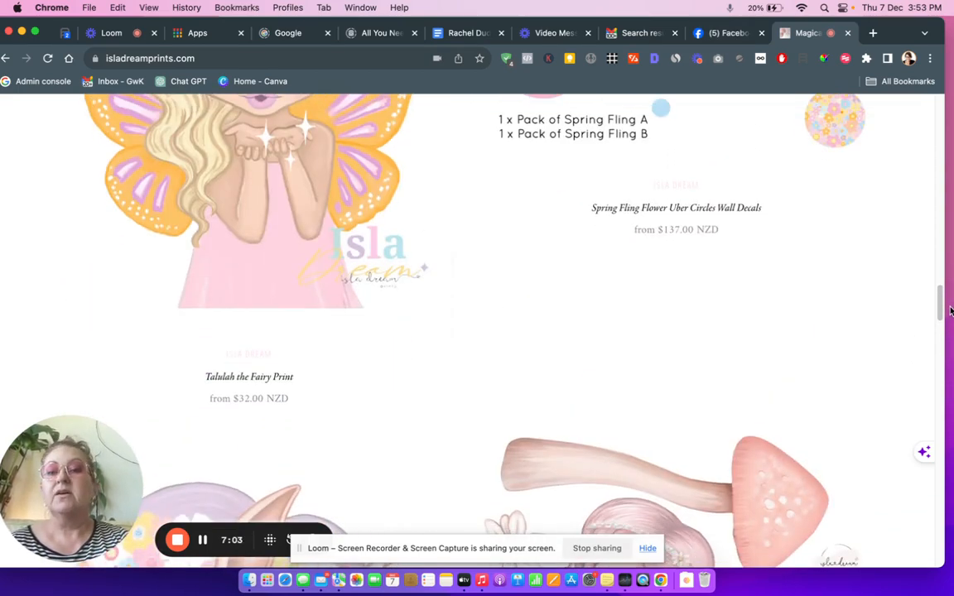
# Continue past the pastel flower wall decals and dinosaur print to the category tiles
pyautogui.scroll(-3)
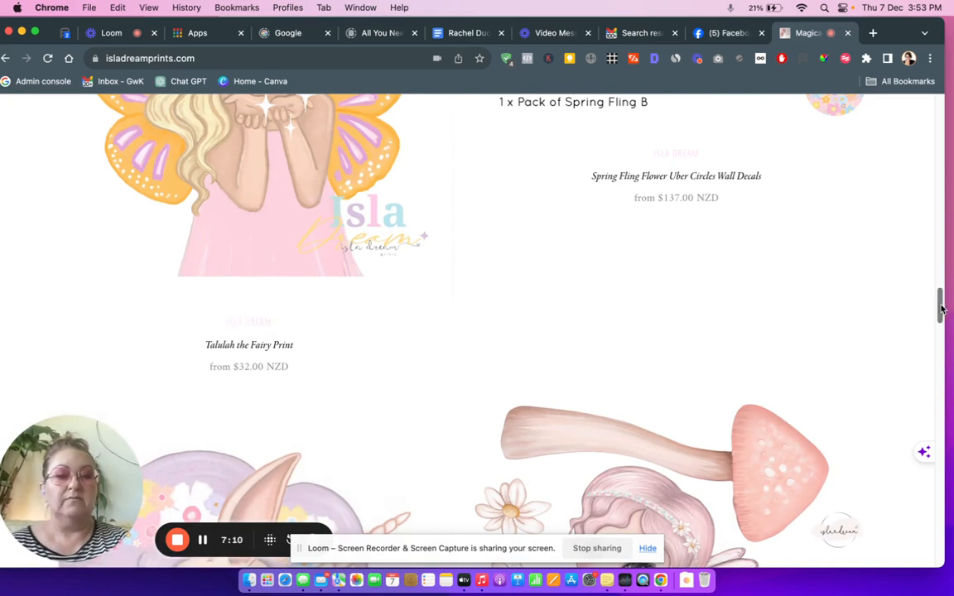
pyautogui.scroll(-3)
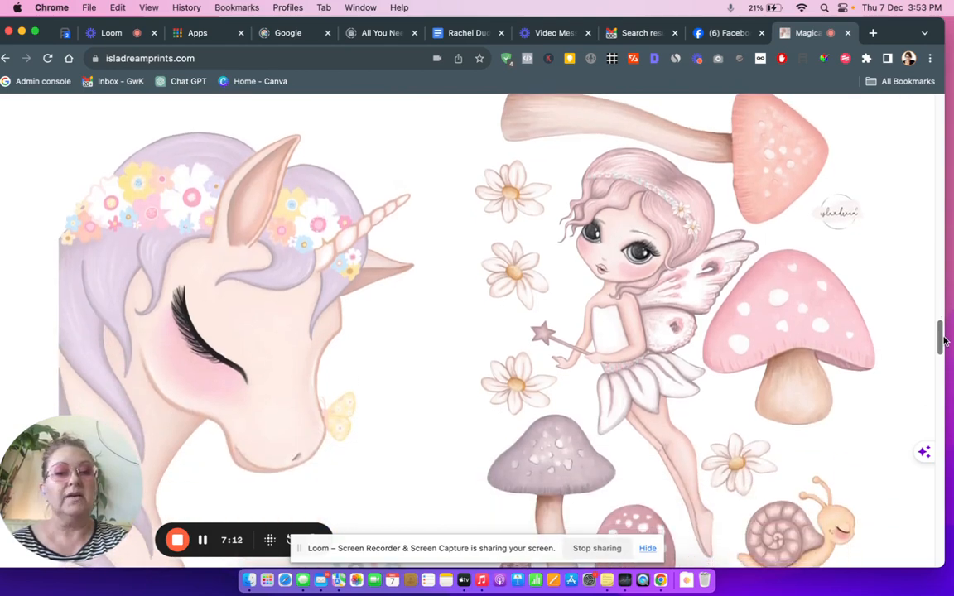
pyautogui.scroll(-3)
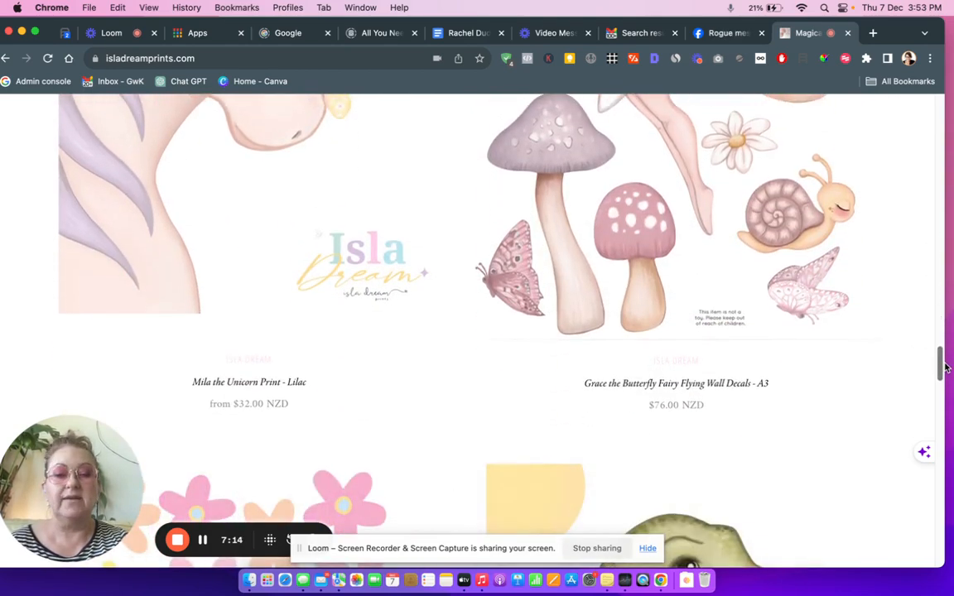
pyautogui.scroll(-3)
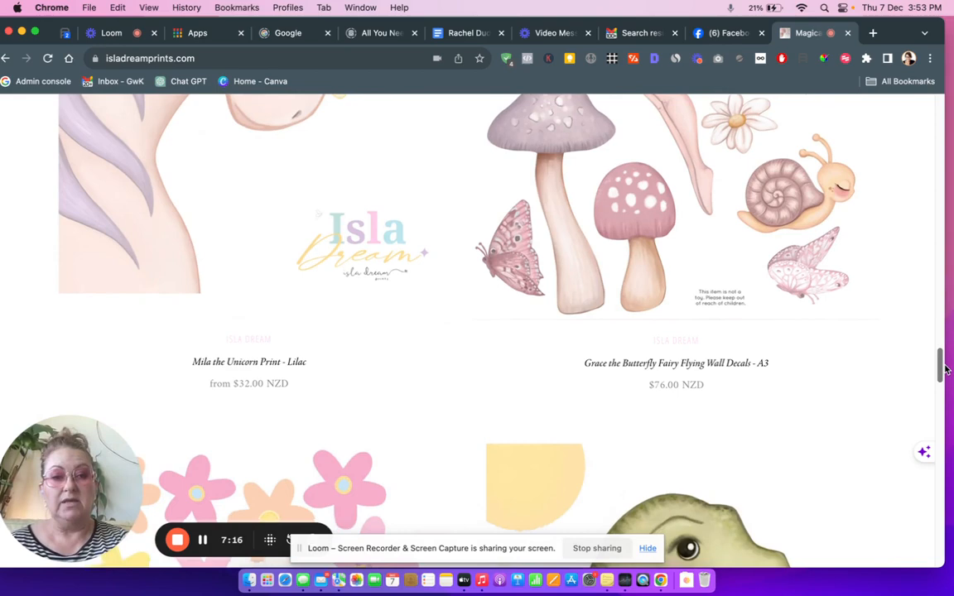
pyautogui.scroll(-3)
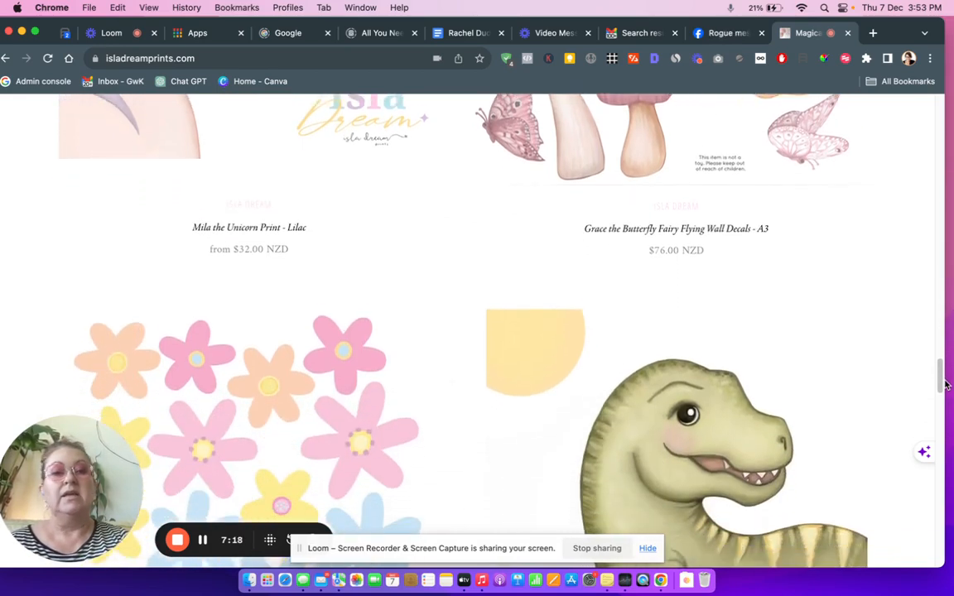
pyautogui.scroll(-3)
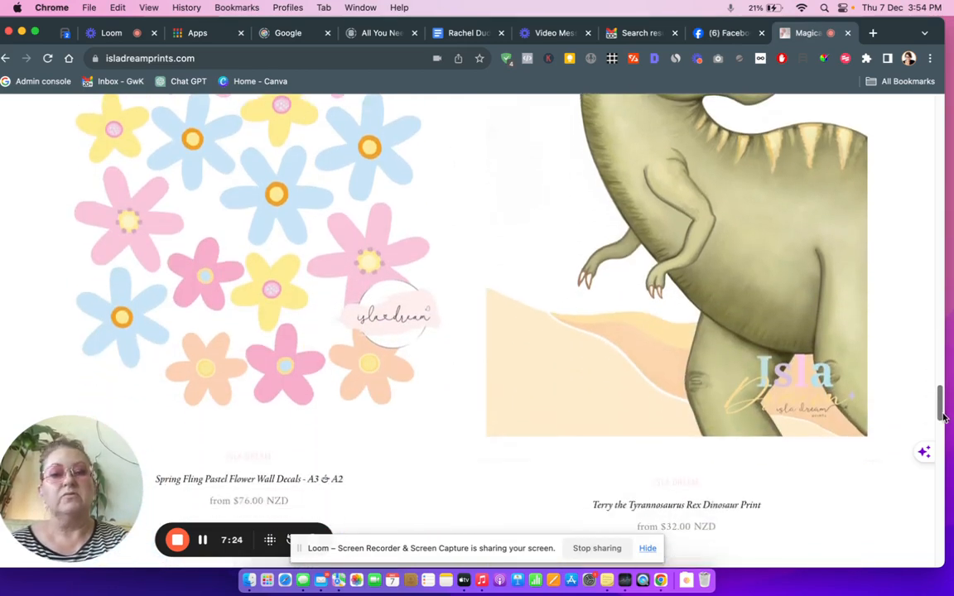
pyautogui.scroll(-3)
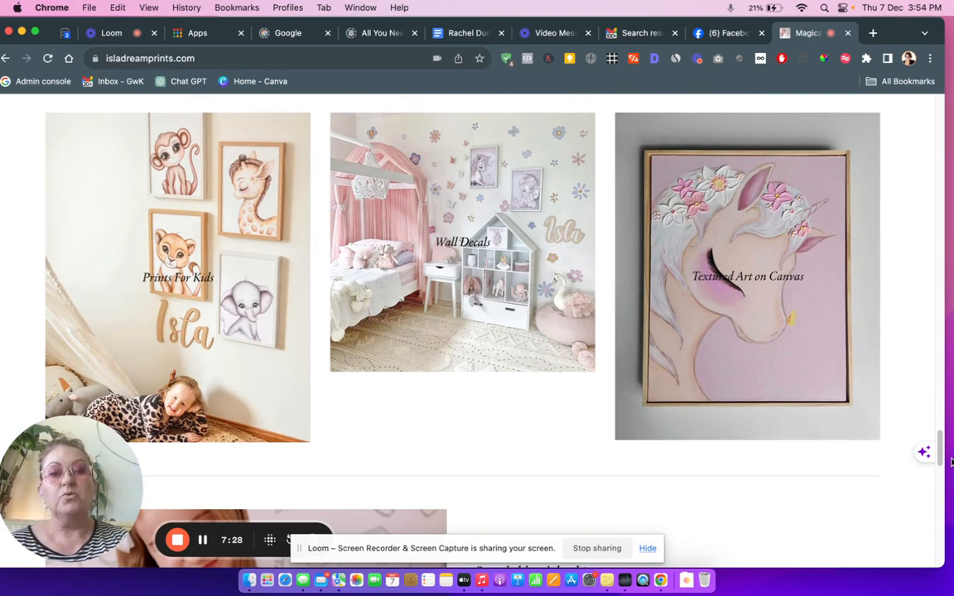
# Scroll down to the 'Our children's book!' Grace and Scrunch section and footer
pyautogui.scroll(-3)
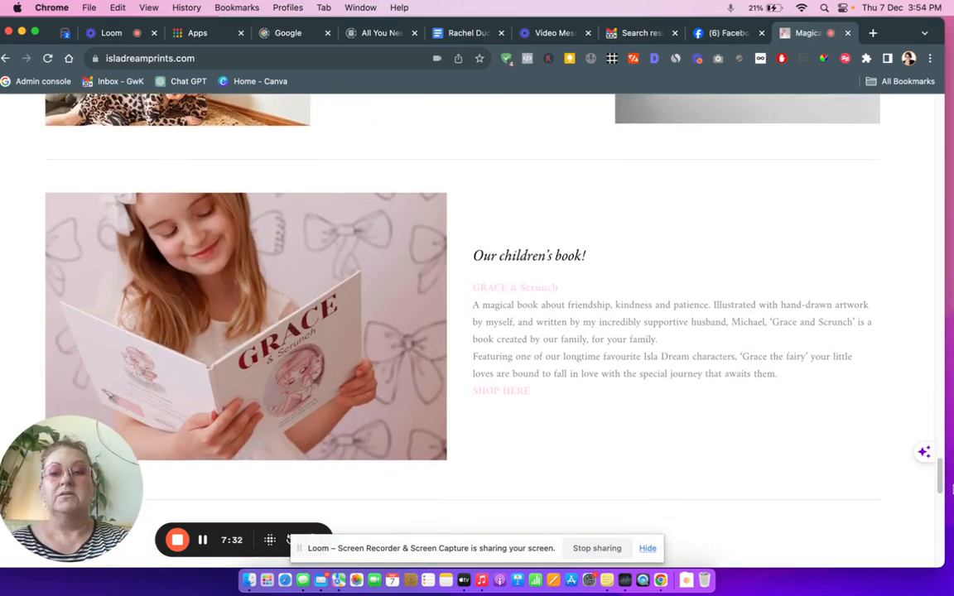
pyautogui.scroll(-3)
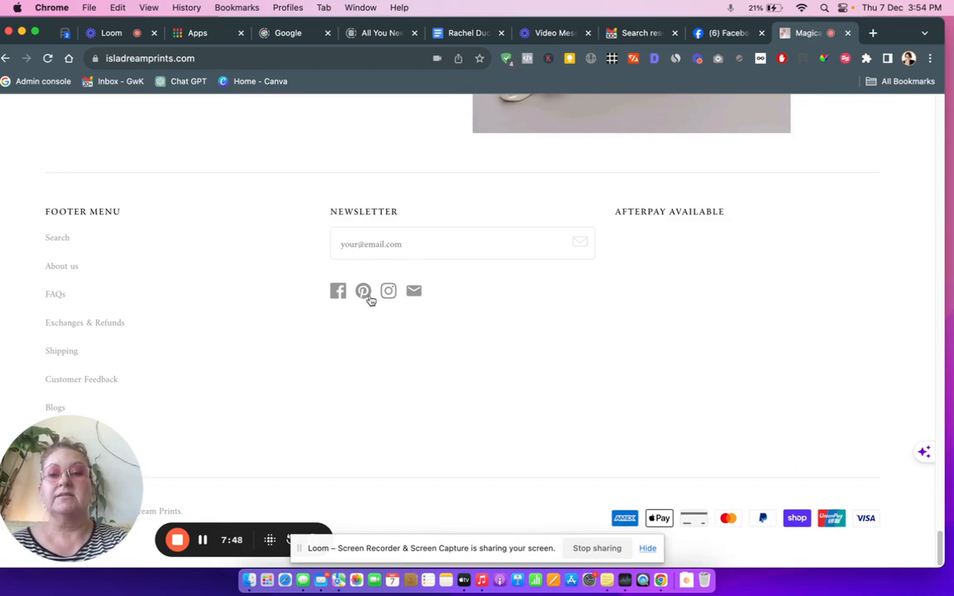
pyautogui.moveTo(414, 292)
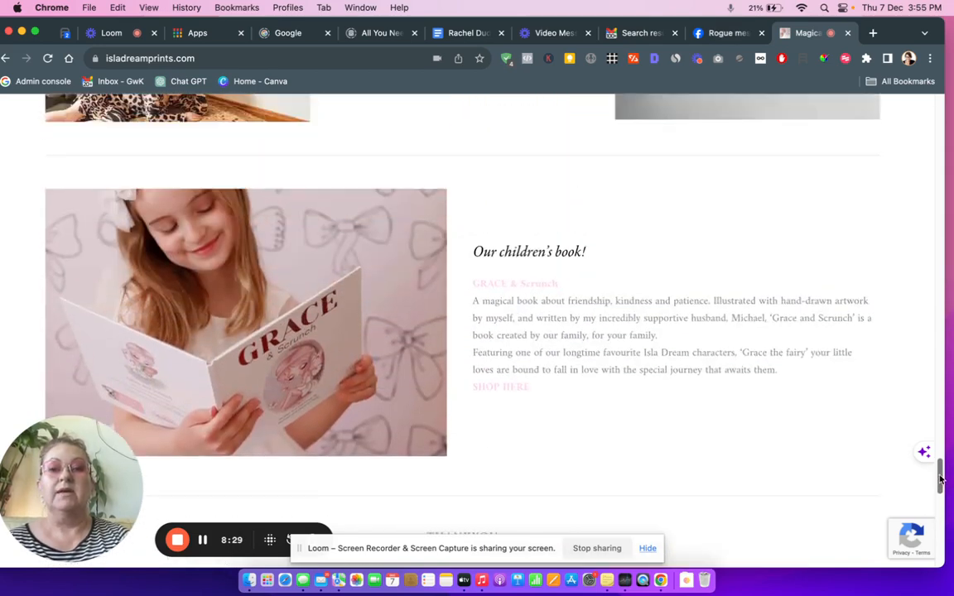
# From Shop by Theme in the nav bar, go to the Textured Art on Canvas collection
pyautogui.scroll(-3)
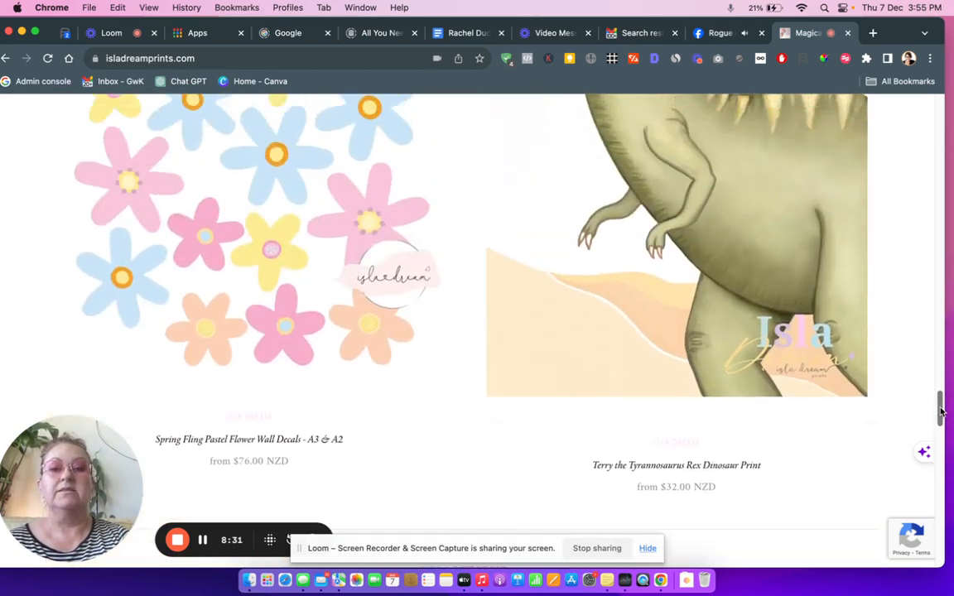
pyautogui.scroll(-3)
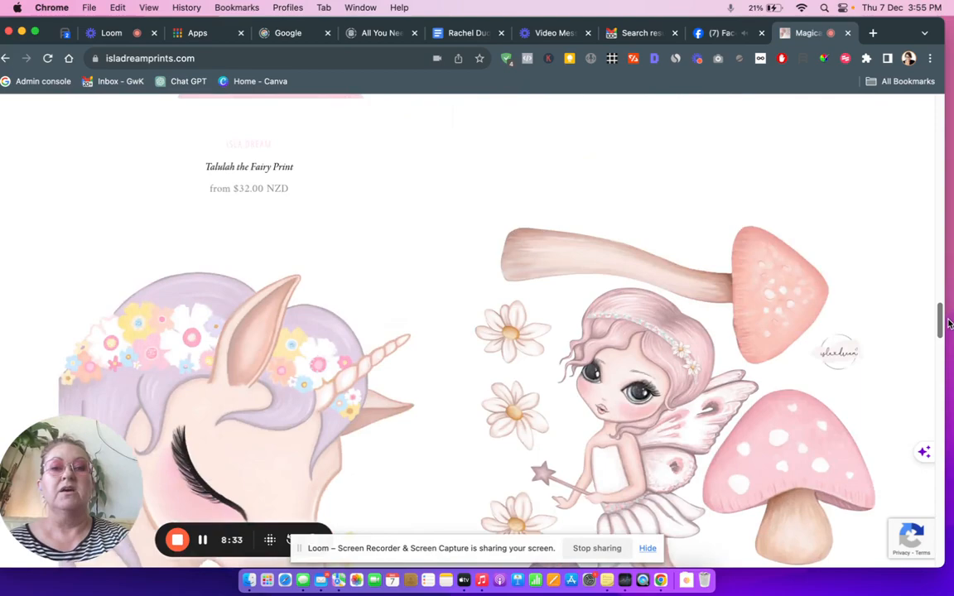
pyautogui.scroll(-3)
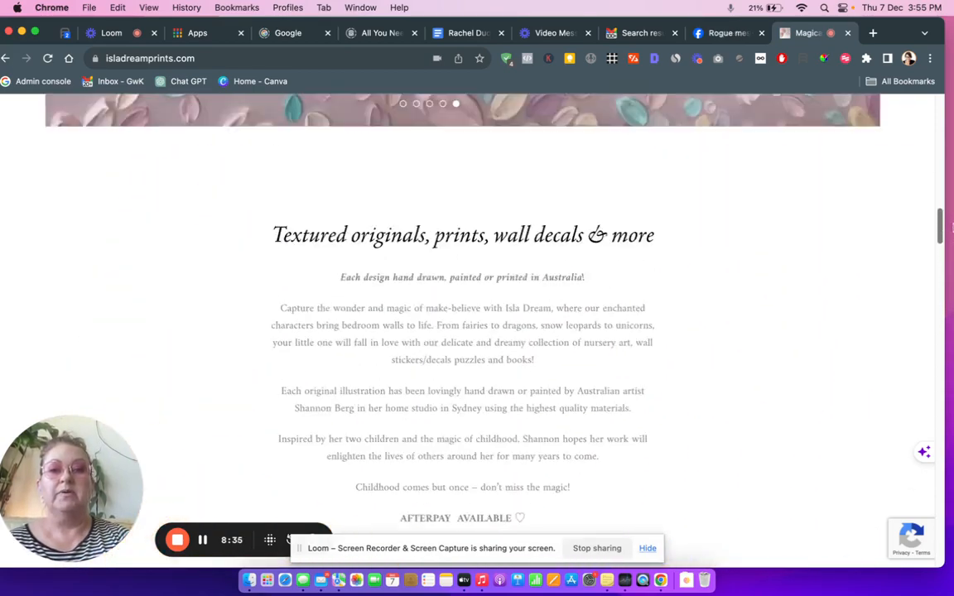
pyautogui.scroll(3)
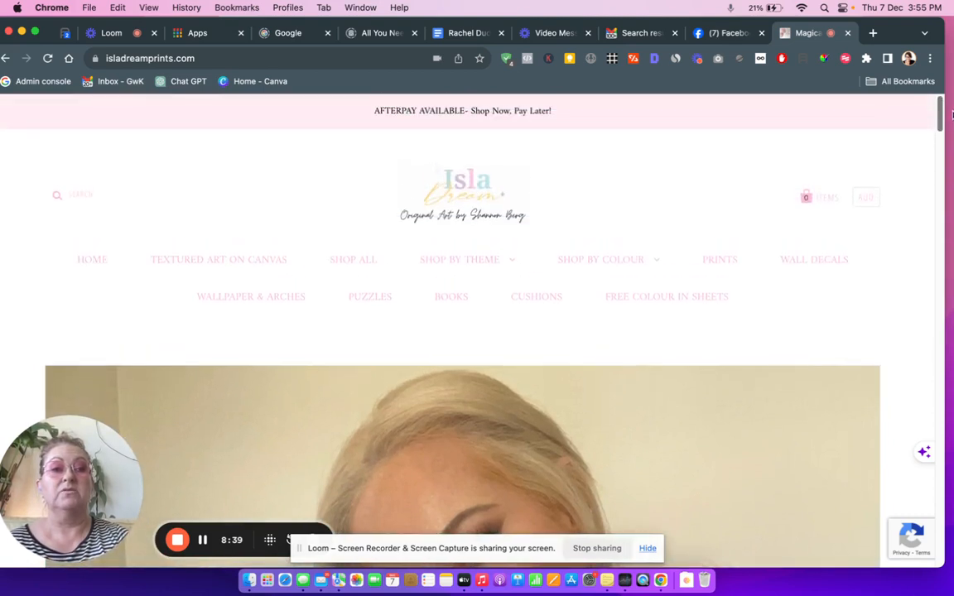
pyautogui.click(605, 258)
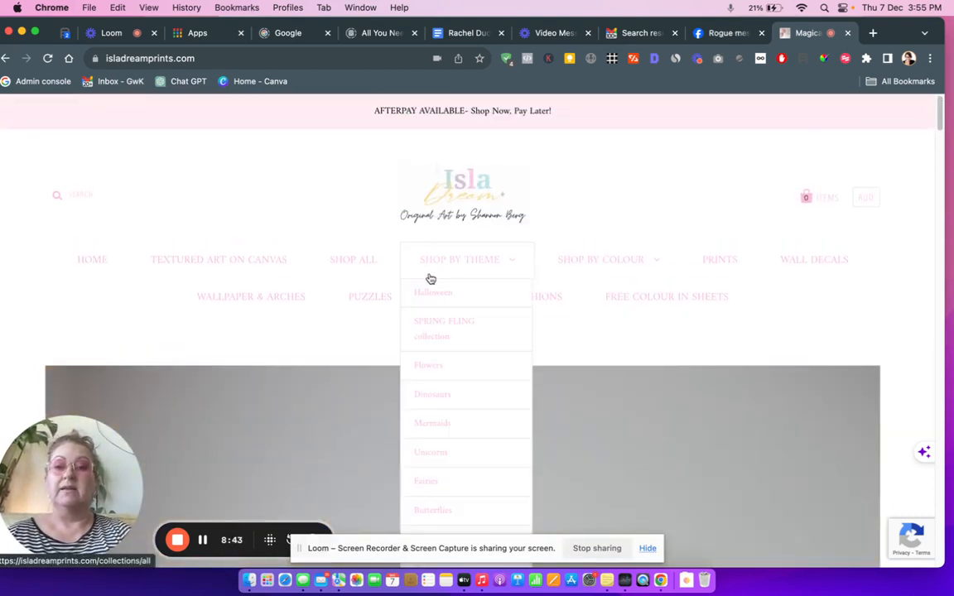
pyautogui.click(218, 258)
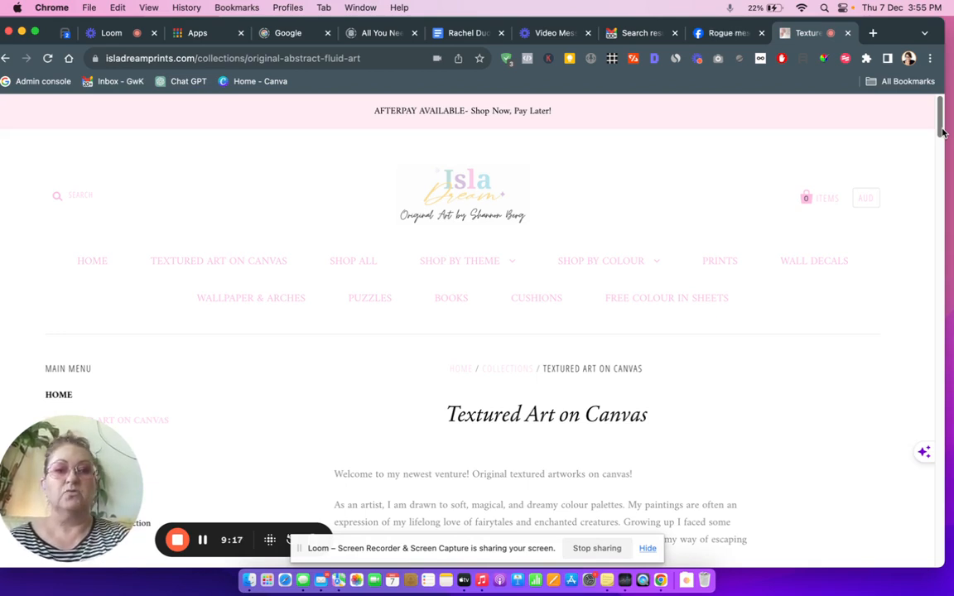
# Scroll past the intro text to the grid of mostly sold-out canvas artworks
pyautogui.scroll(-3)
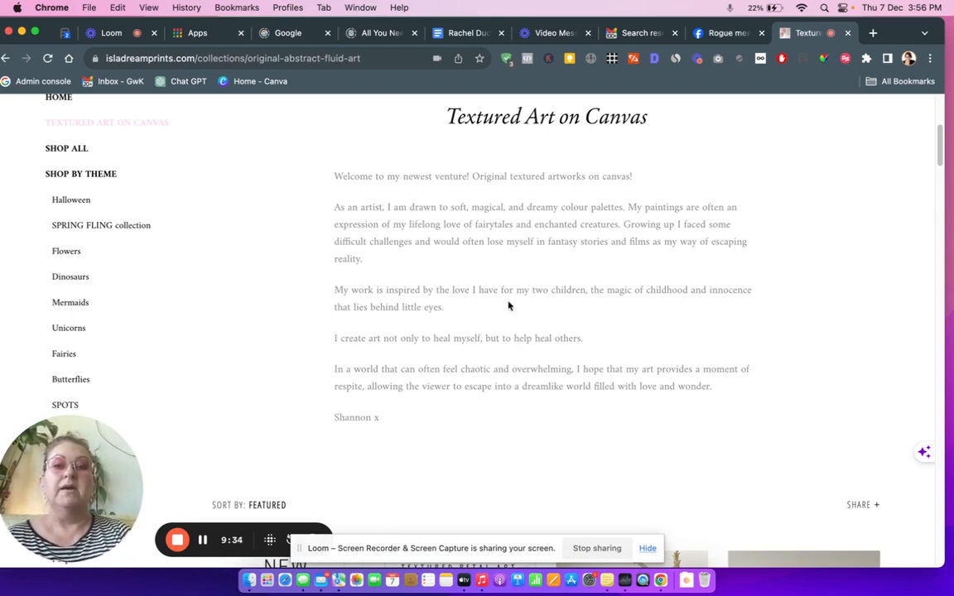
pyautogui.moveTo(538, 317)
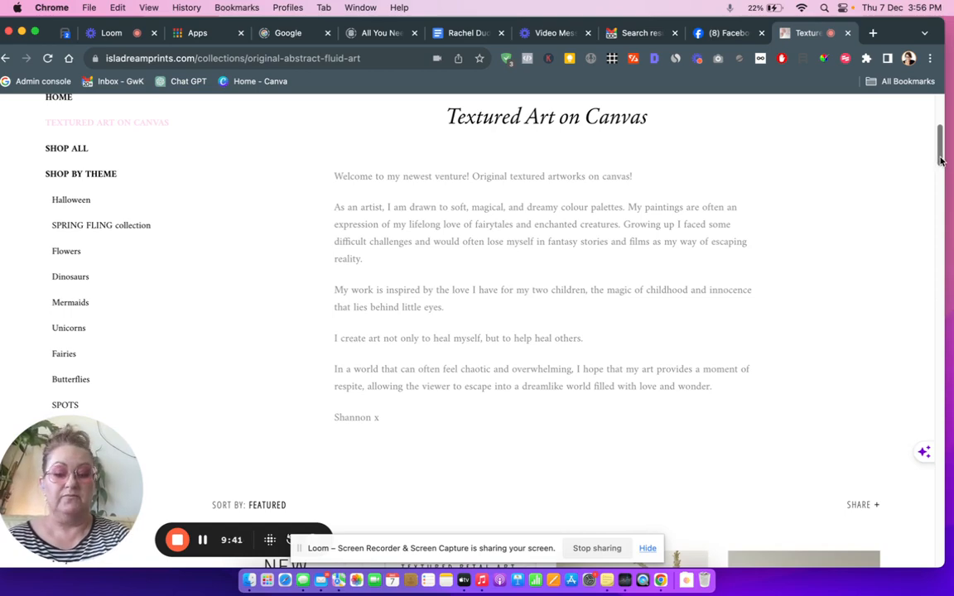
pyautogui.scroll(-3)
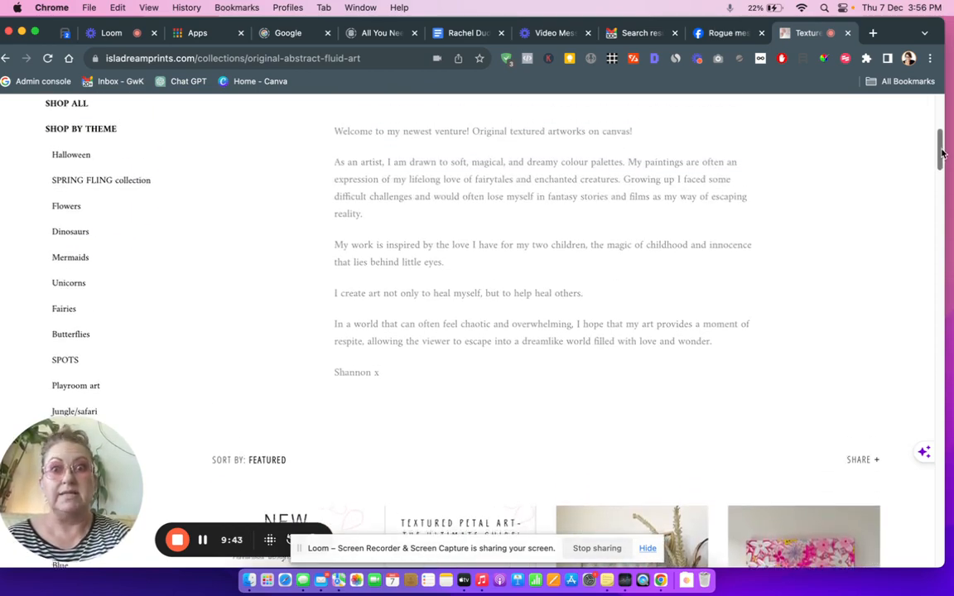
pyautogui.scroll(-3)
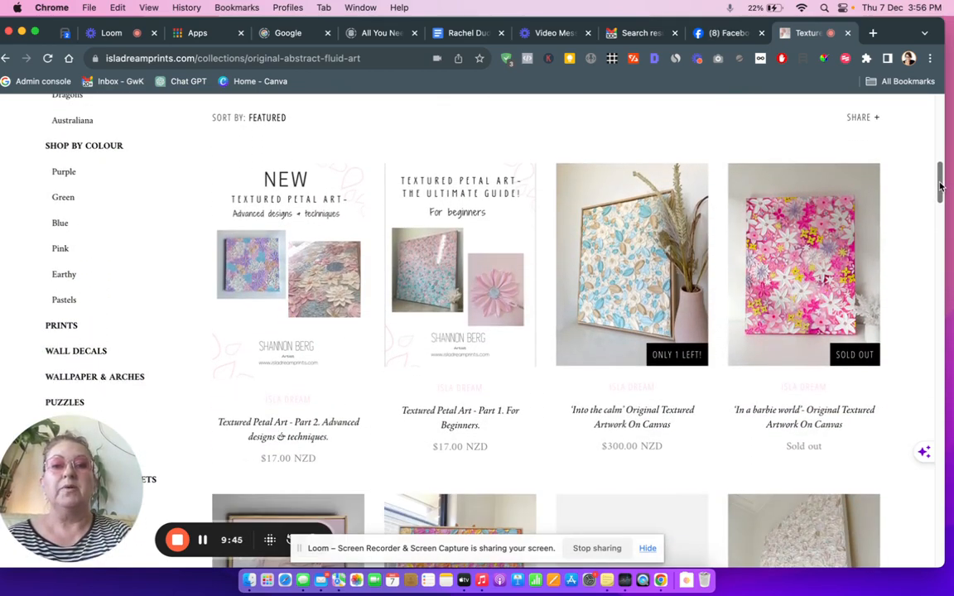
pyautogui.scroll(-3)
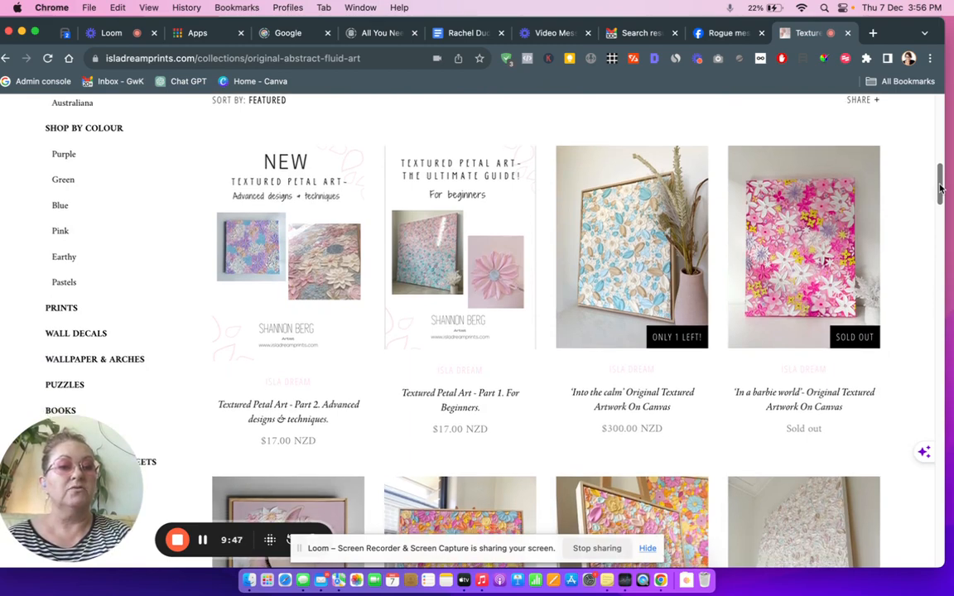
pyautogui.scroll(-3)
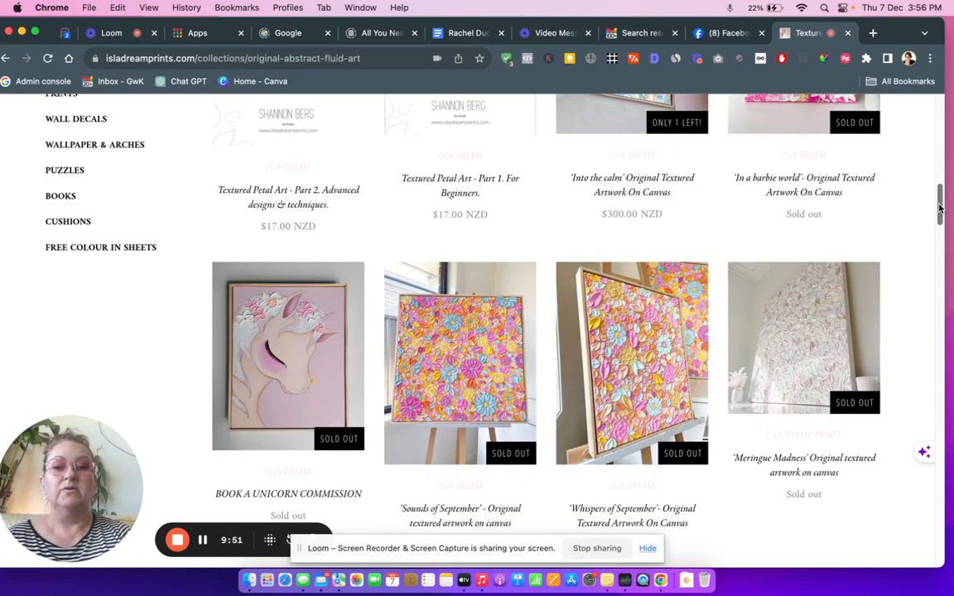
pyautogui.scroll(-3)
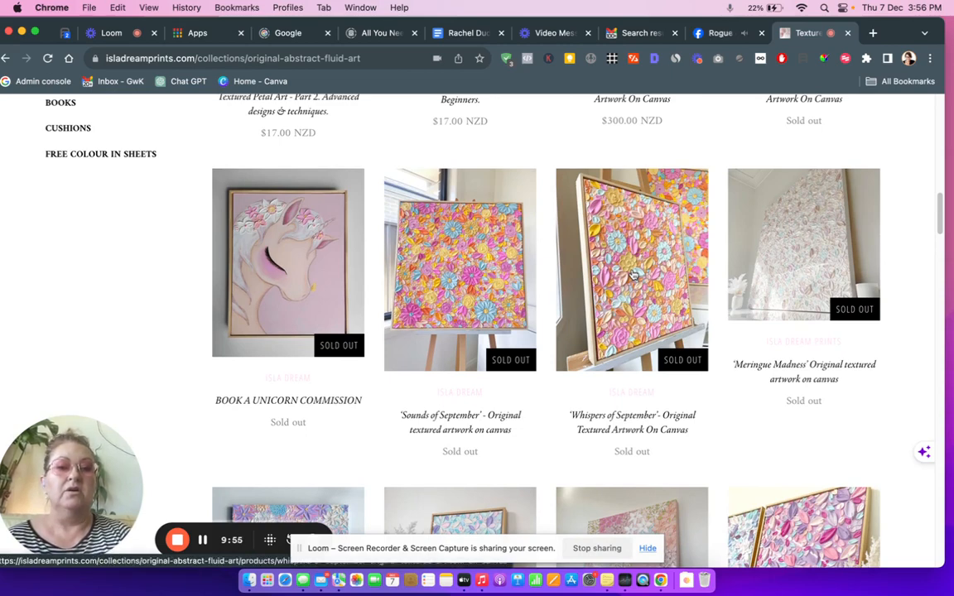
# View the 'Whispers of September' artwork page, sold out at $273.00 NZD, and its details
pyautogui.click(633, 269)
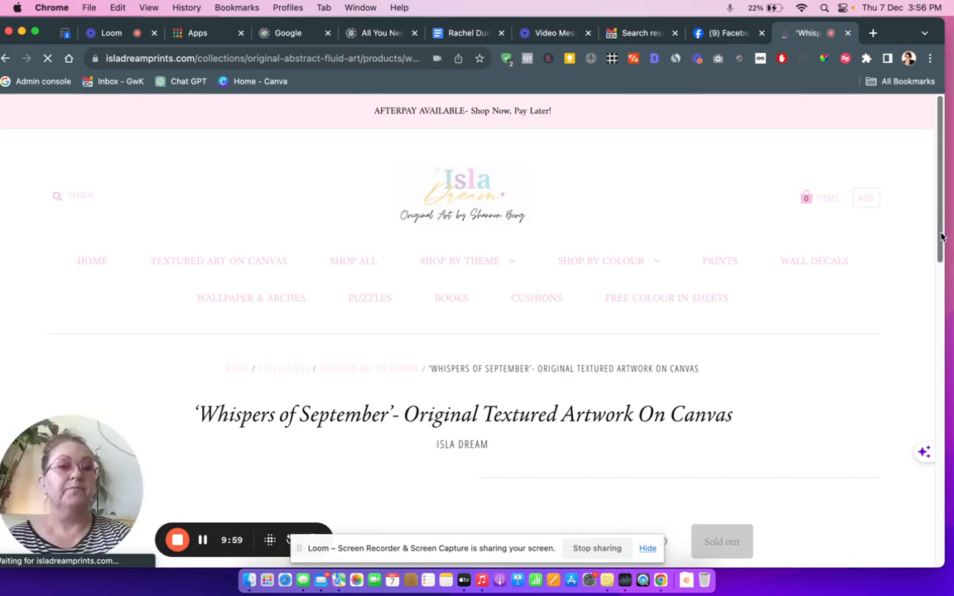
pyautogui.scroll(-3)
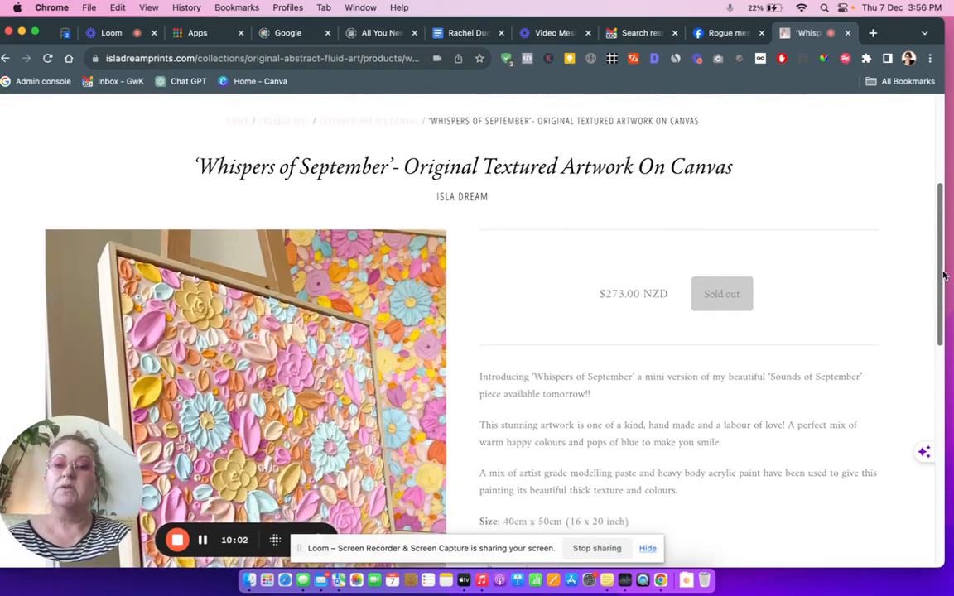
pyautogui.scroll(-3)
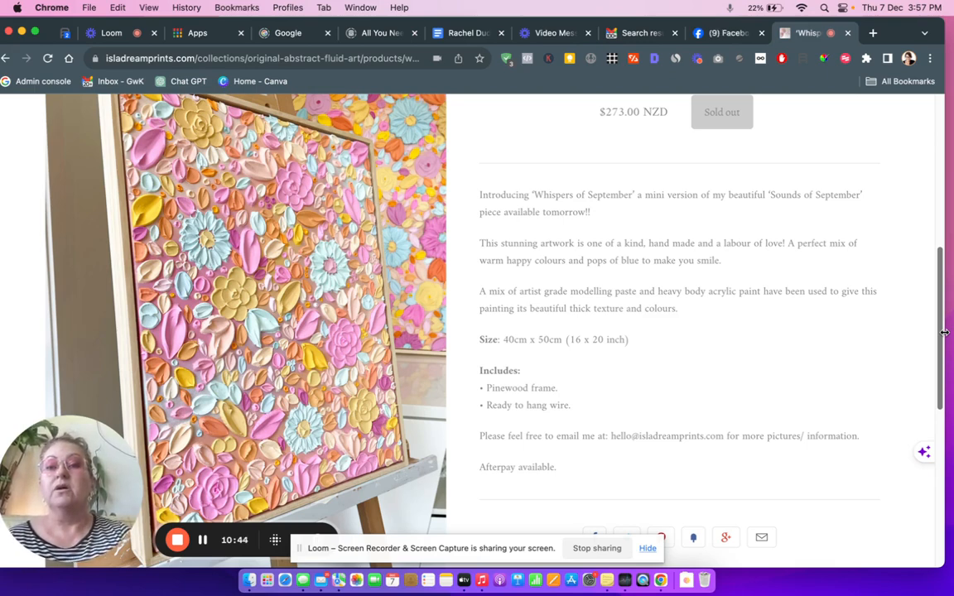
pyautogui.moveTo(947, 384)
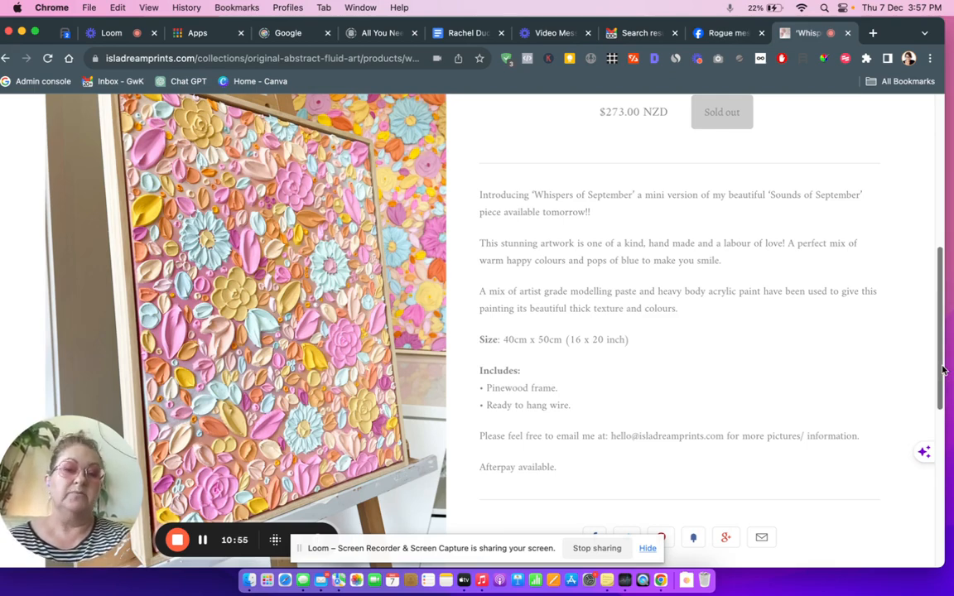
pyautogui.scroll(-3)
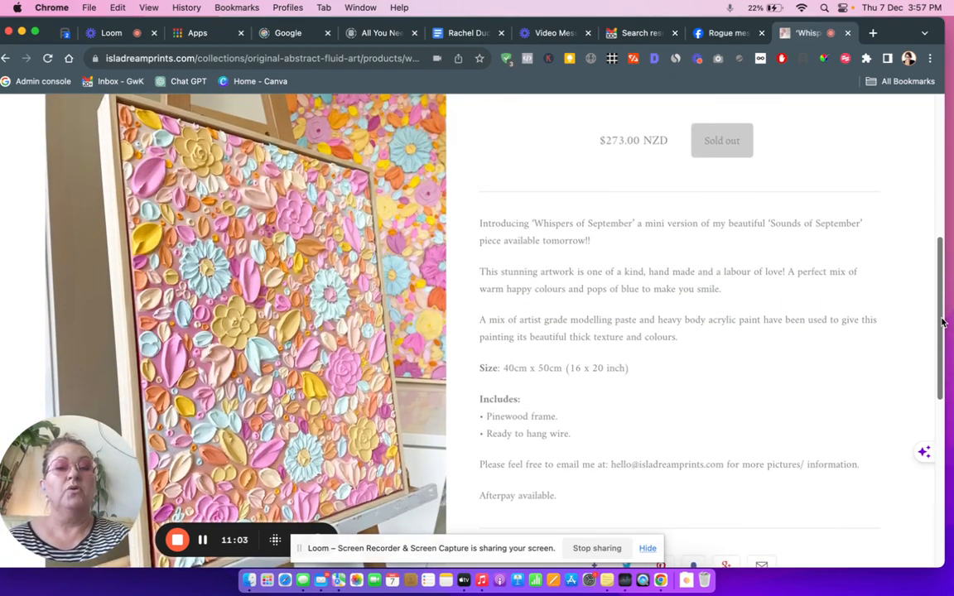
pyautogui.scroll(3)
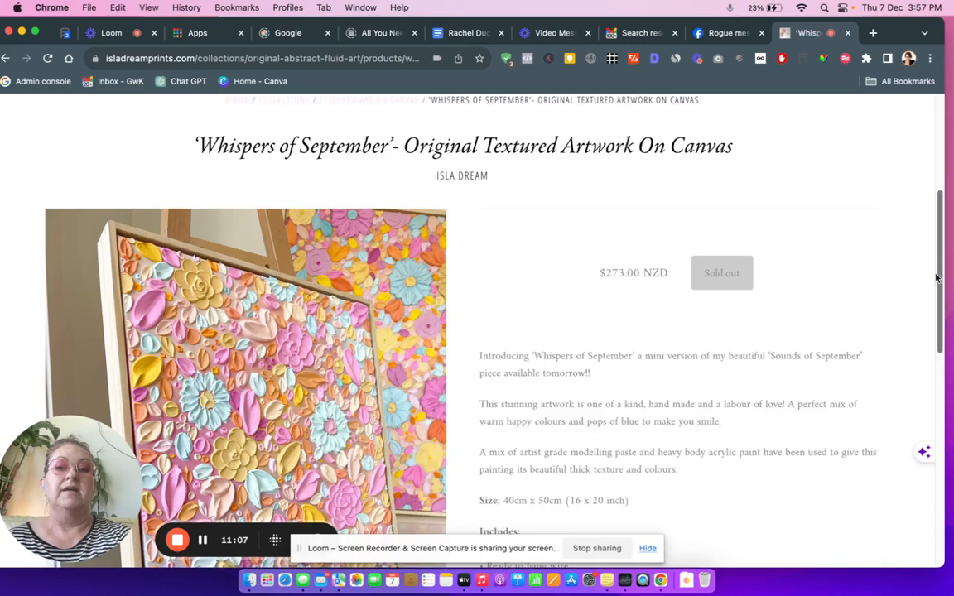
pyautogui.scroll(-3)
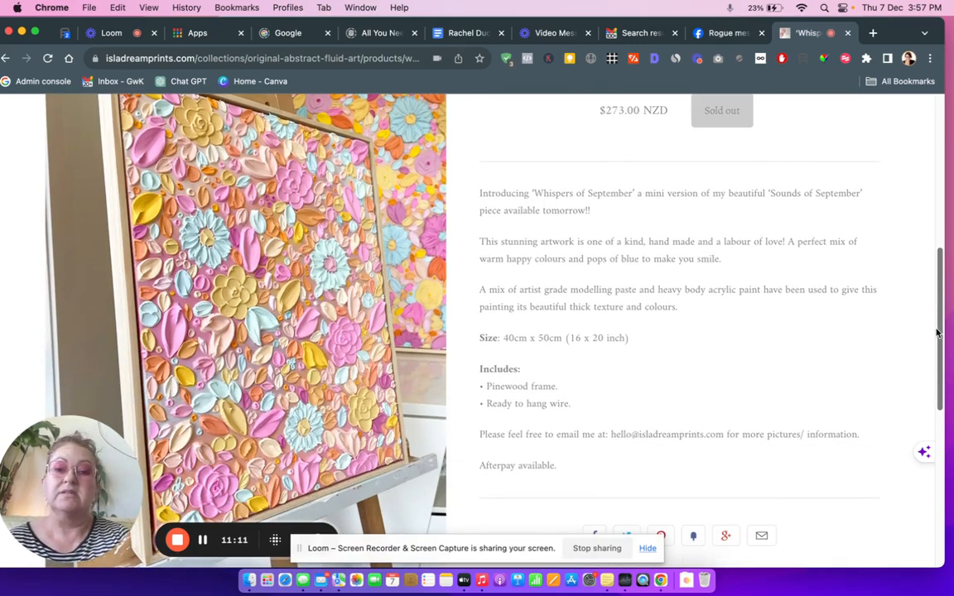
pyautogui.scroll(-3)
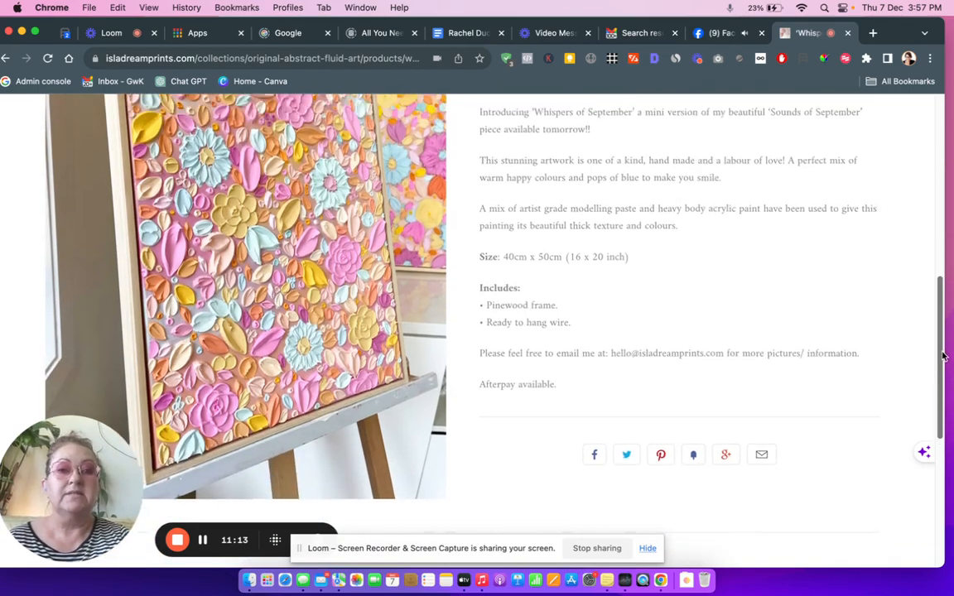
pyautogui.scroll(3)
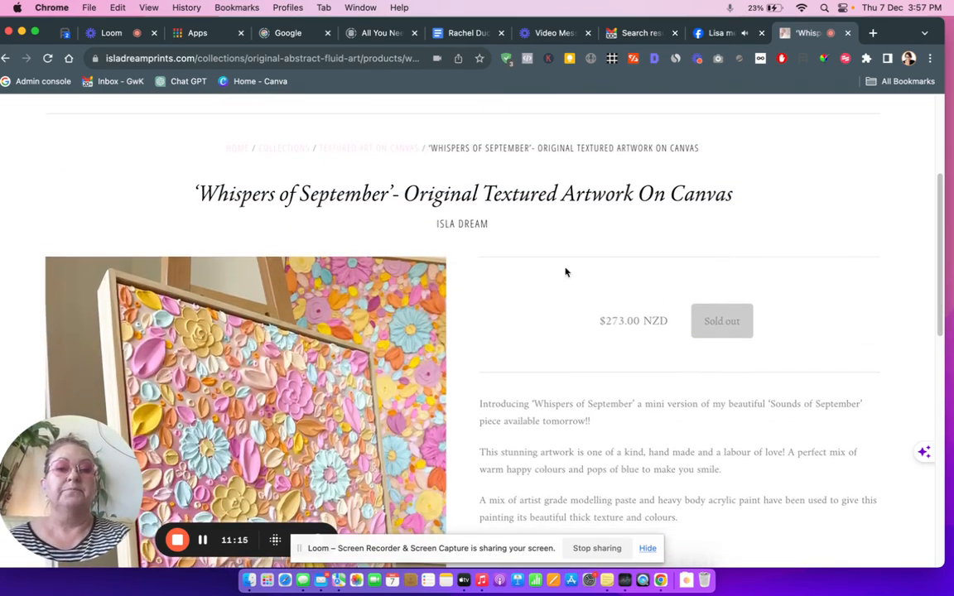
pyautogui.moveTo(546, 271)
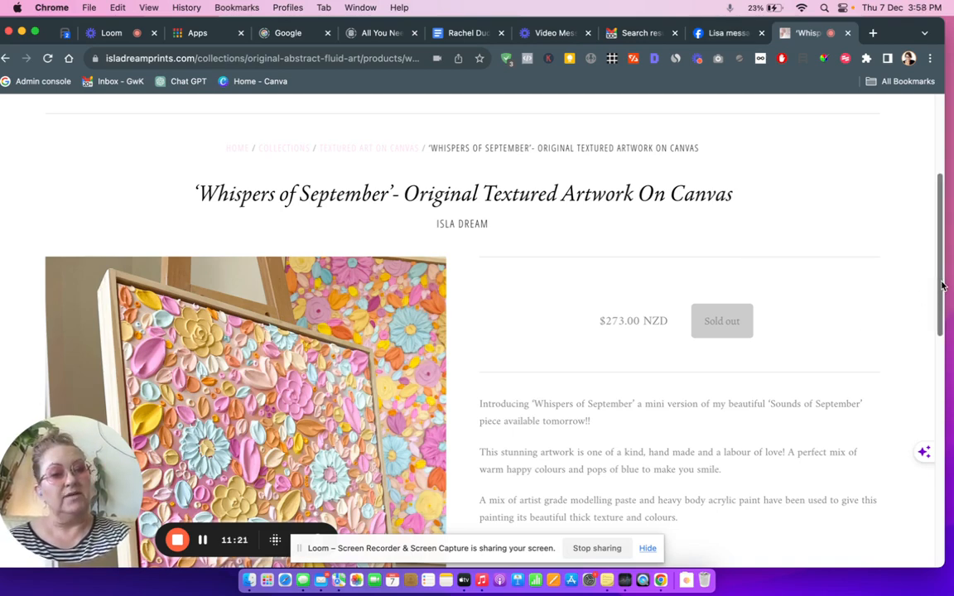
# Review the page down to its footer, then return to the Textured Art on Canvas collection
pyautogui.scroll(-3)
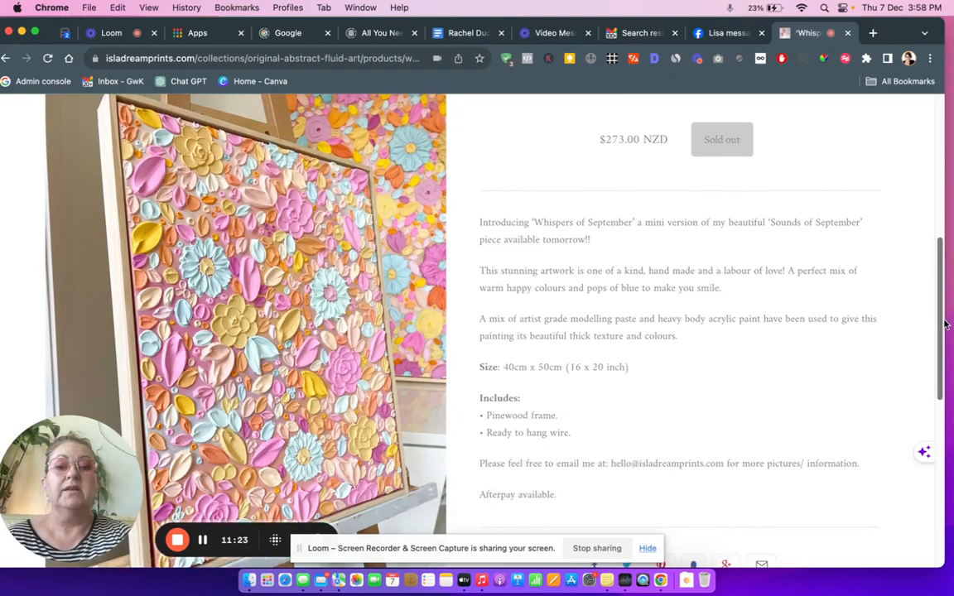
pyautogui.scroll(-3)
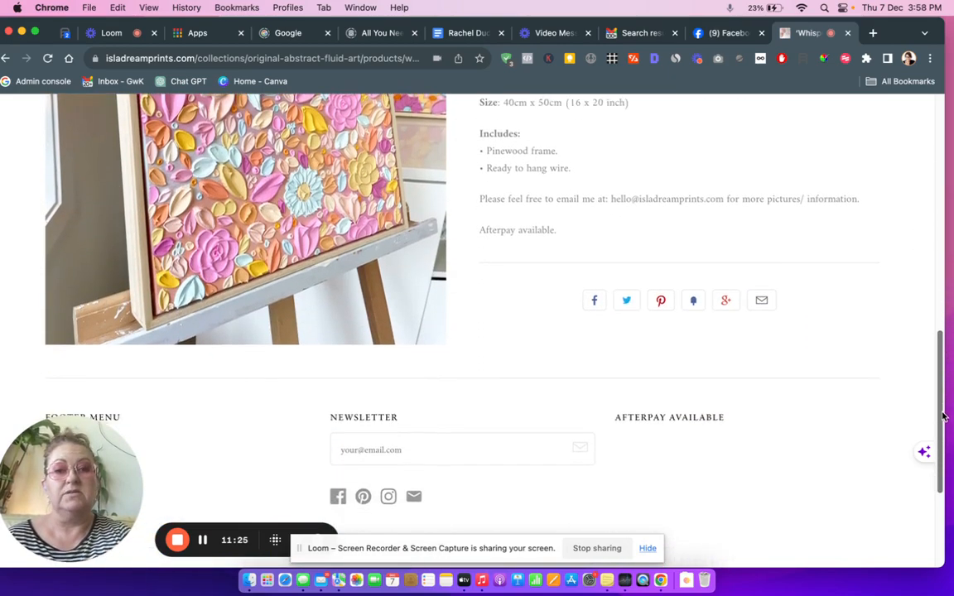
pyautogui.scroll(-3)
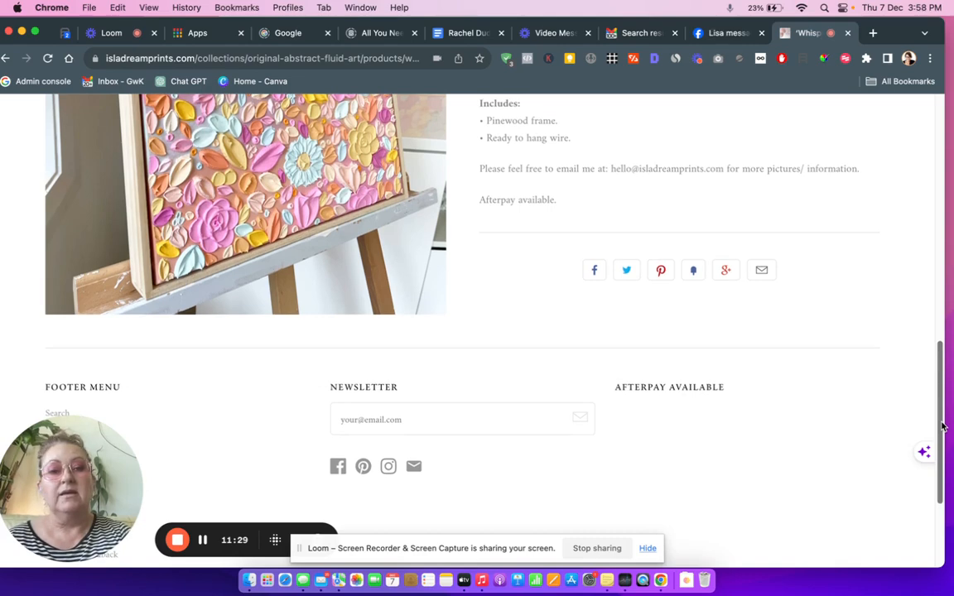
pyautogui.scroll(-3)
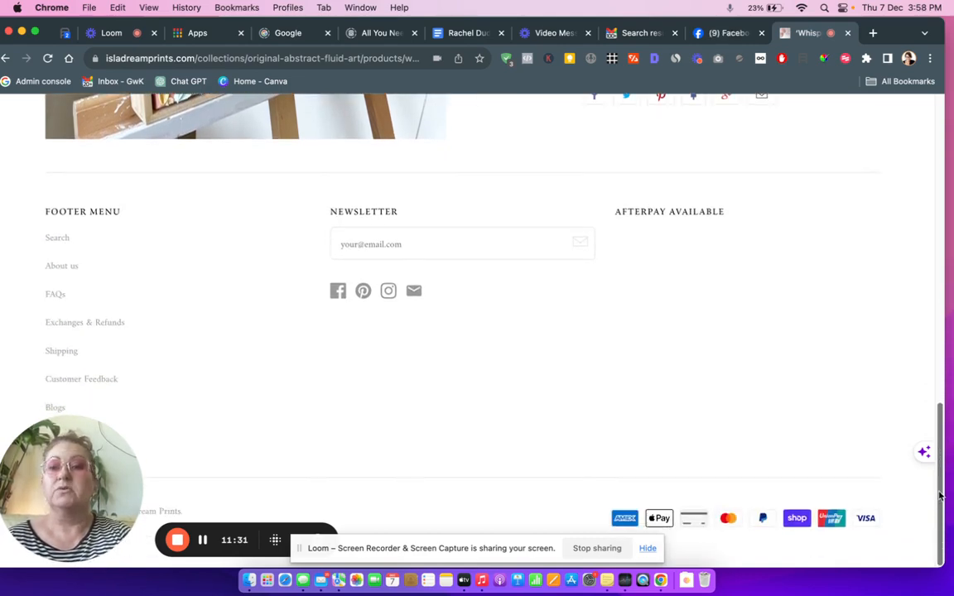
pyautogui.scroll(3)
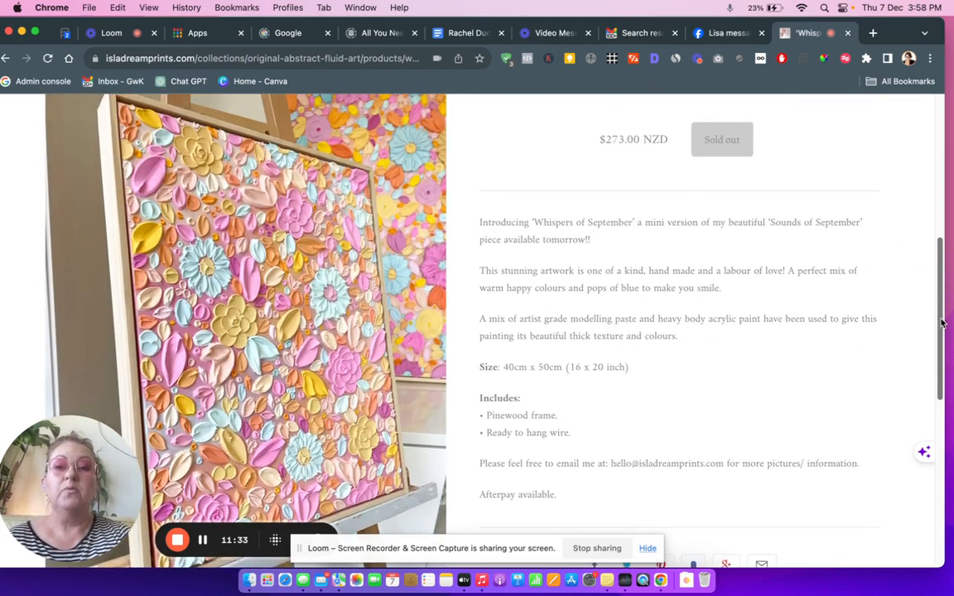
pyautogui.scroll(3)
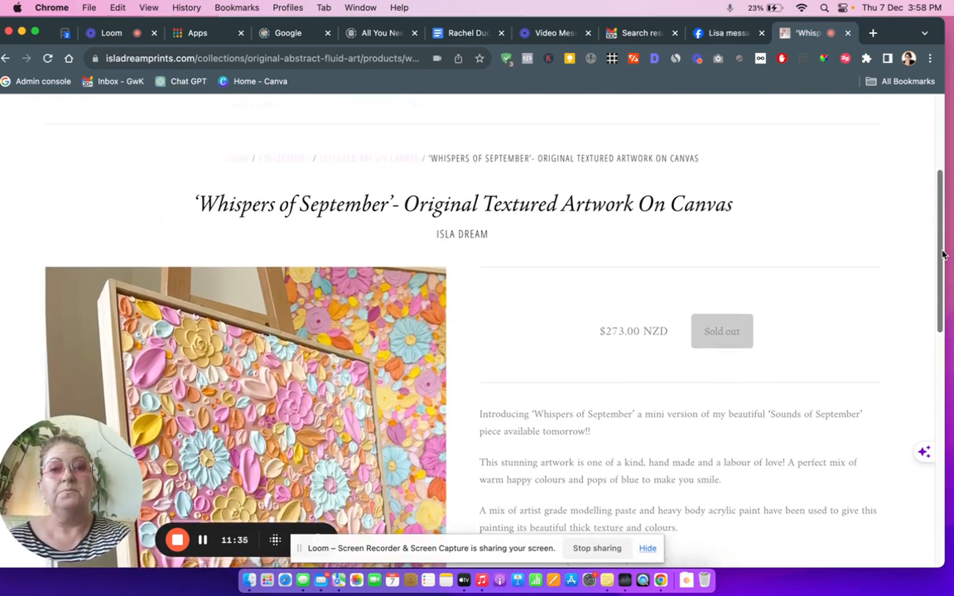
pyautogui.moveTo(361, 166)
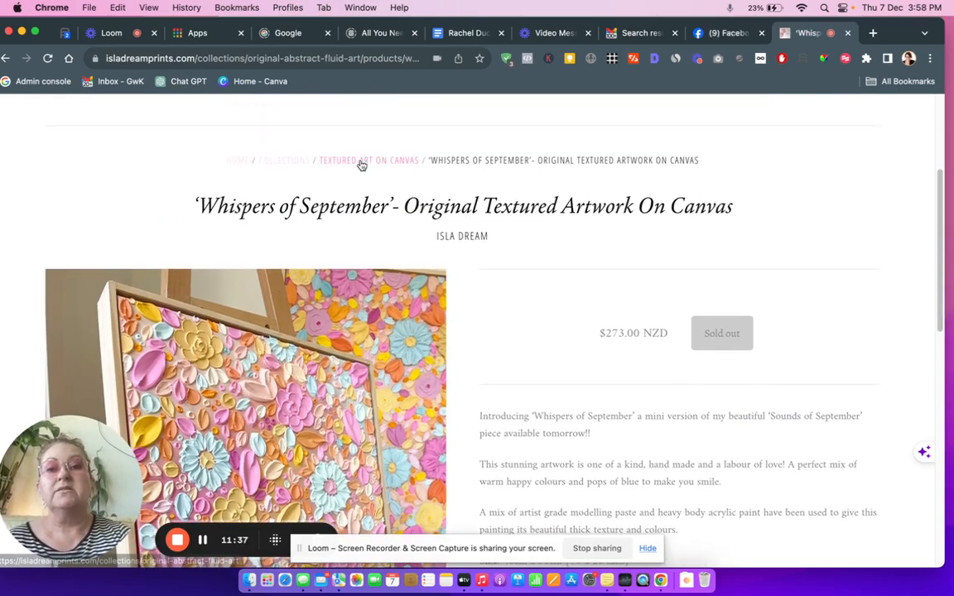
pyautogui.click(361, 159)
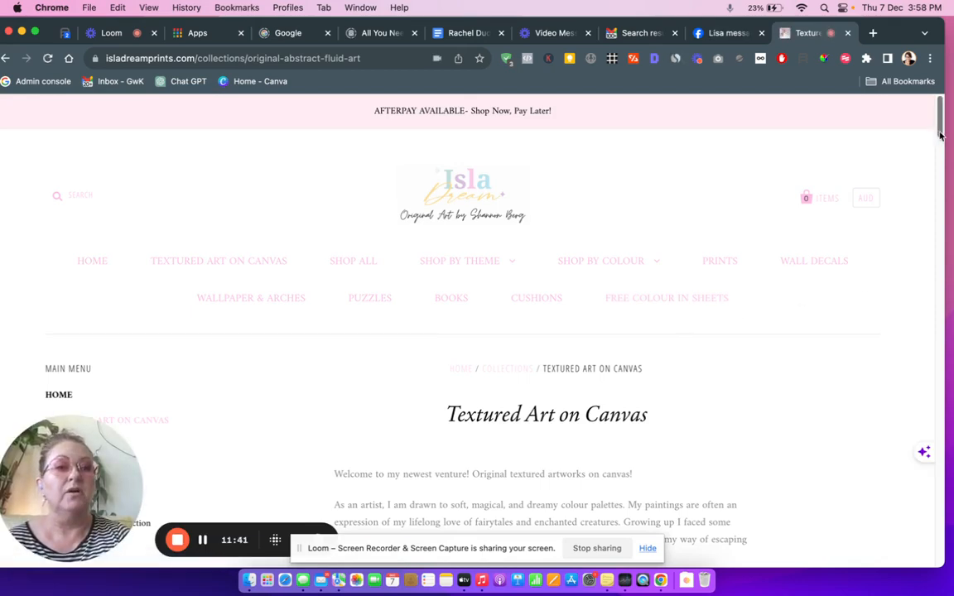
# Scroll through the collection's grid of sold-out original artworks toward 'On vacation'
pyautogui.scroll(-3)
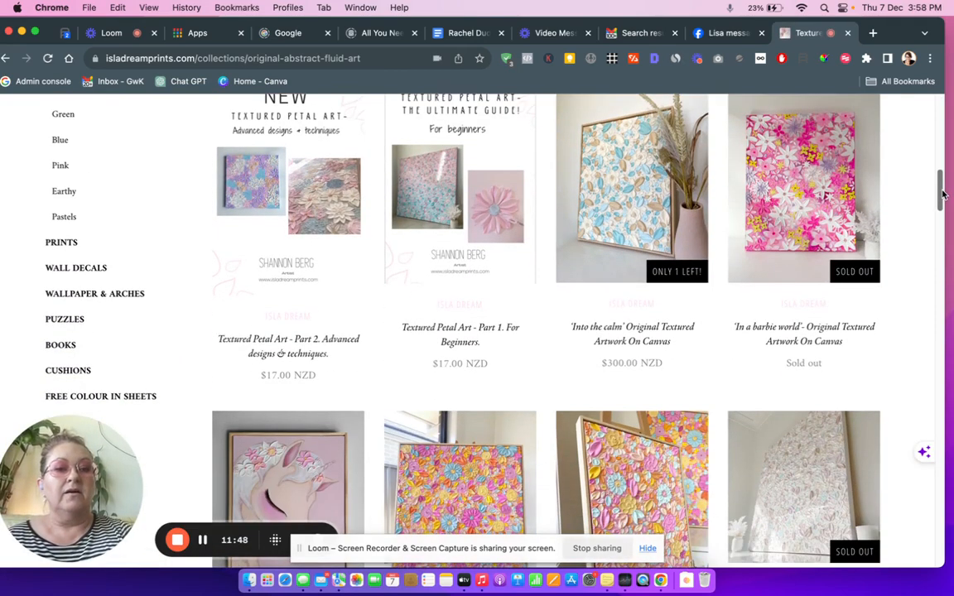
pyautogui.scroll(-3)
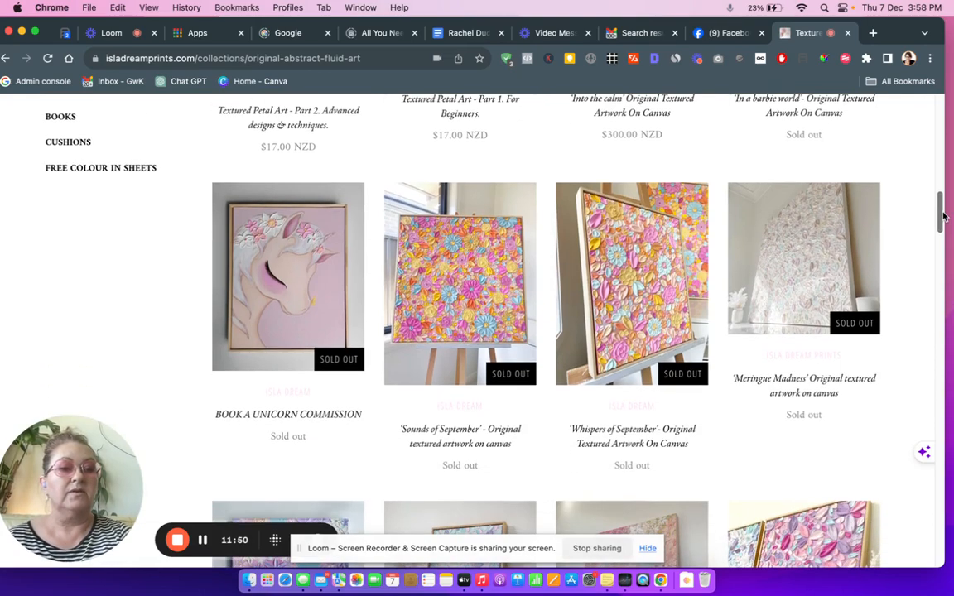
pyautogui.scroll(-3)
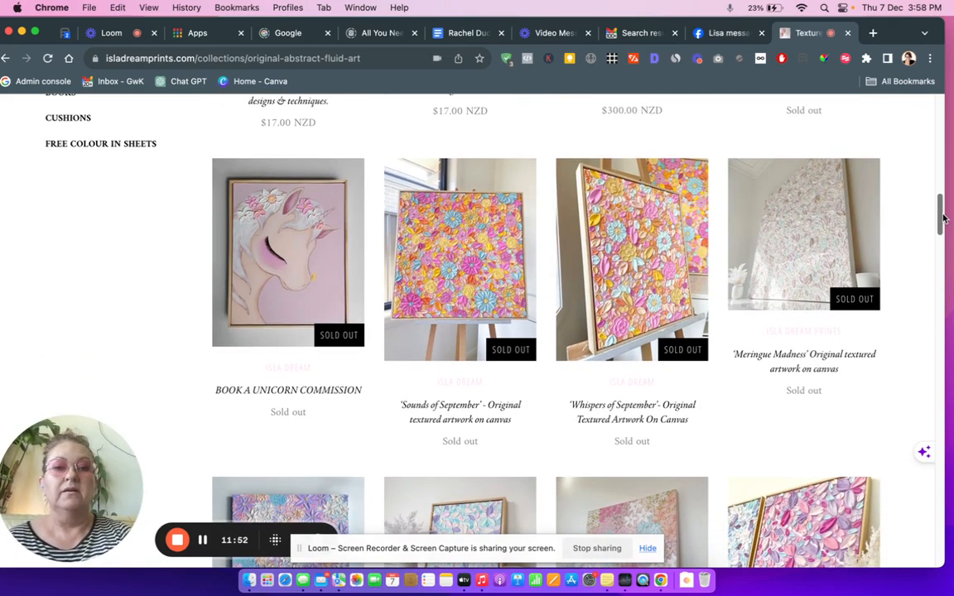
pyautogui.scroll(-3)
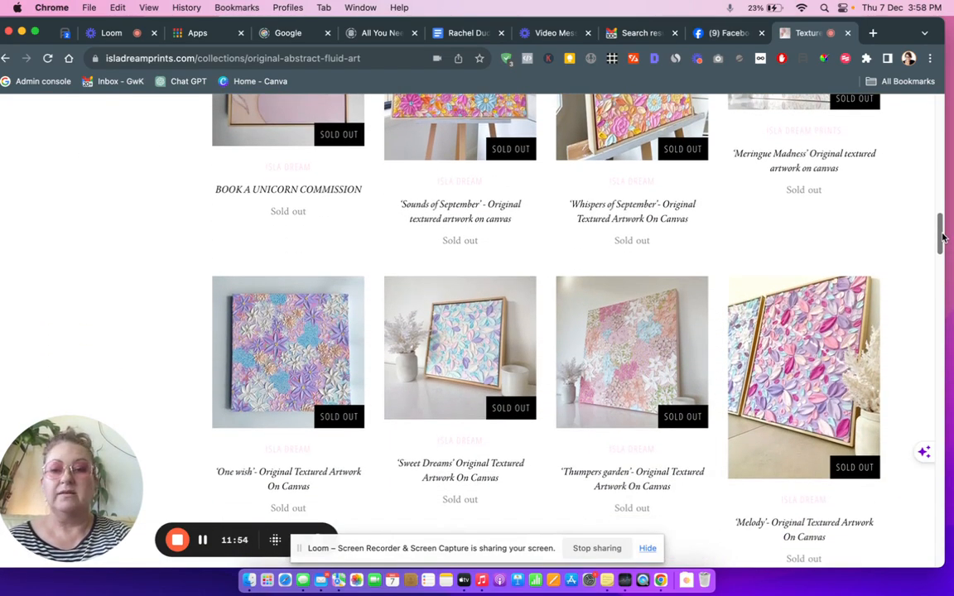
pyautogui.scroll(-3)
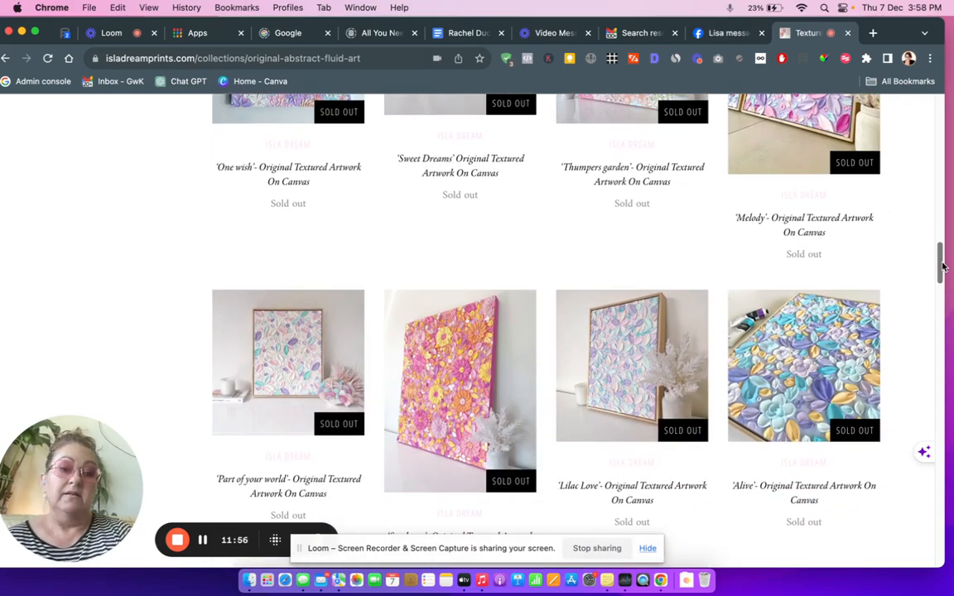
pyautogui.scroll(-3)
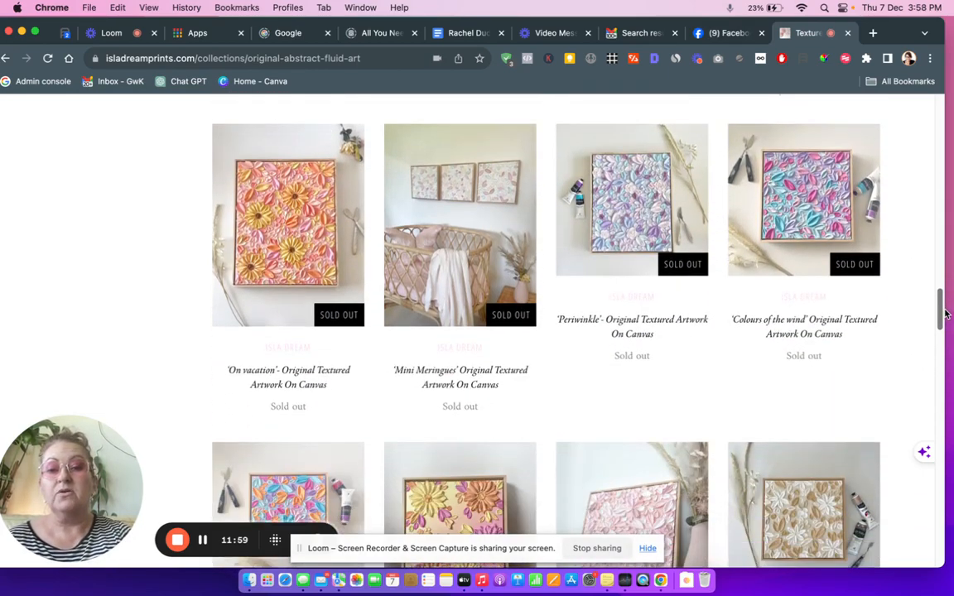
pyautogui.scroll(-3)
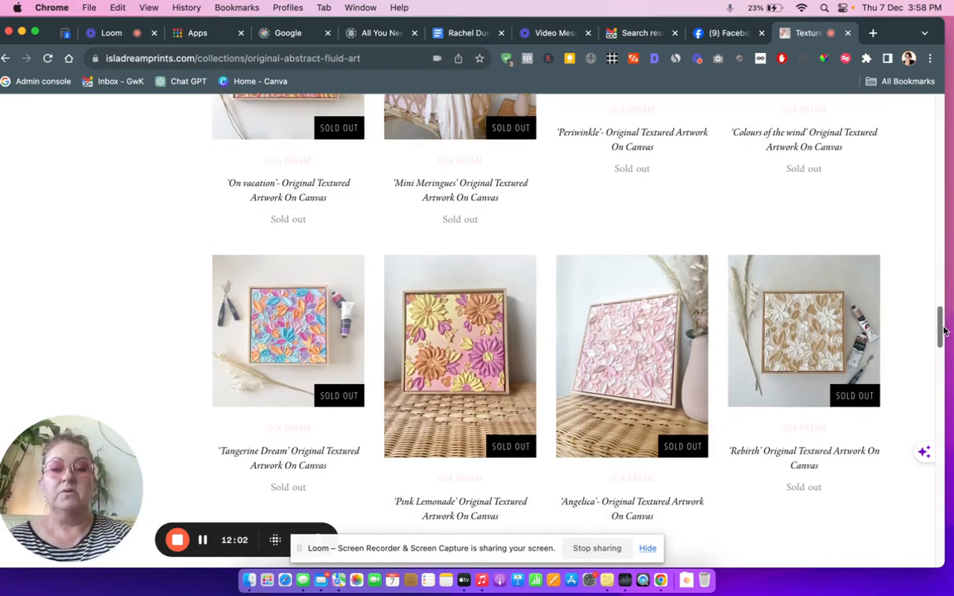
pyautogui.scroll(-3)
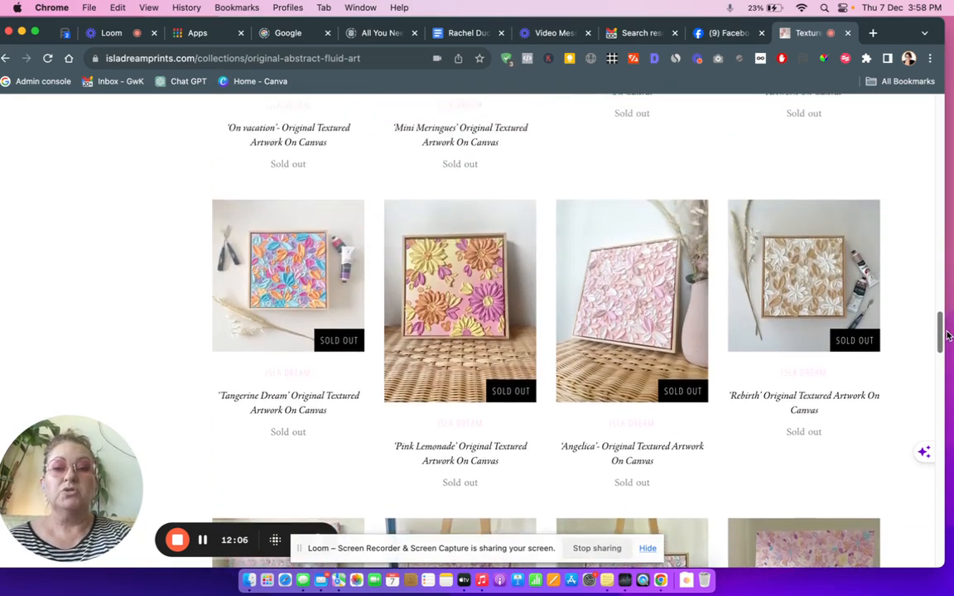
pyautogui.scroll(3)
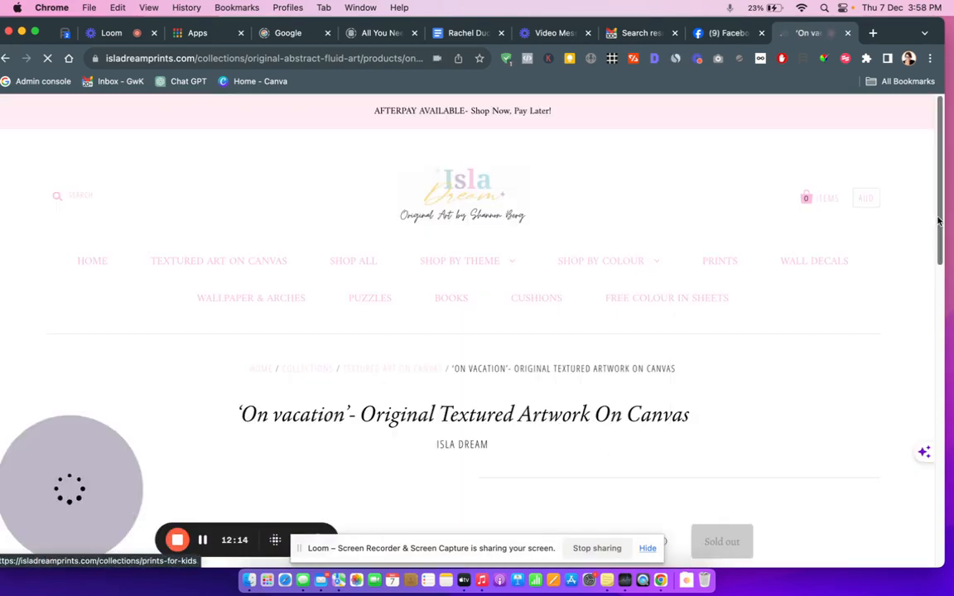
# Read the 'On vacation' artwork description, sold out at $300.00 NZD, and return to the top
pyautogui.scroll(-3)
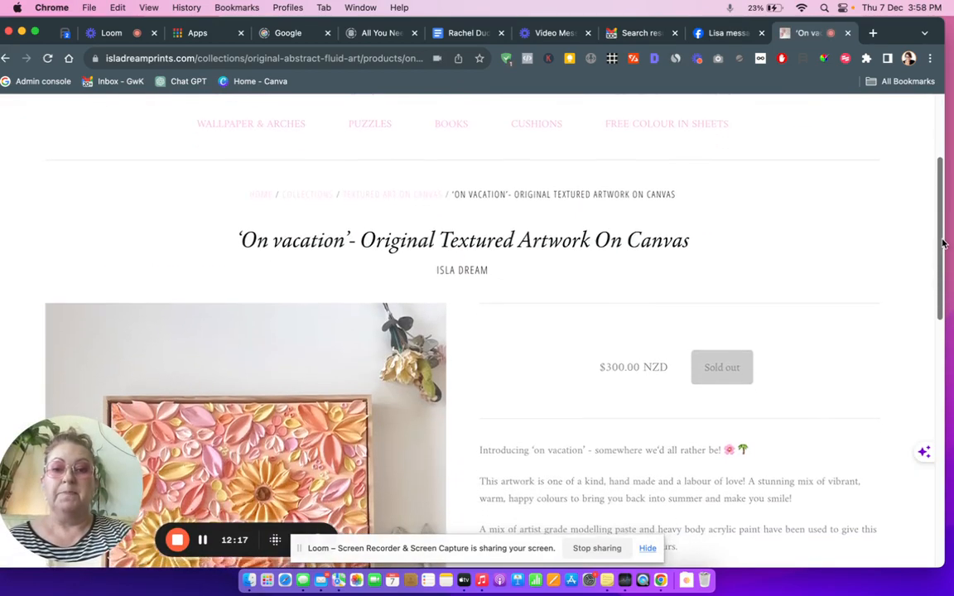
pyautogui.scroll(-3)
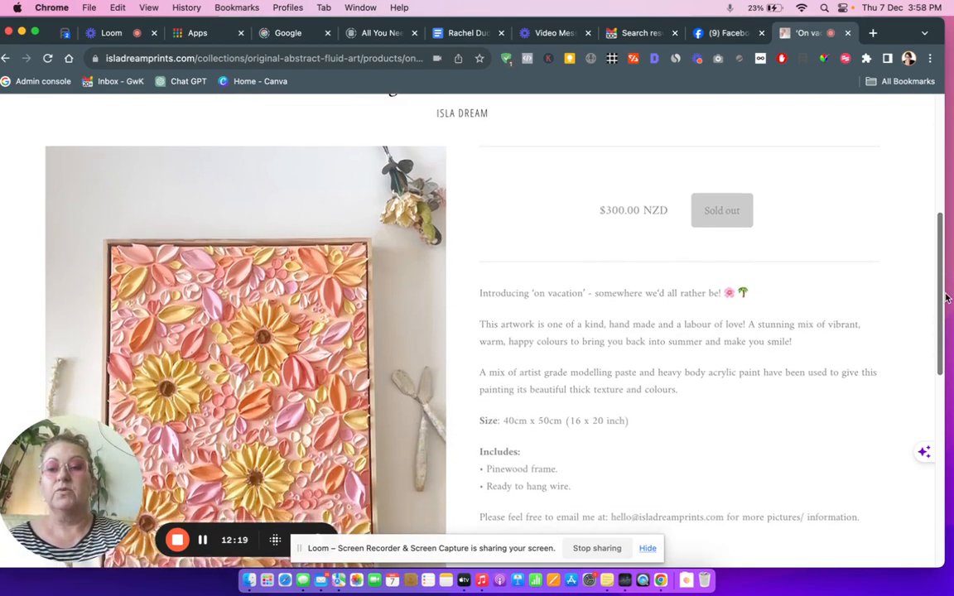
pyautogui.scroll(-3)
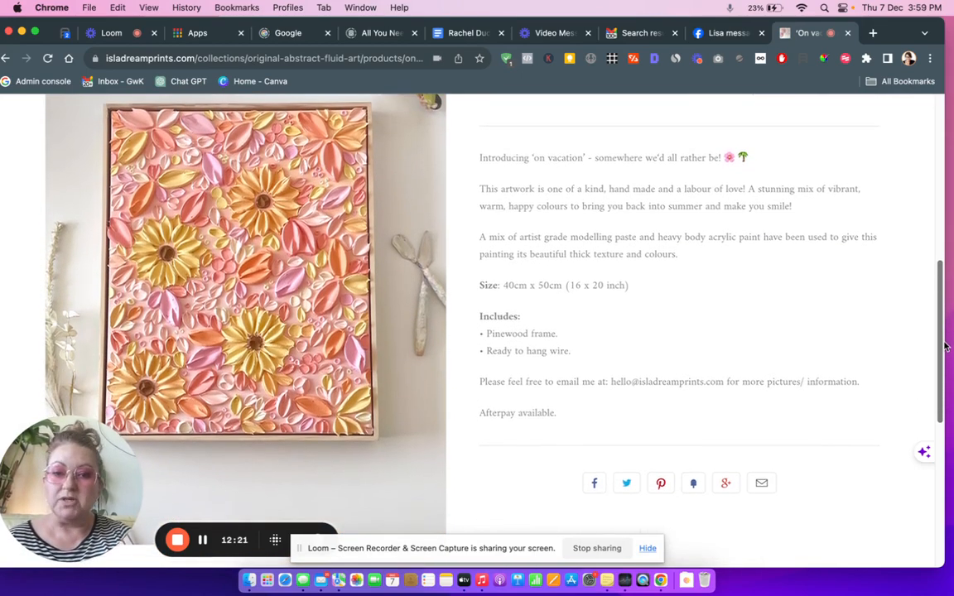
pyautogui.scroll(3)
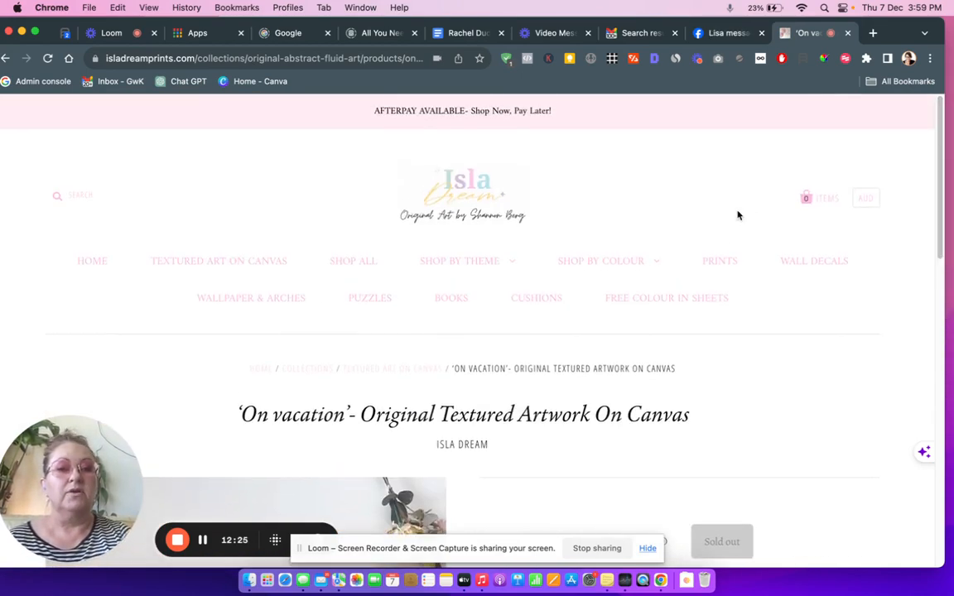
# Open the Prints For Kids collection and scroll down into its print grid
pyautogui.click(718, 261)
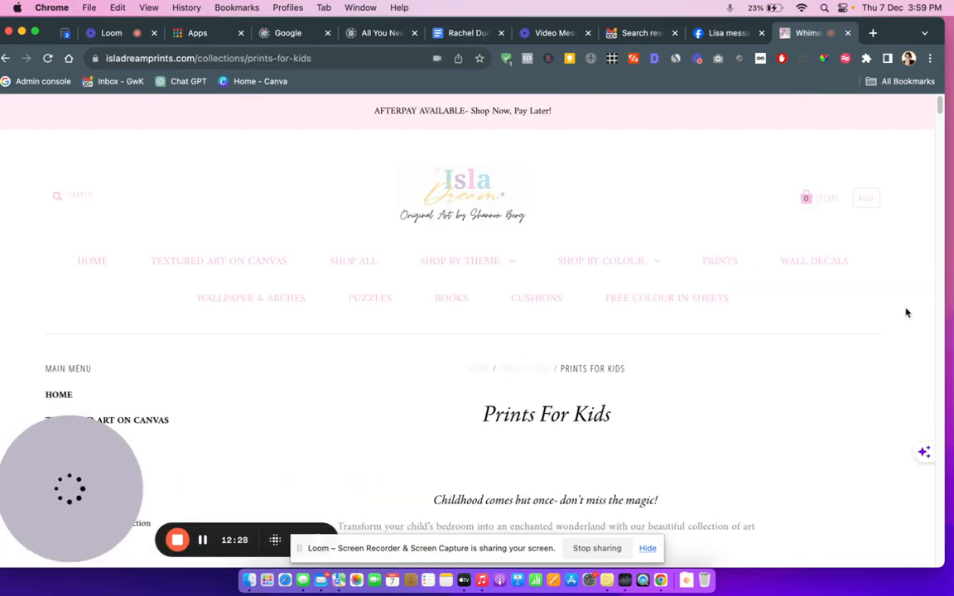
pyautogui.scroll(-3)
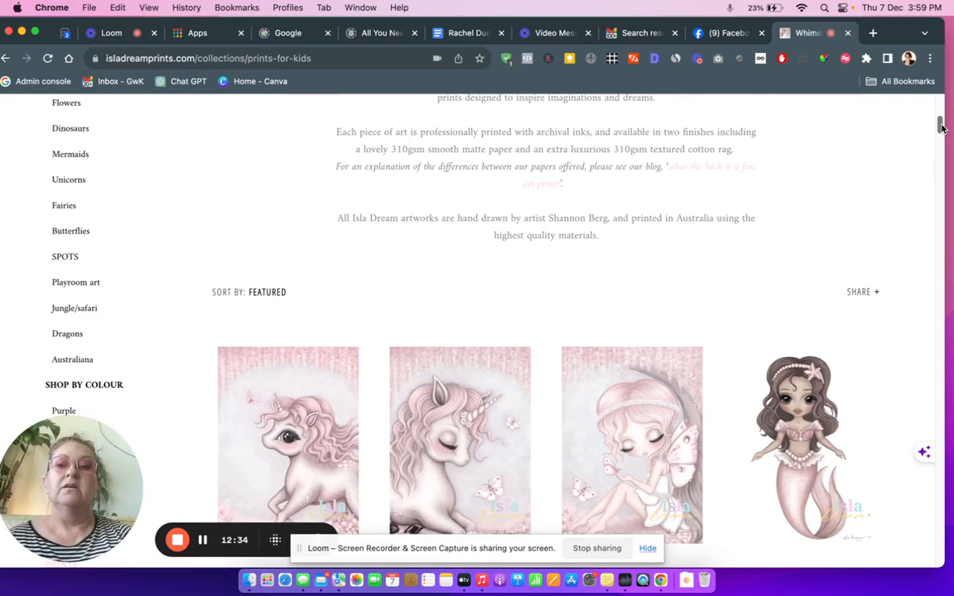
pyautogui.scroll(3)
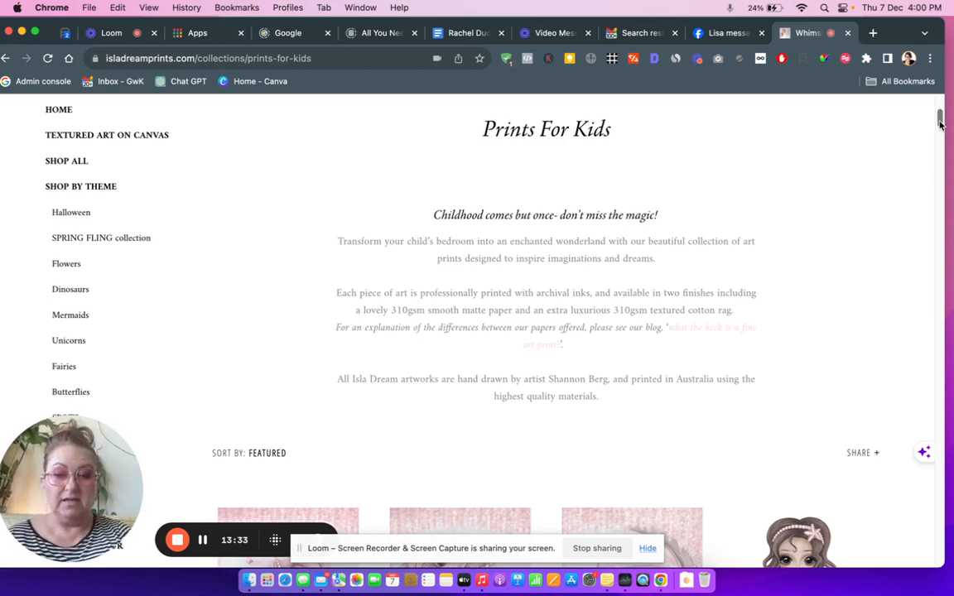
pyautogui.scroll(-3)
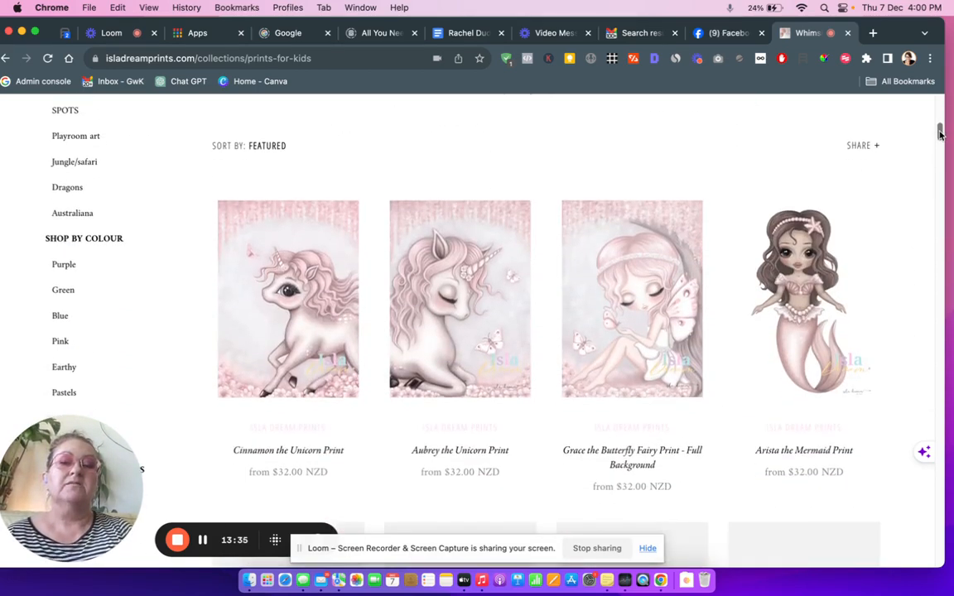
pyautogui.scroll(3)
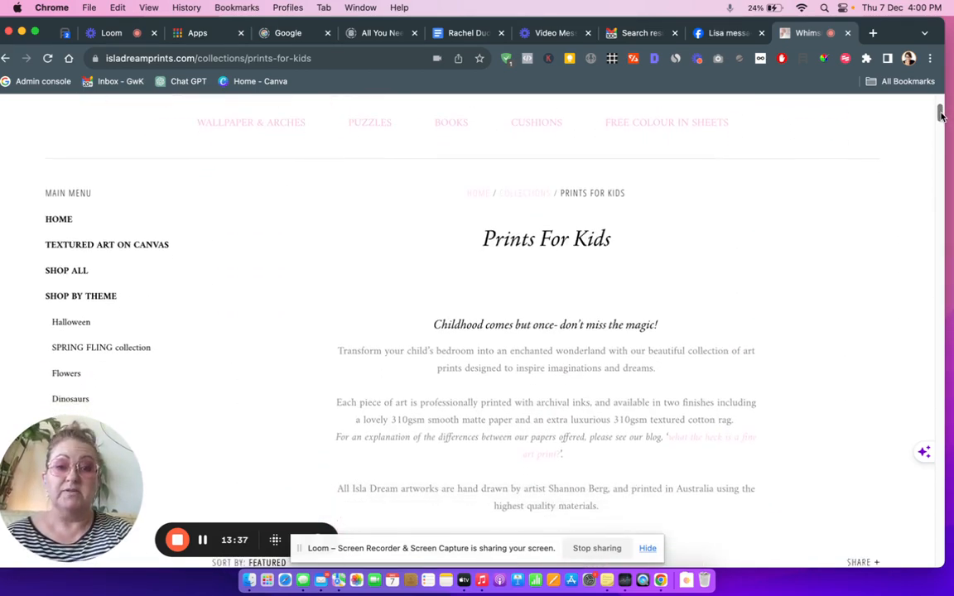
pyautogui.scroll(-3)
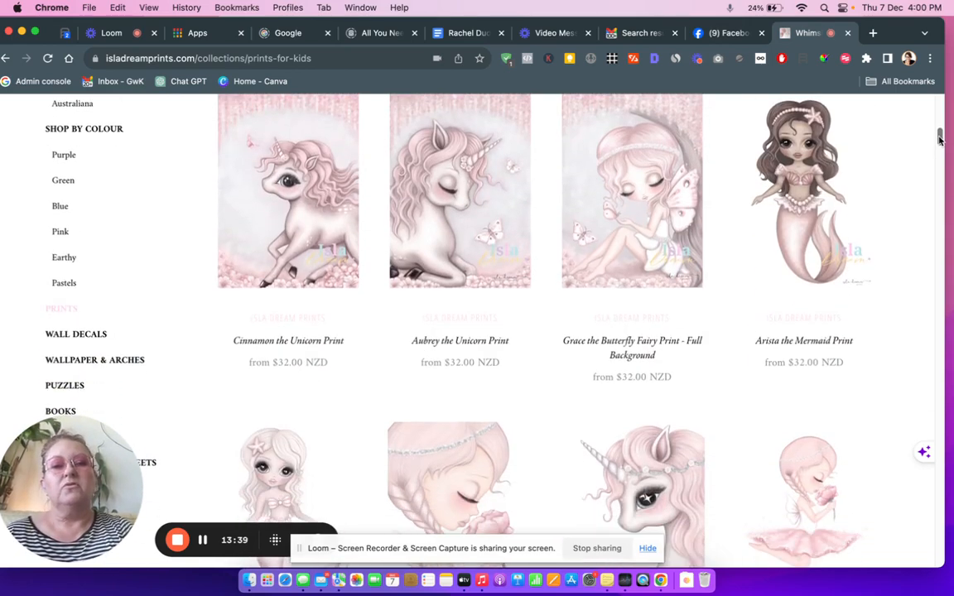
pyautogui.scroll(-3)
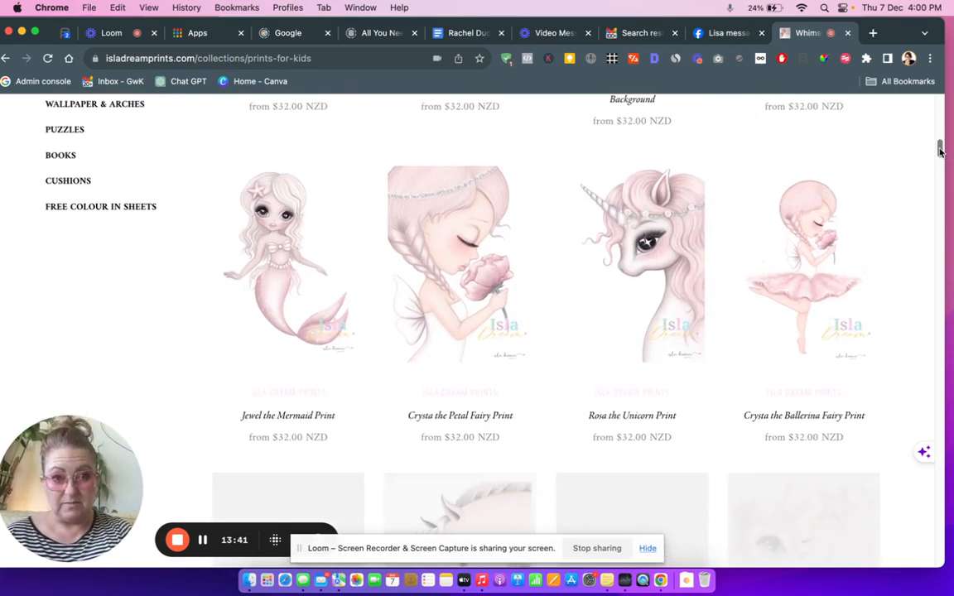
pyautogui.scroll(-3)
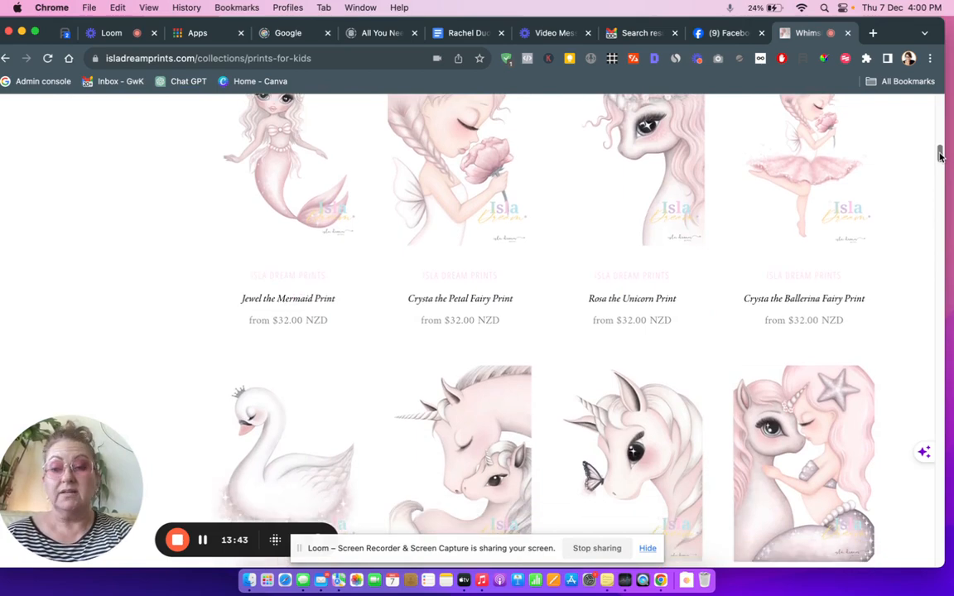
# Review the rest of the kids' print grid, return to the heading, then head to Handmade Cushions
pyautogui.scroll(-3)
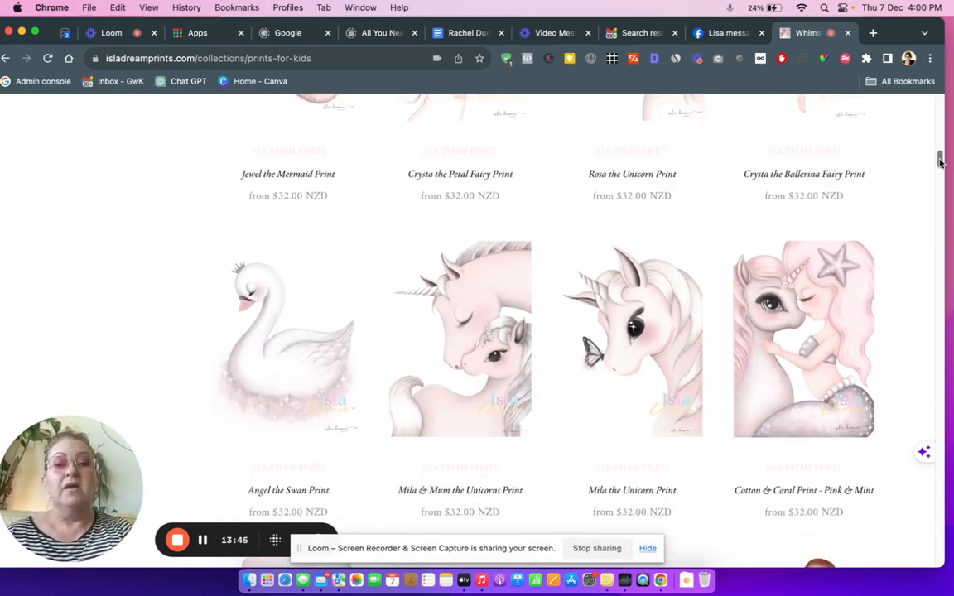
pyautogui.scroll(-3)
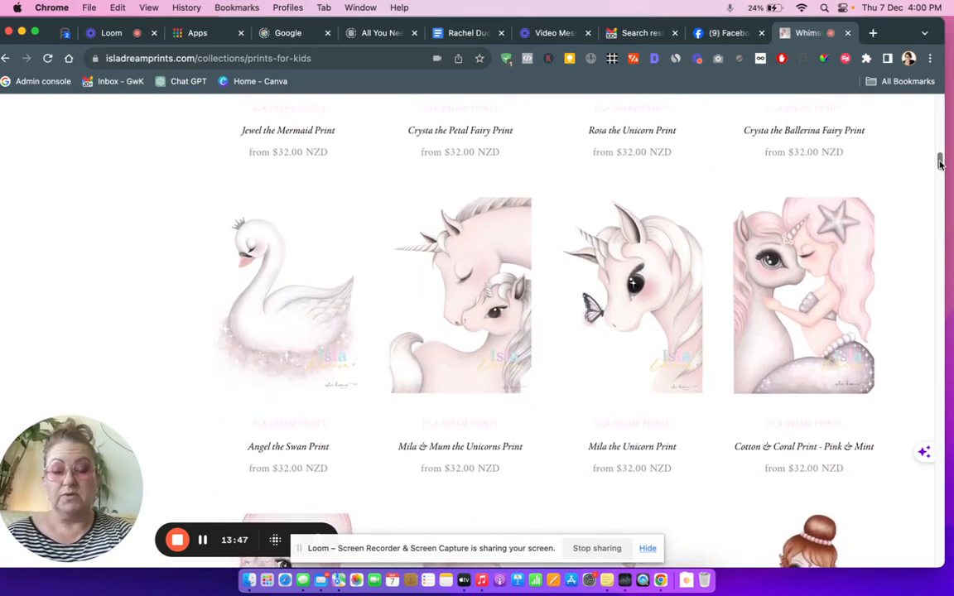
pyautogui.scroll(-3)
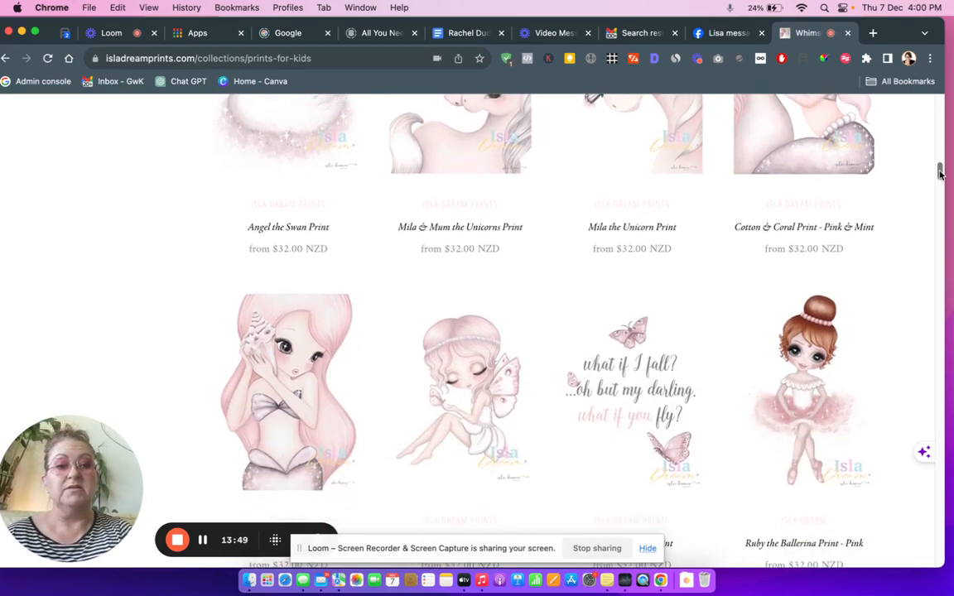
pyautogui.scroll(-3)
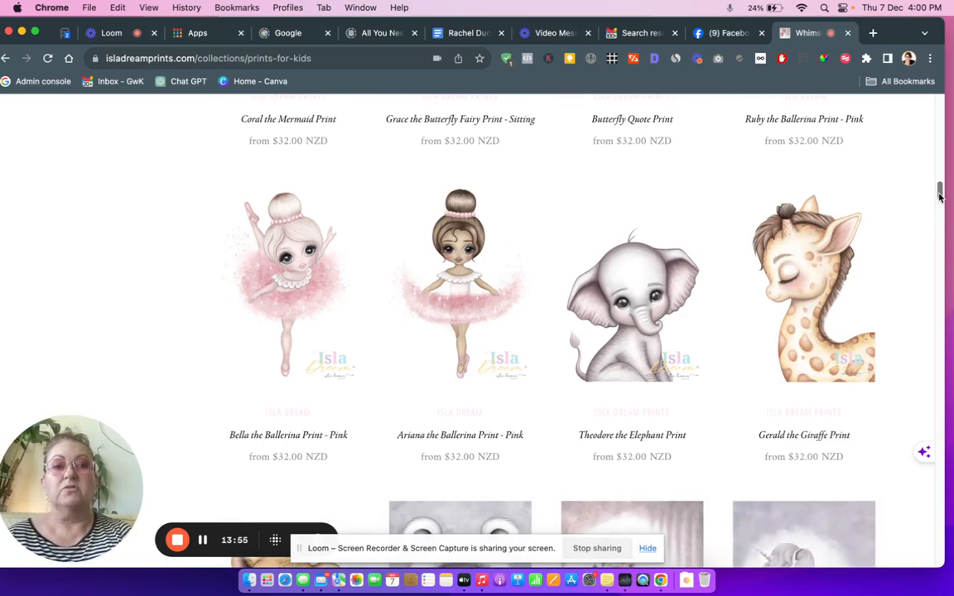
pyautogui.scroll(-3)
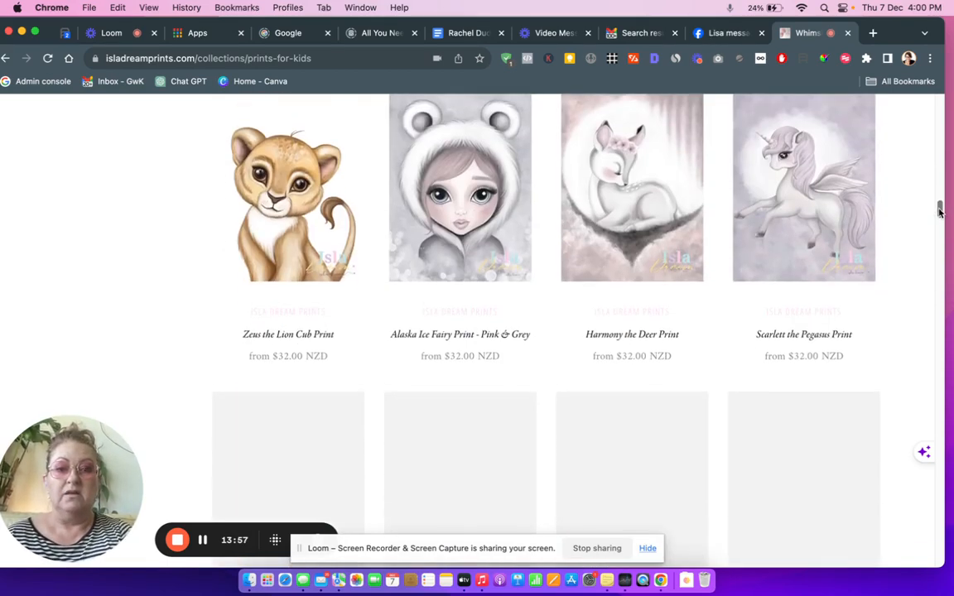
pyautogui.scroll(-3)
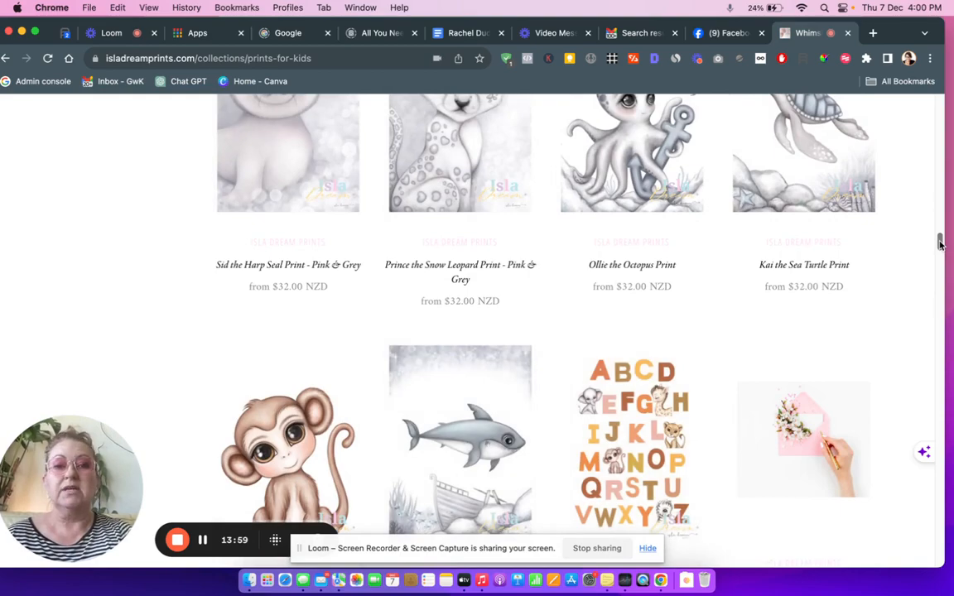
pyautogui.scroll(3)
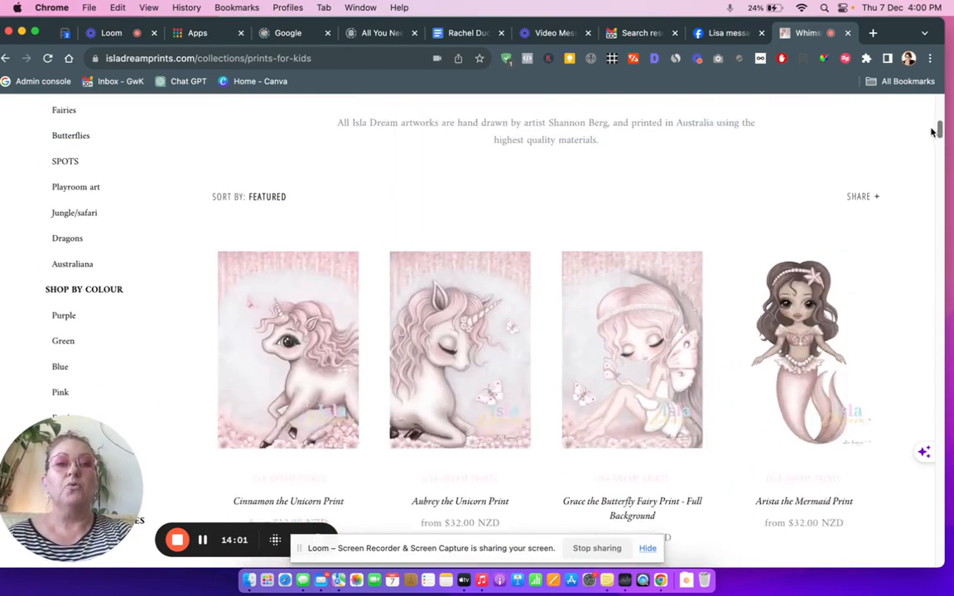
pyautogui.scroll(3)
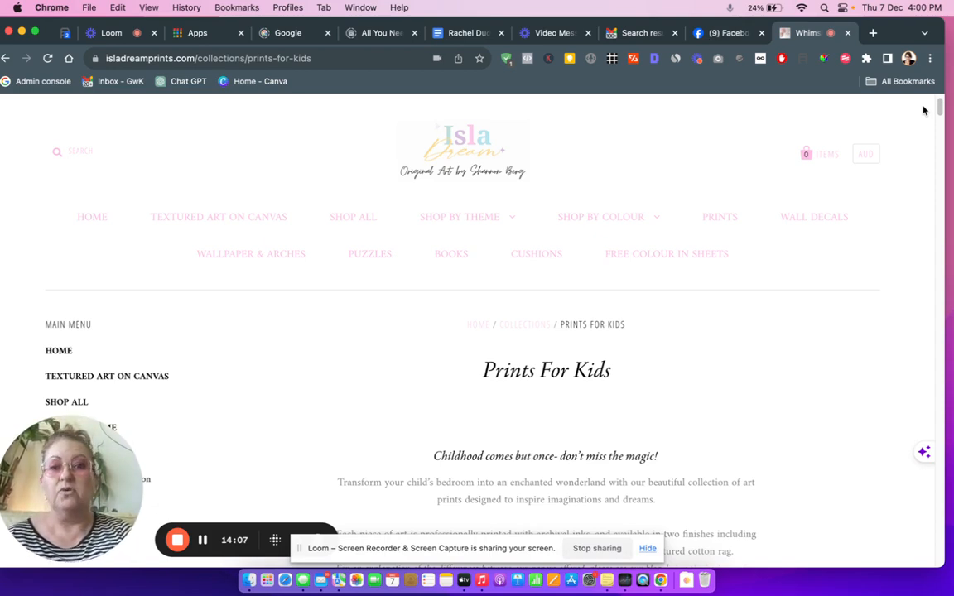
pyautogui.click(600, 217)
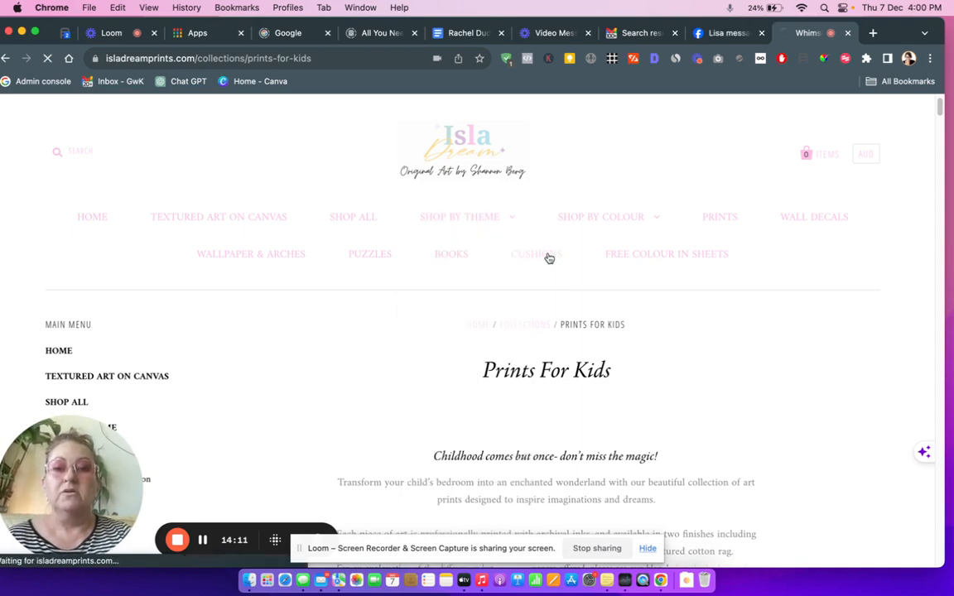
# Open the Cushions collection and review its mostly sold-out cushions down to the footer
pyautogui.click(536, 255)
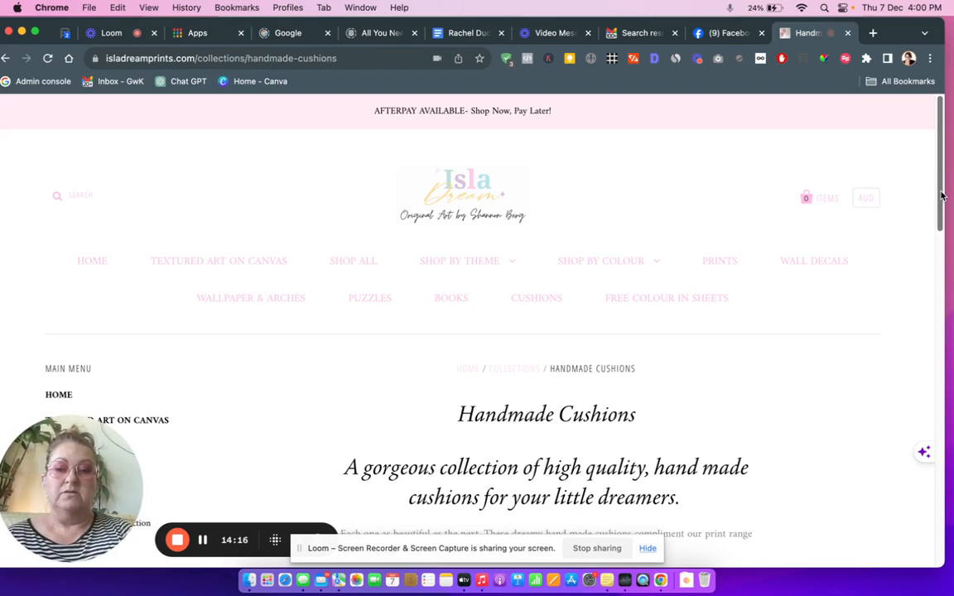
pyautogui.scroll(-3)
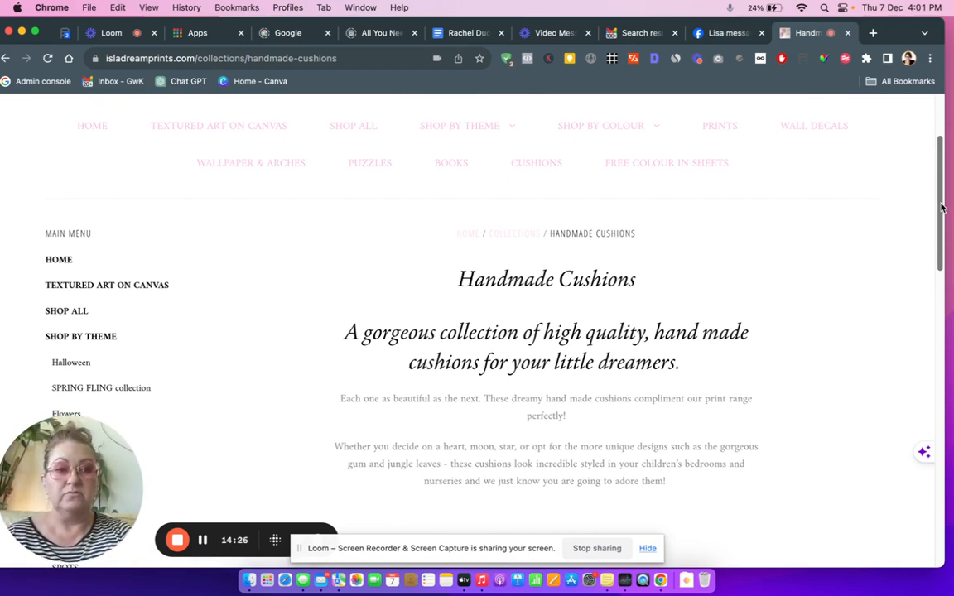
pyautogui.scroll(-3)
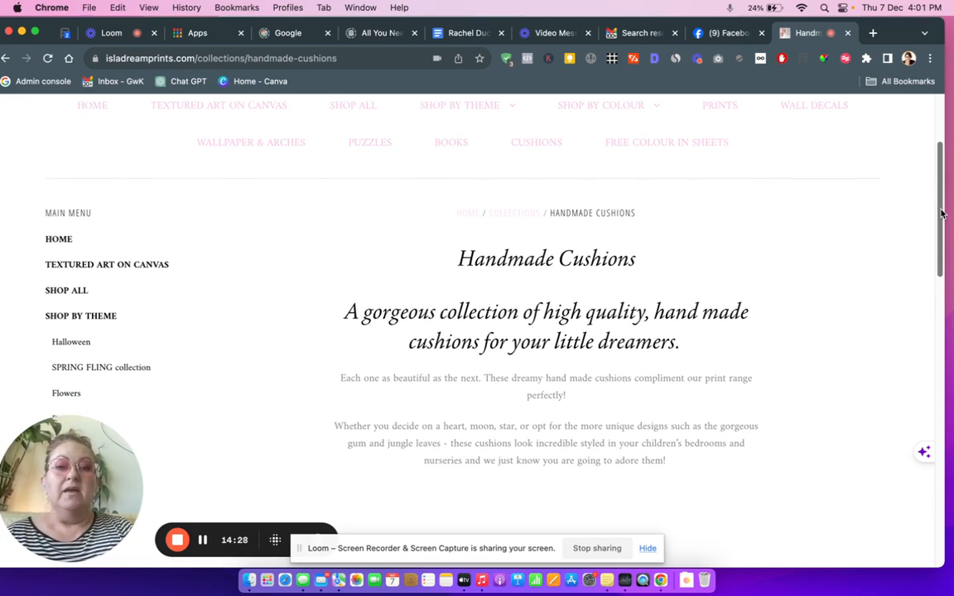
pyautogui.scroll(-3)
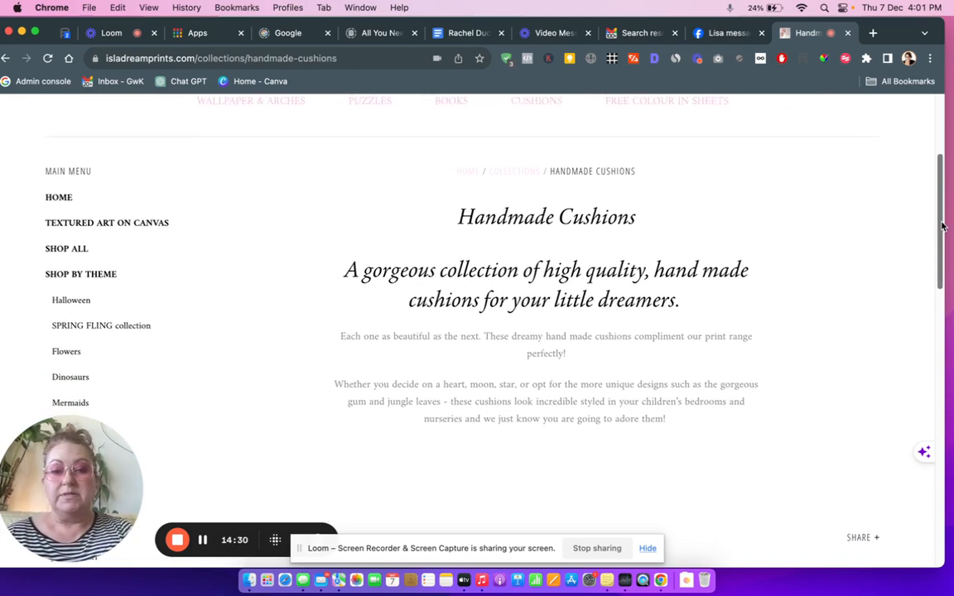
pyautogui.scroll(-3)
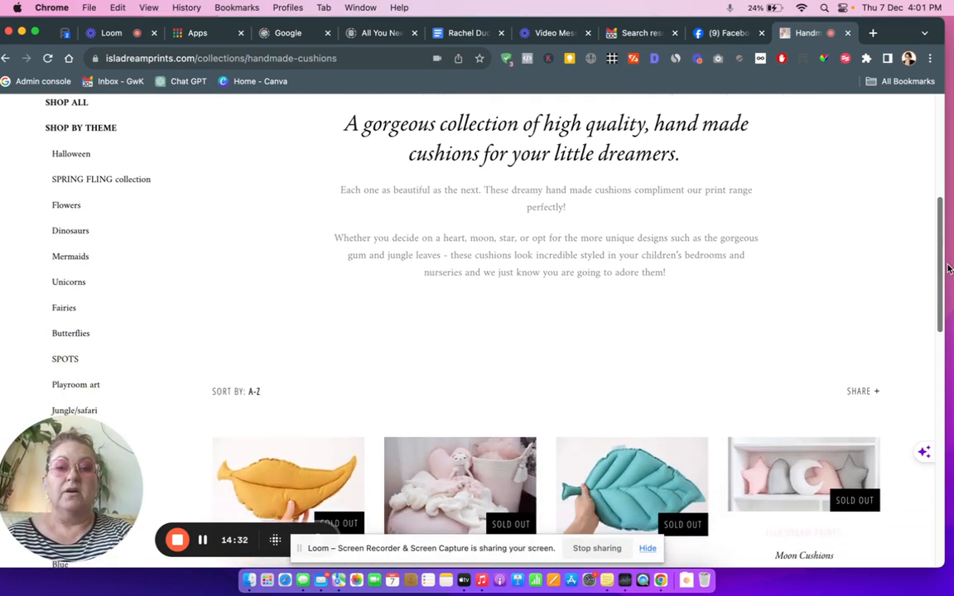
pyautogui.scroll(-3)
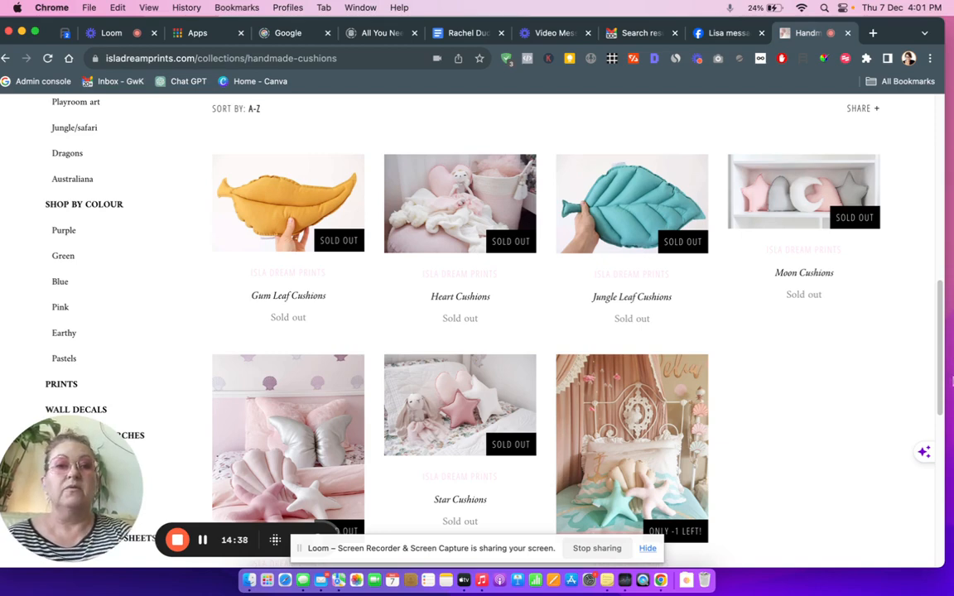
pyautogui.scroll(-3)
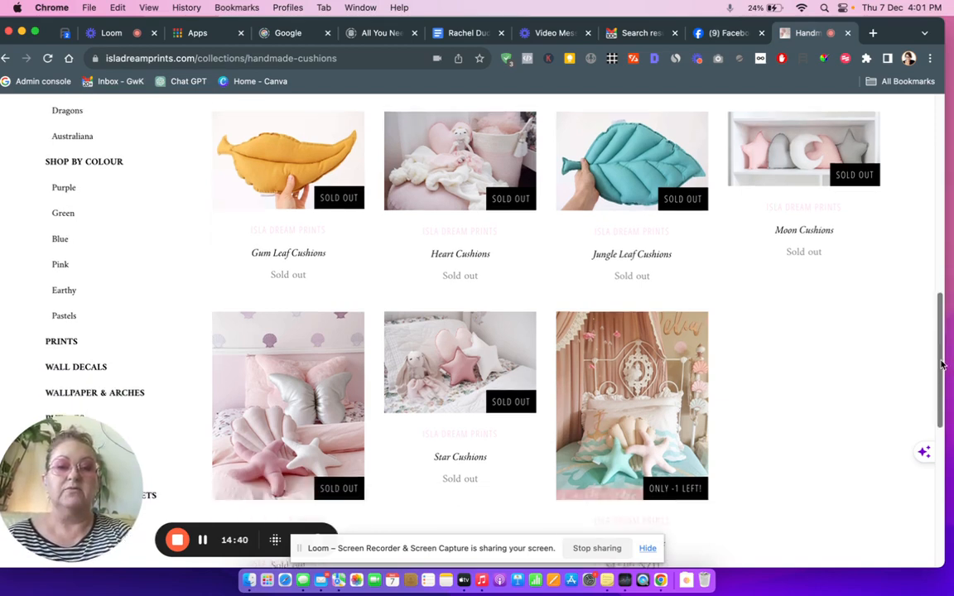
pyautogui.scroll(-3)
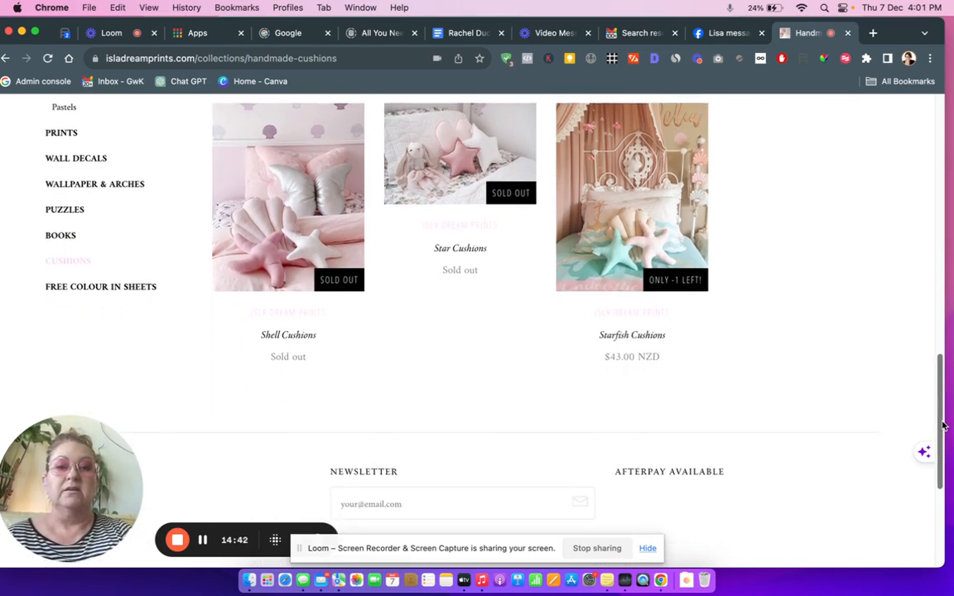
pyautogui.scroll(-3)
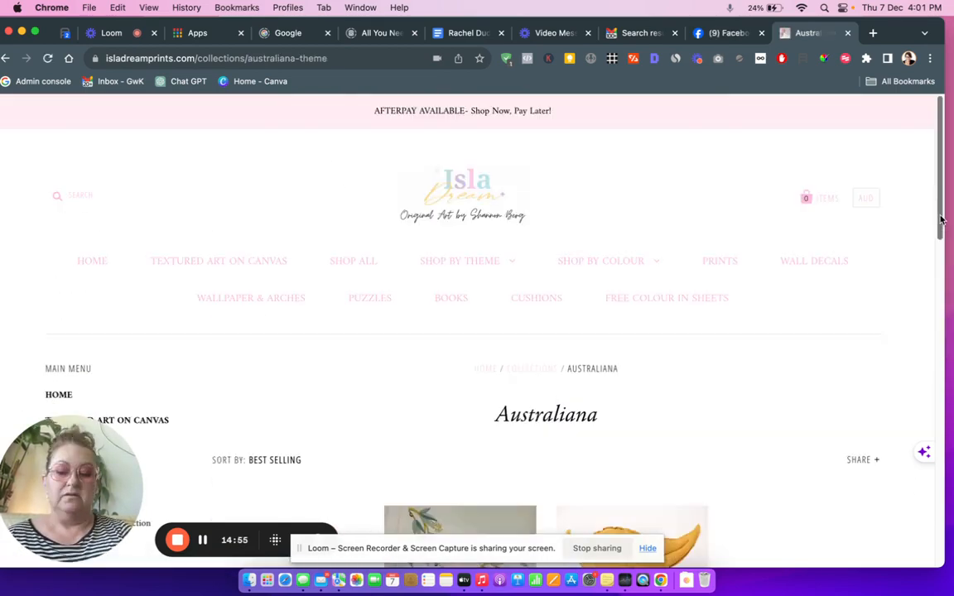
# Scroll the Australiana collection past the koala print, gum-leaf decals and cushion to the footer
pyautogui.scroll(-3)
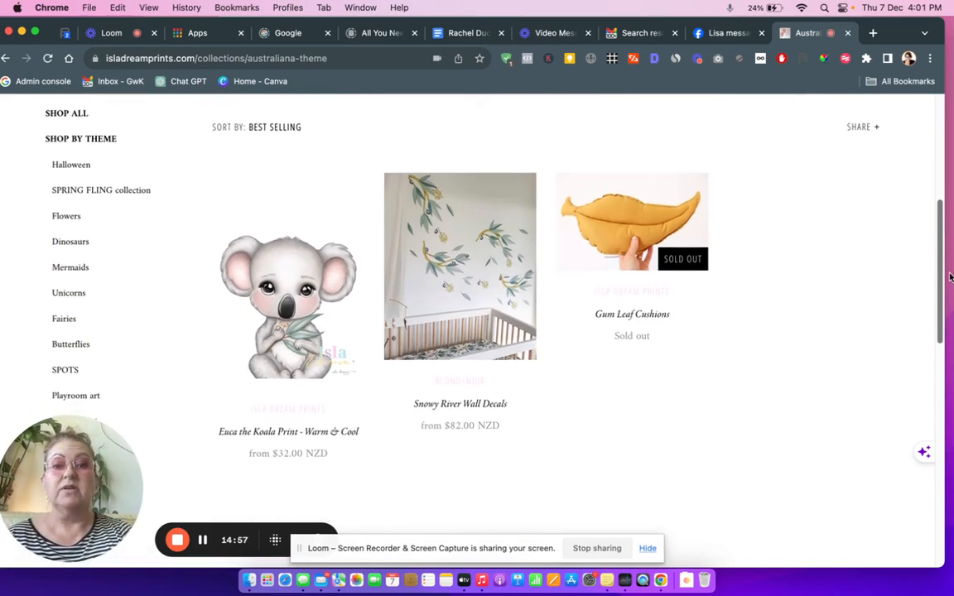
pyautogui.scroll(-3)
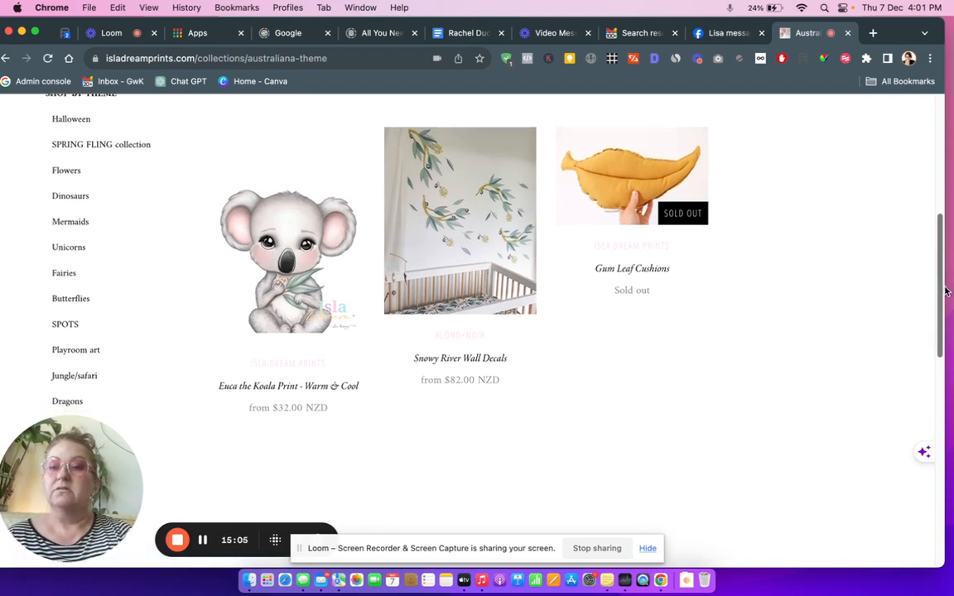
pyautogui.scroll(-3)
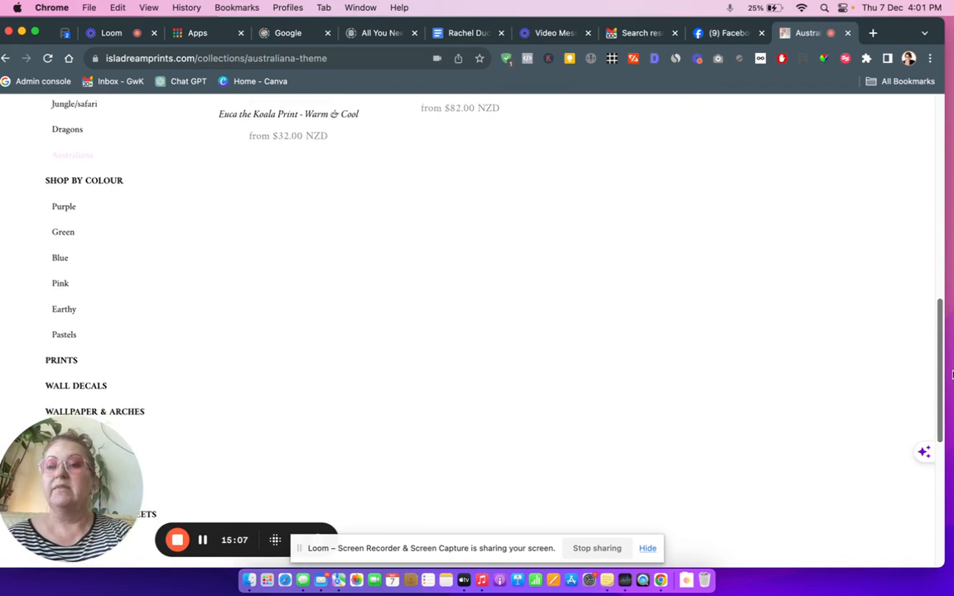
pyautogui.scroll(-3)
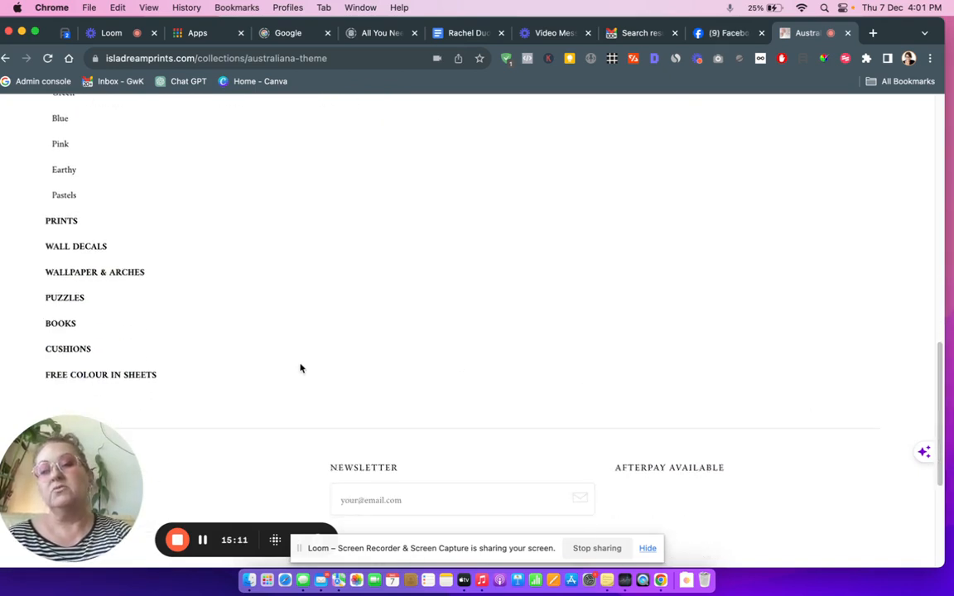
pyautogui.moveTo(53, 331)
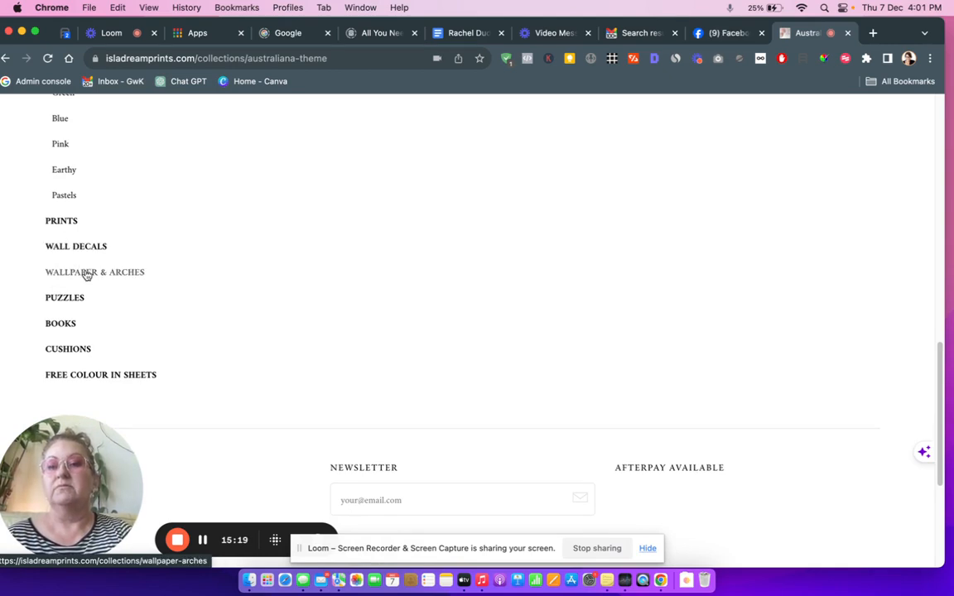
# Review the Wallpaper & Arches supplier note and two arch designs, then go to Shop All
pyautogui.click(93, 271)
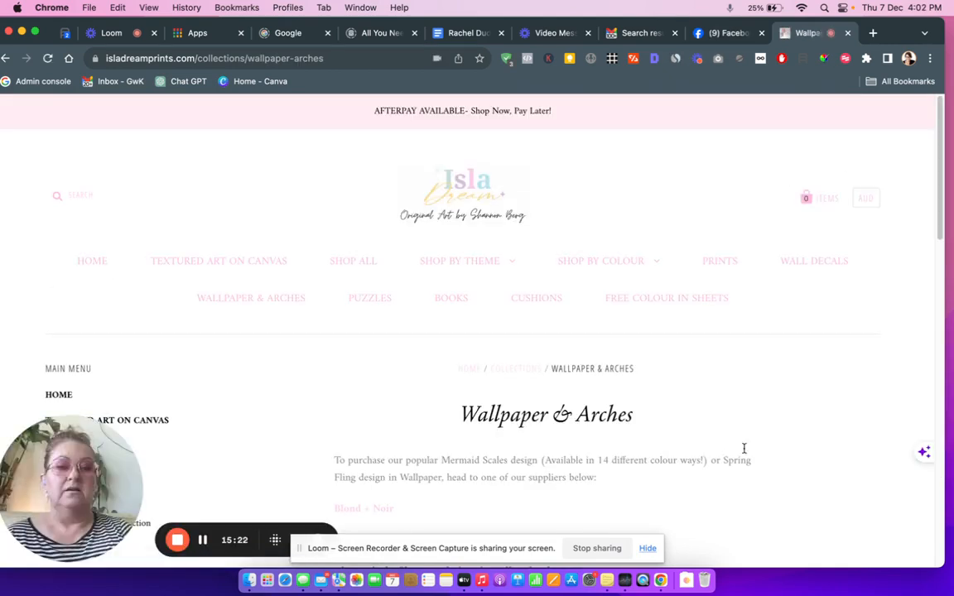
pyautogui.scroll(-3)
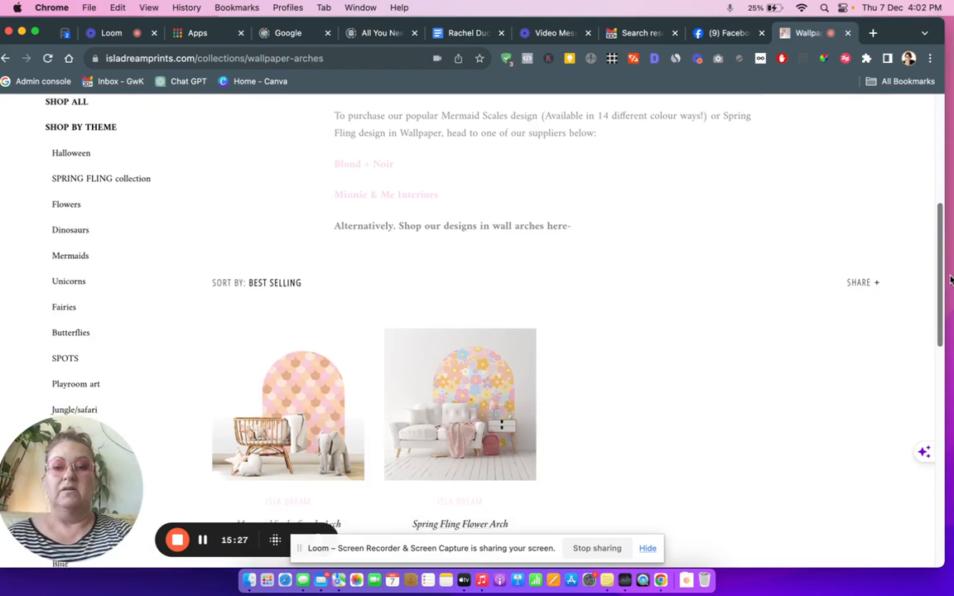
pyautogui.scroll(-3)
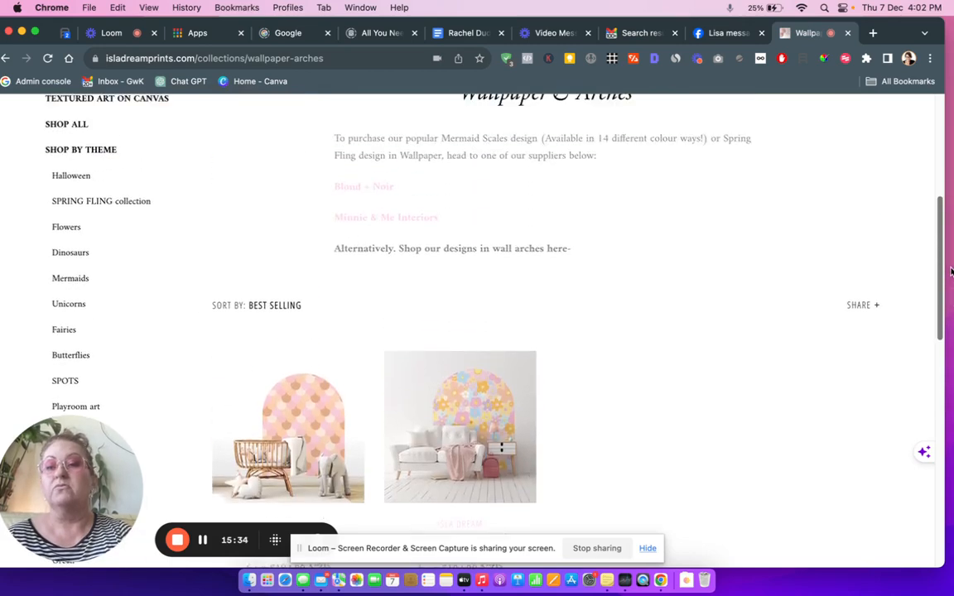
pyautogui.scroll(3)
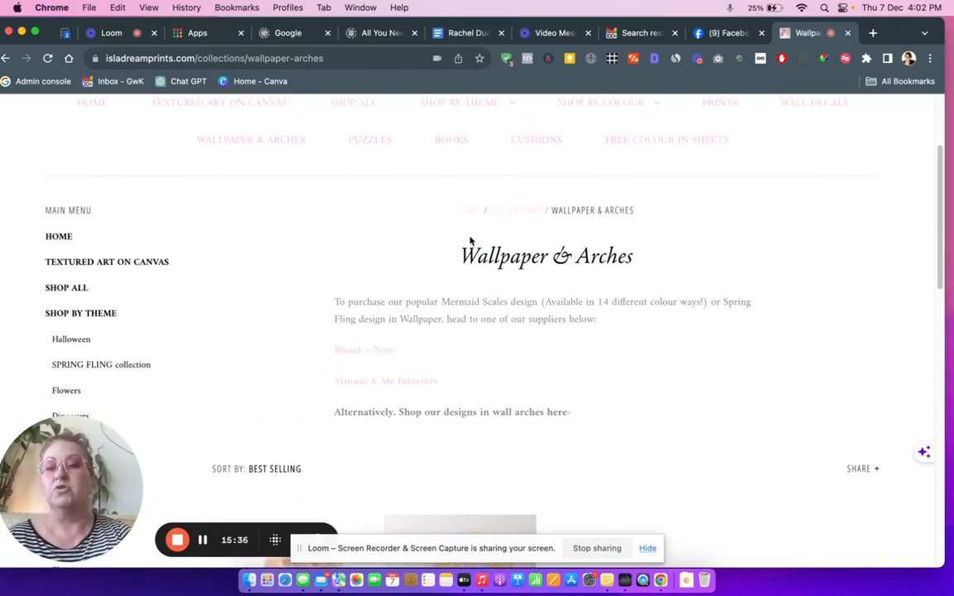
pyautogui.click(67, 288)
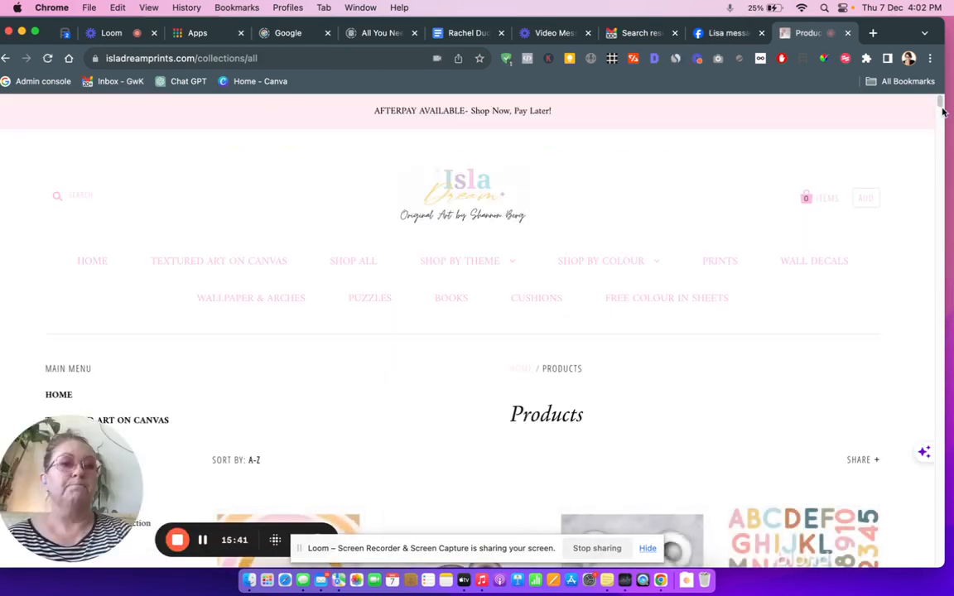
# Scroll the A–Z Products catalogue through its prints and decals and return to the heading
pyautogui.scroll(-3)
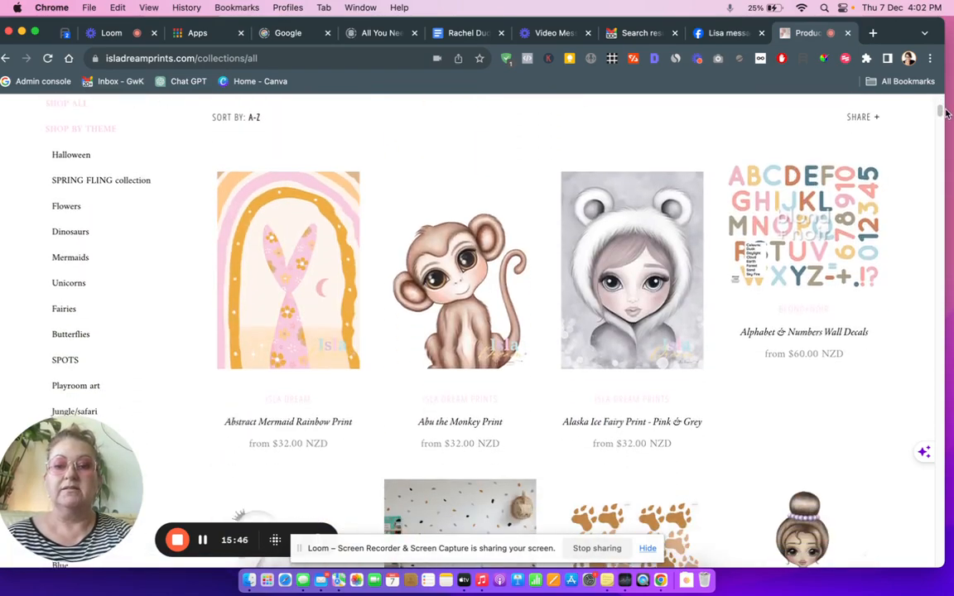
pyautogui.scroll(-3)
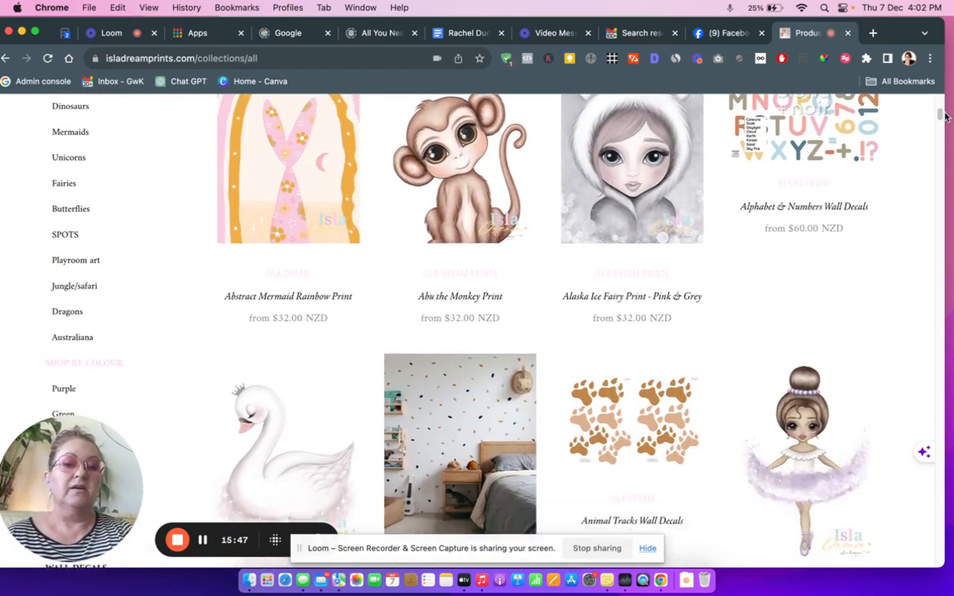
pyautogui.scroll(-3)
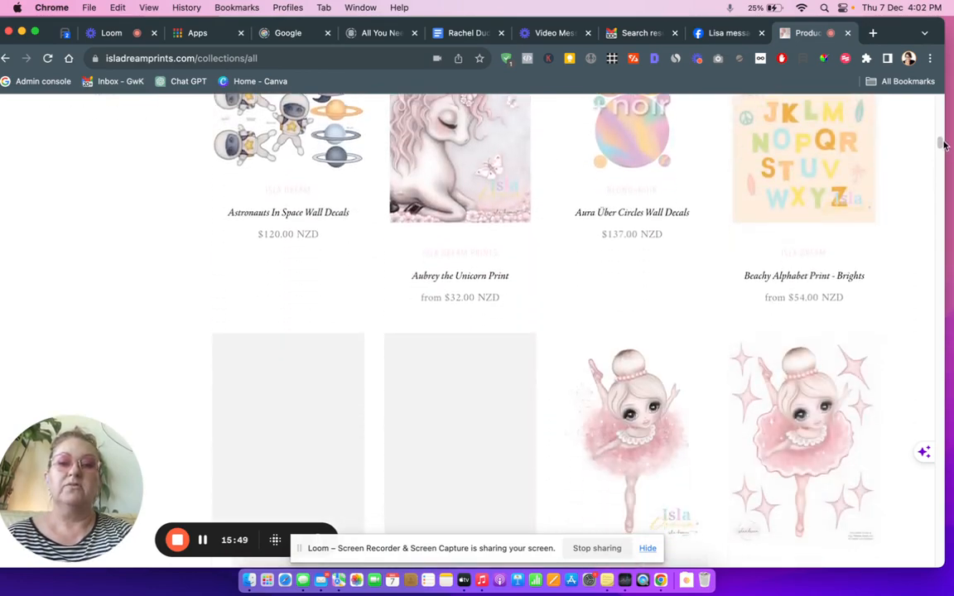
pyautogui.scroll(3)
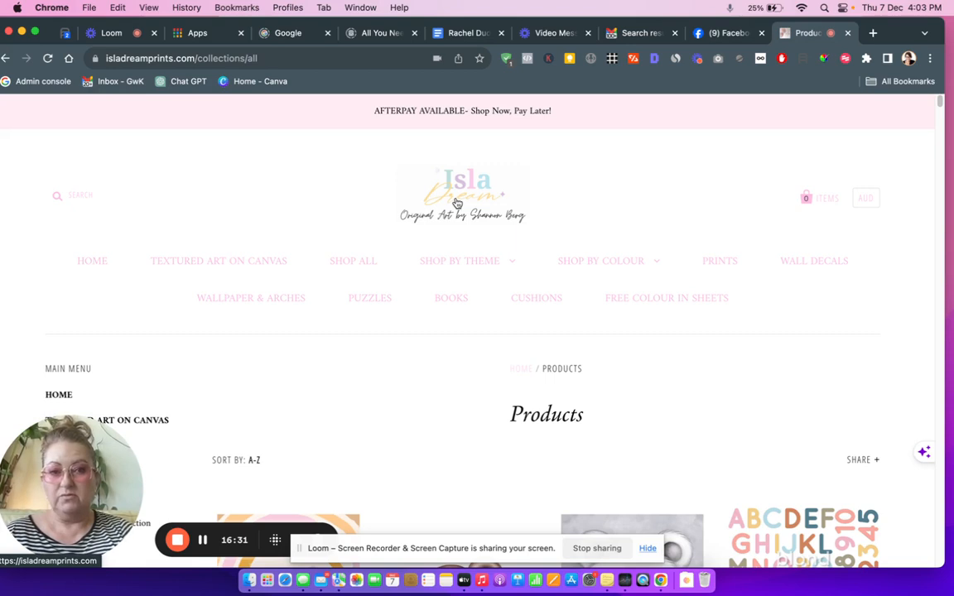
pyautogui.click(601, 261)
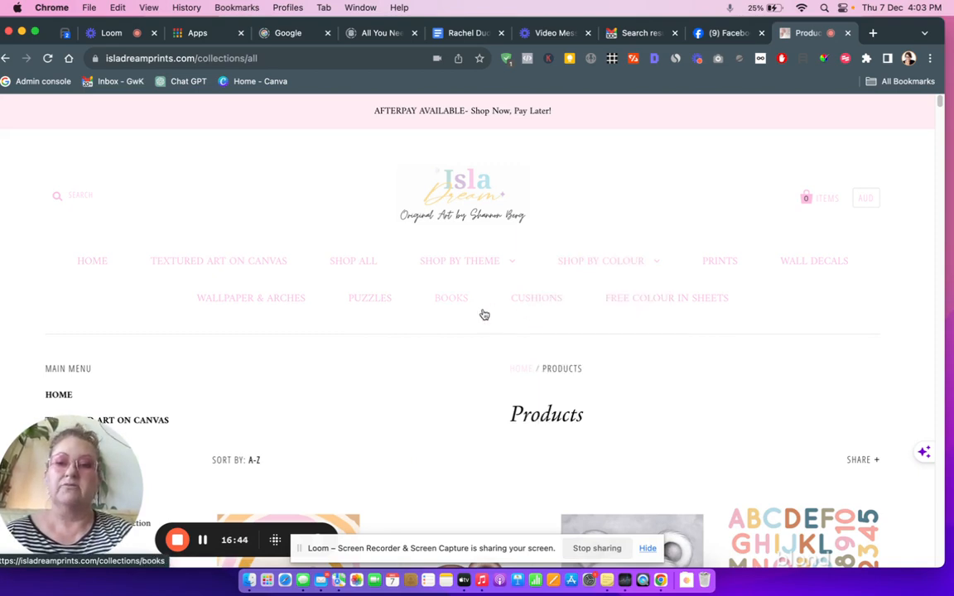
pyautogui.moveTo(570, 322)
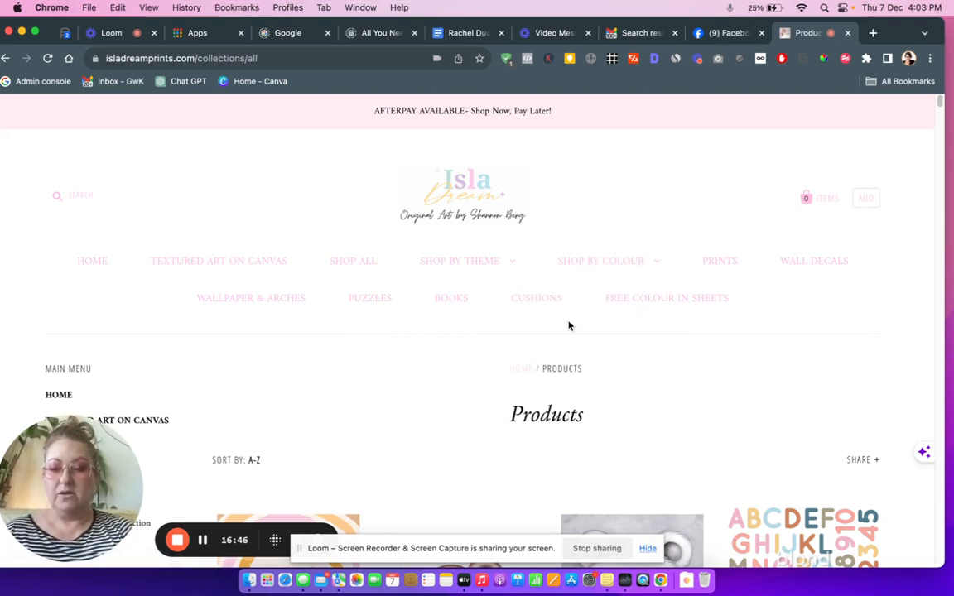